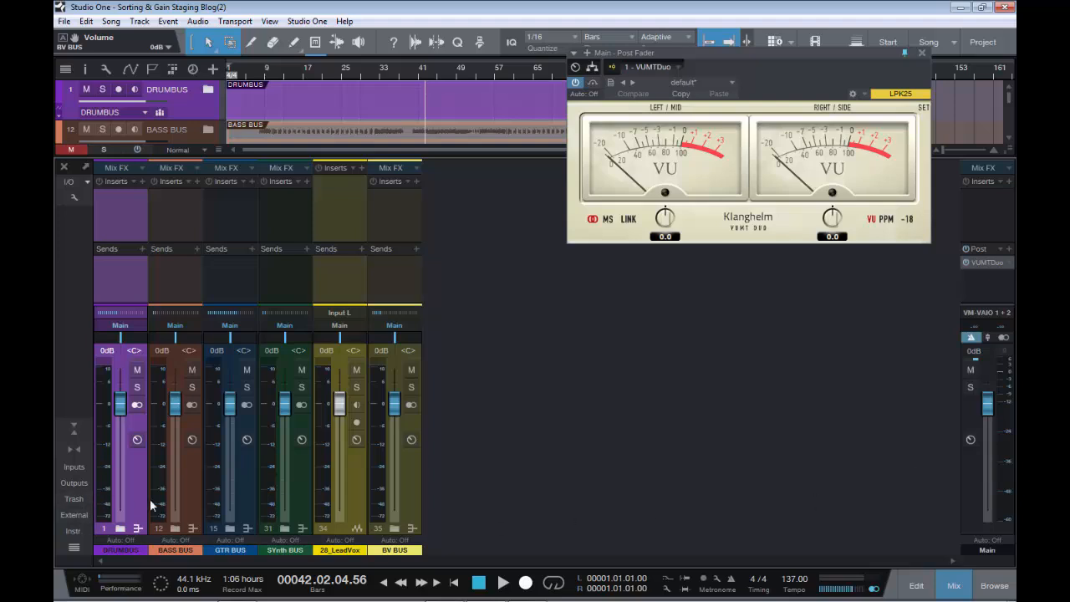
mouse_move(428, 504)
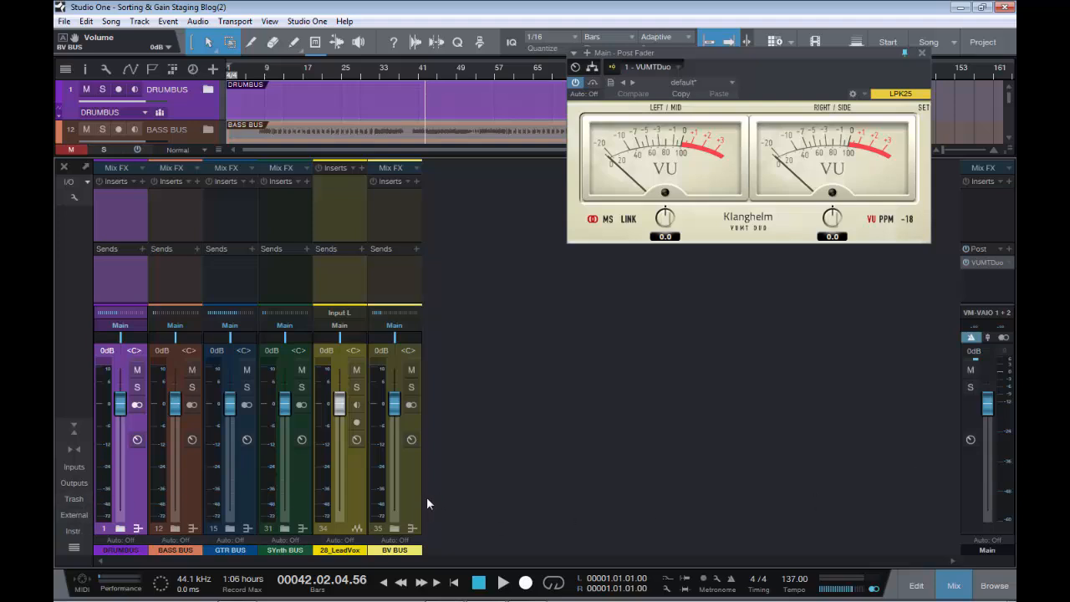
mouse_move(107, 514)
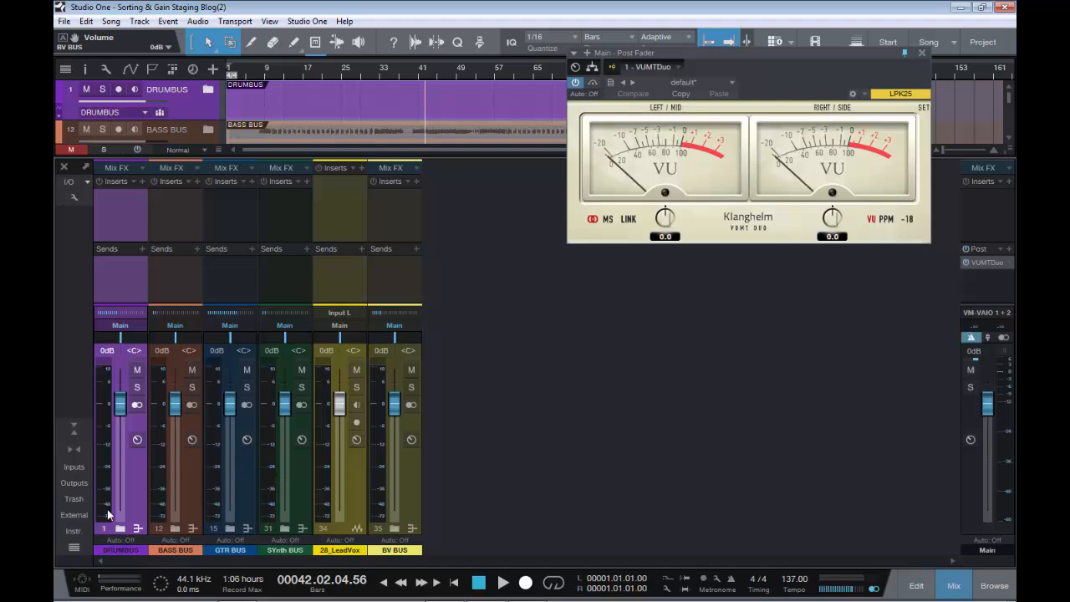
mouse_move(136, 487)
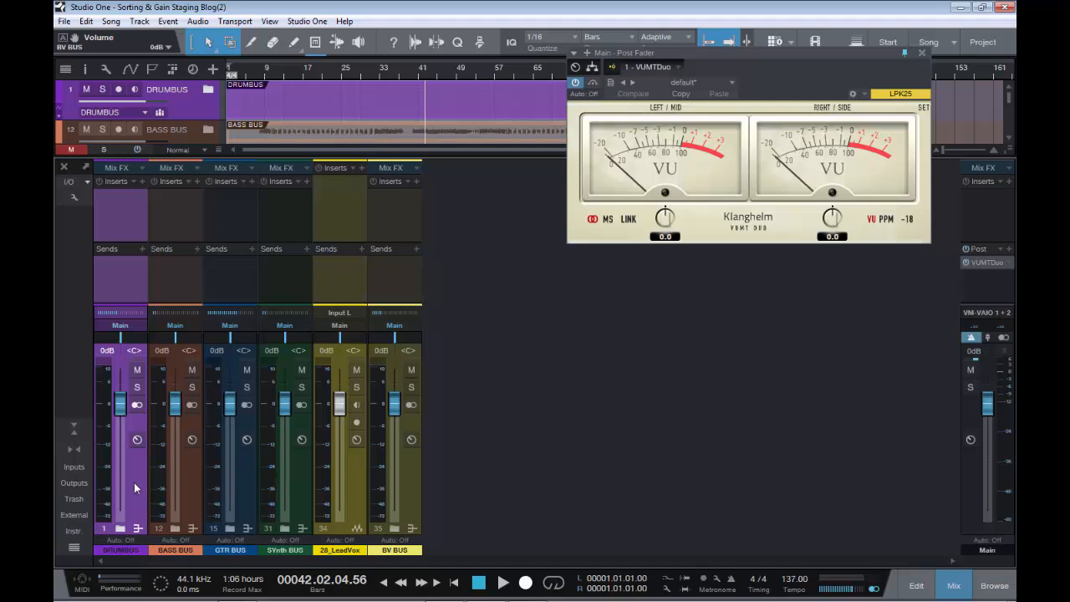
mouse_move(435, 503)
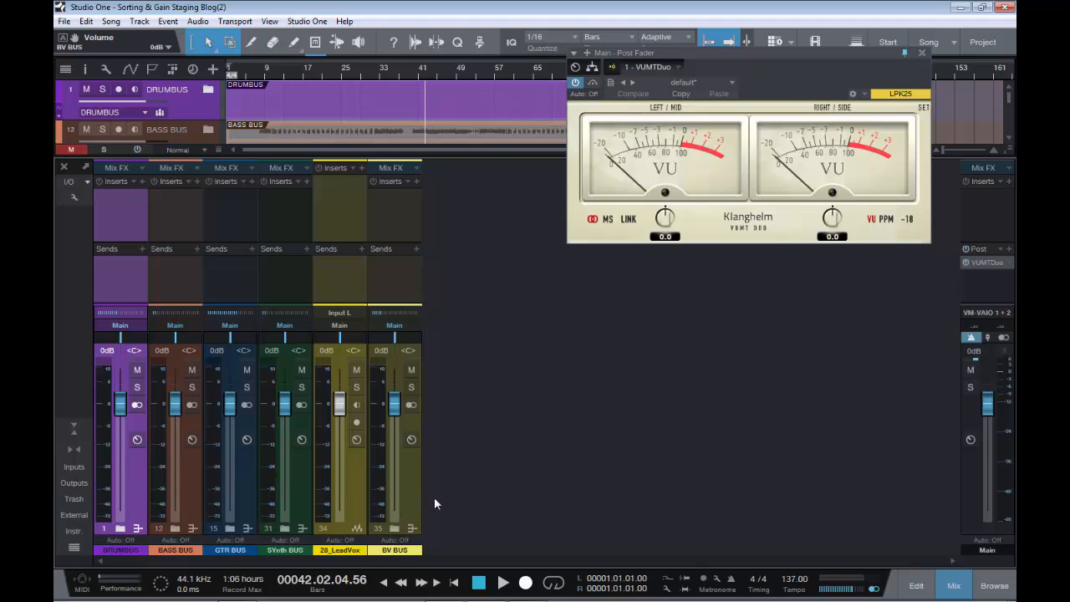
mouse_move(820, 499)
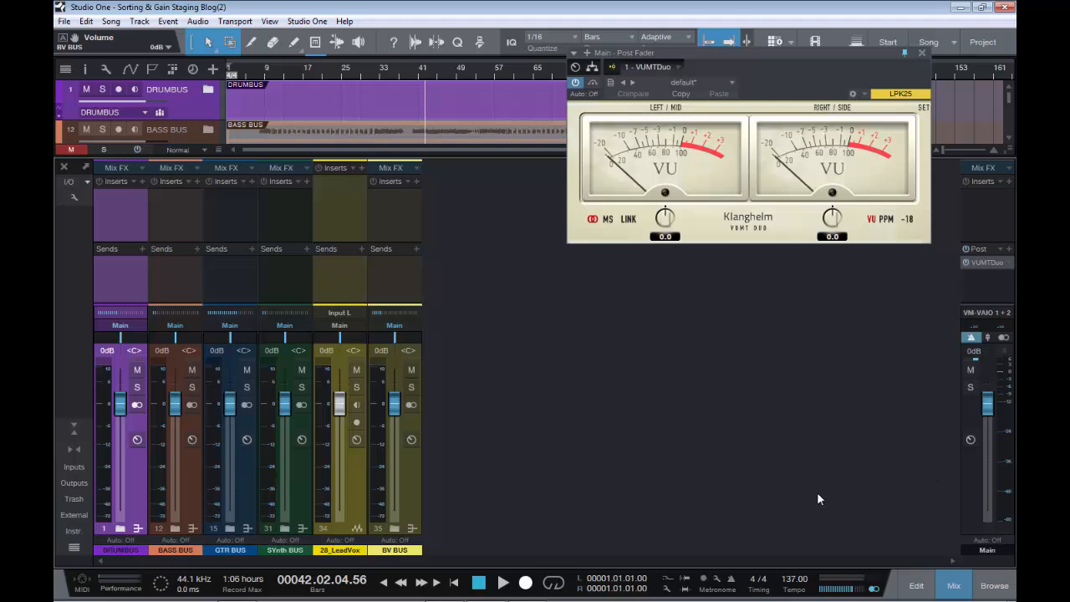
mouse_move(467, 498)
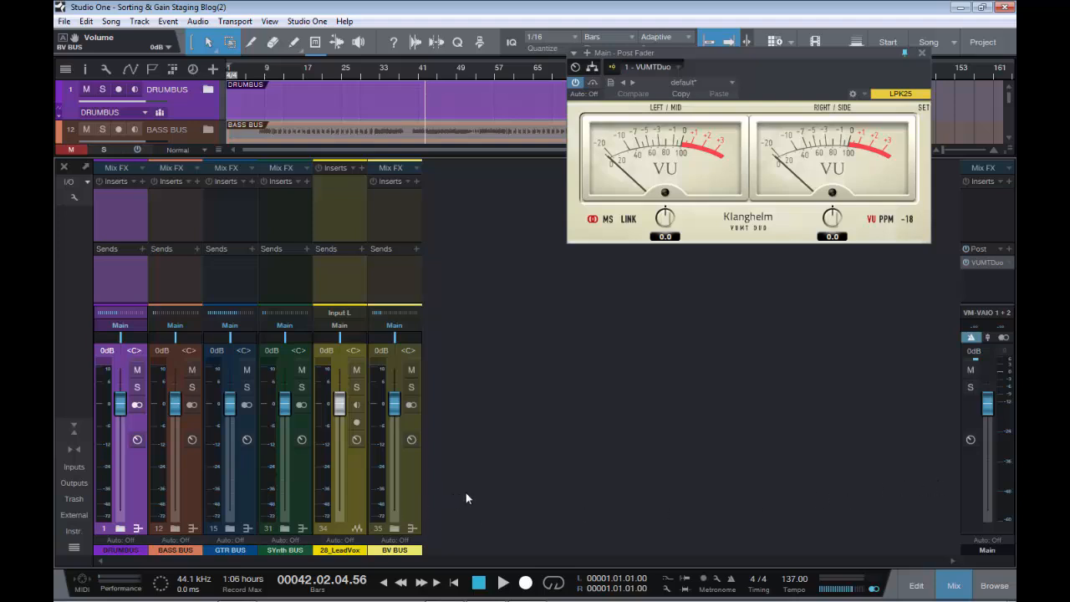
mouse_move(468, 489)
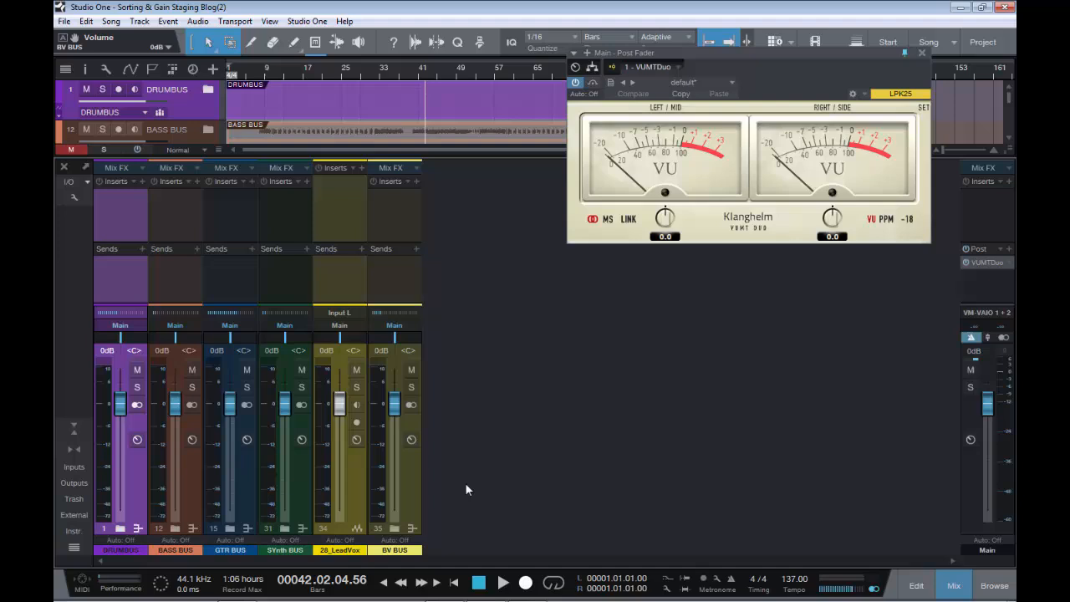
mouse_move(412, 489)
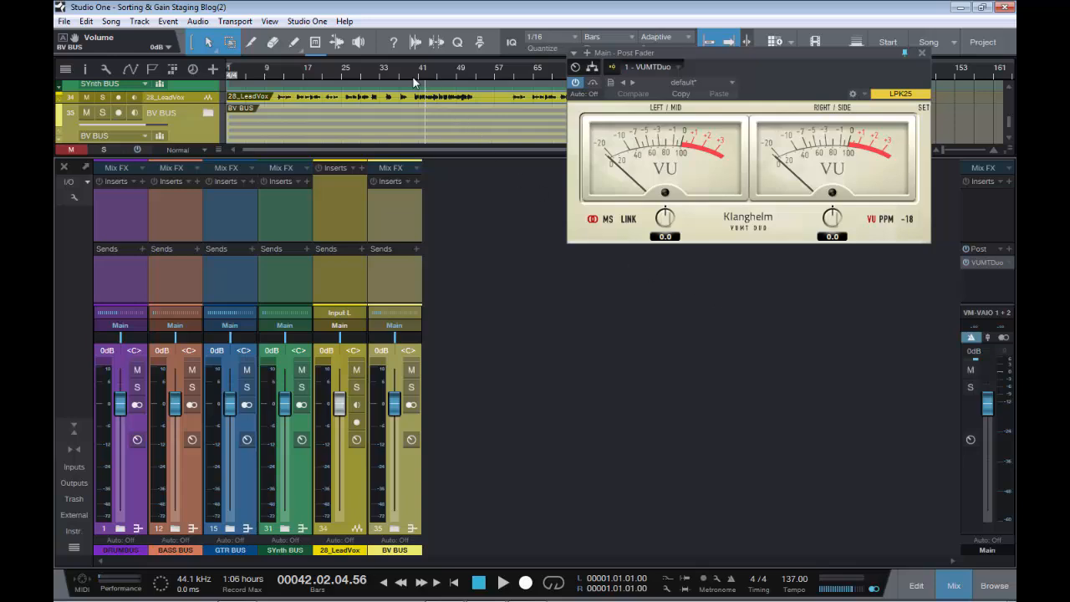
mouse_move(659, 161)
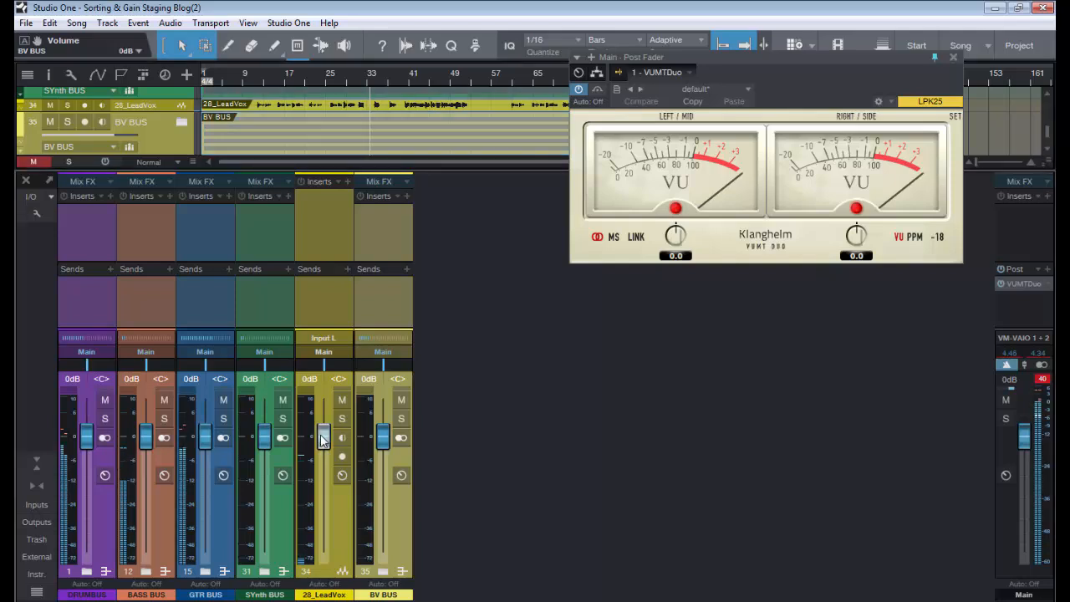
Drag the linked six channel faders down to -12.9 dB
drag(324, 439, 323, 458)
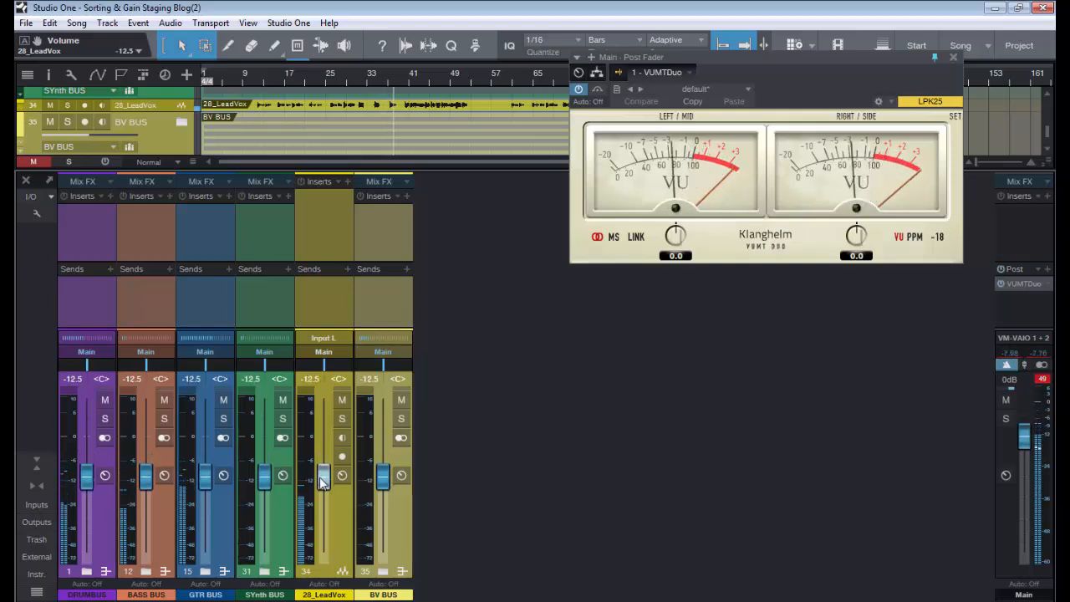
drag(323, 473, 324, 485)
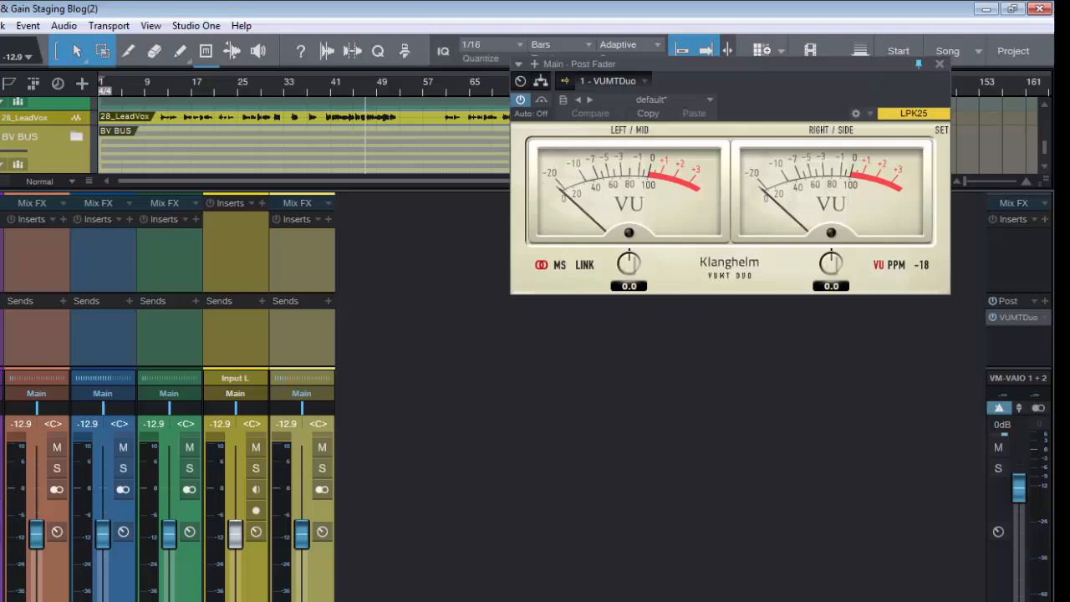
mouse_move(704, 200)
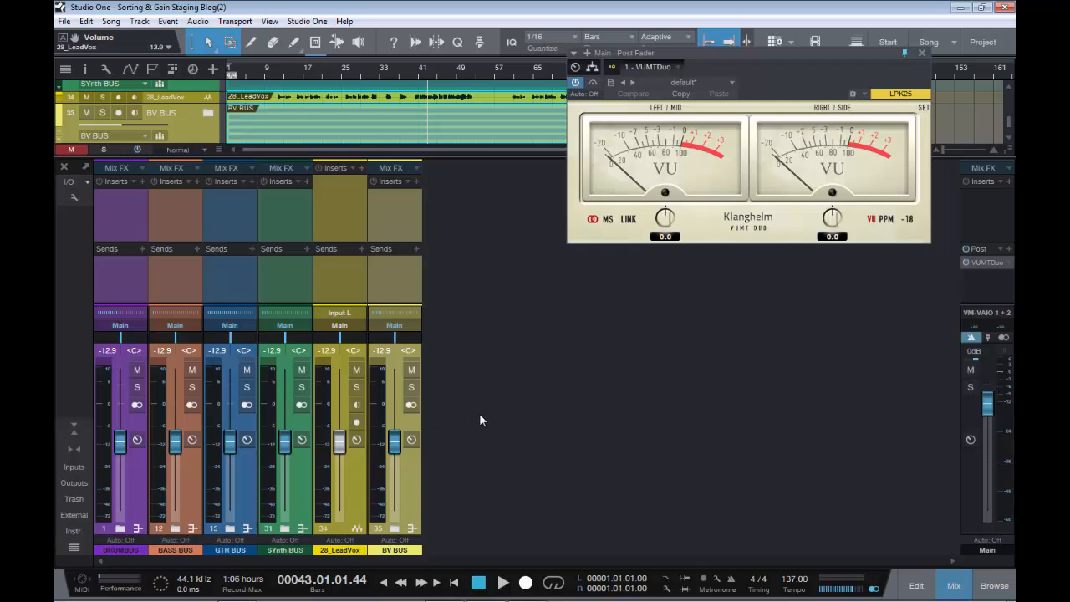
mouse_move(341, 404)
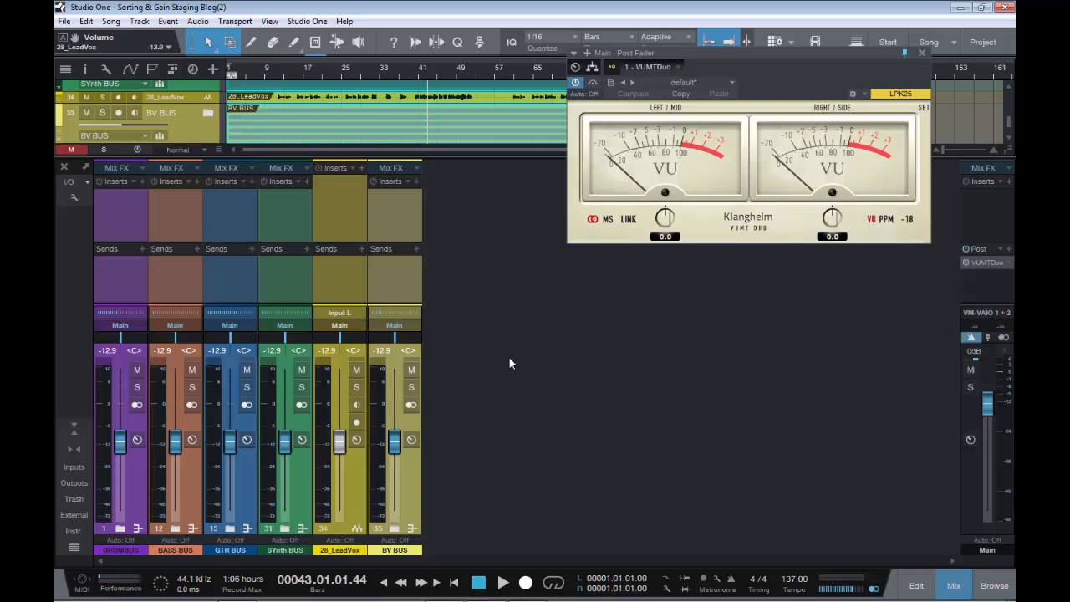
mouse_move(519, 345)
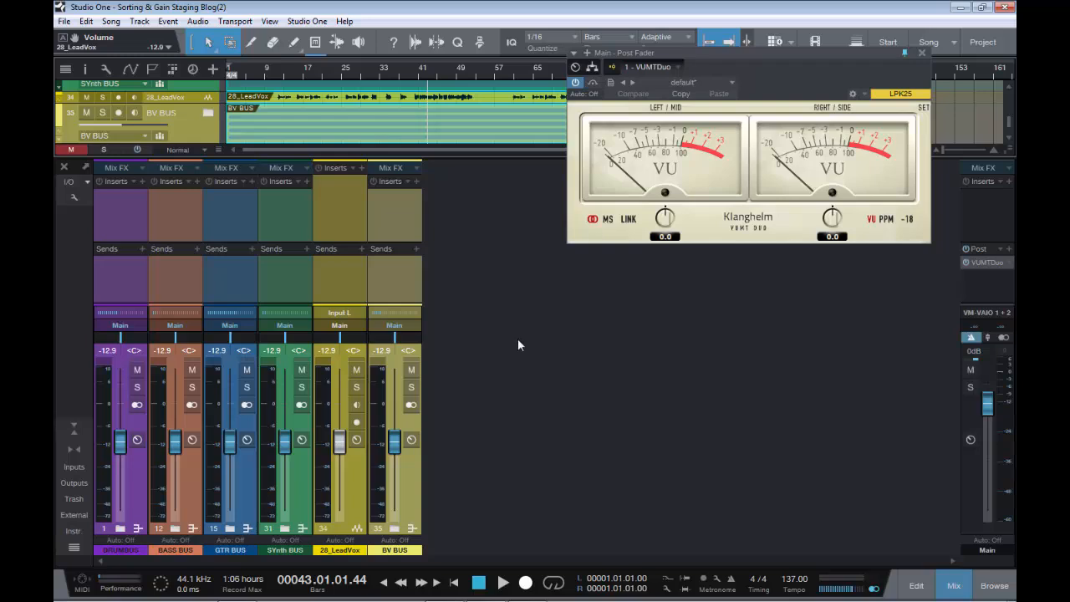
mouse_move(490, 362)
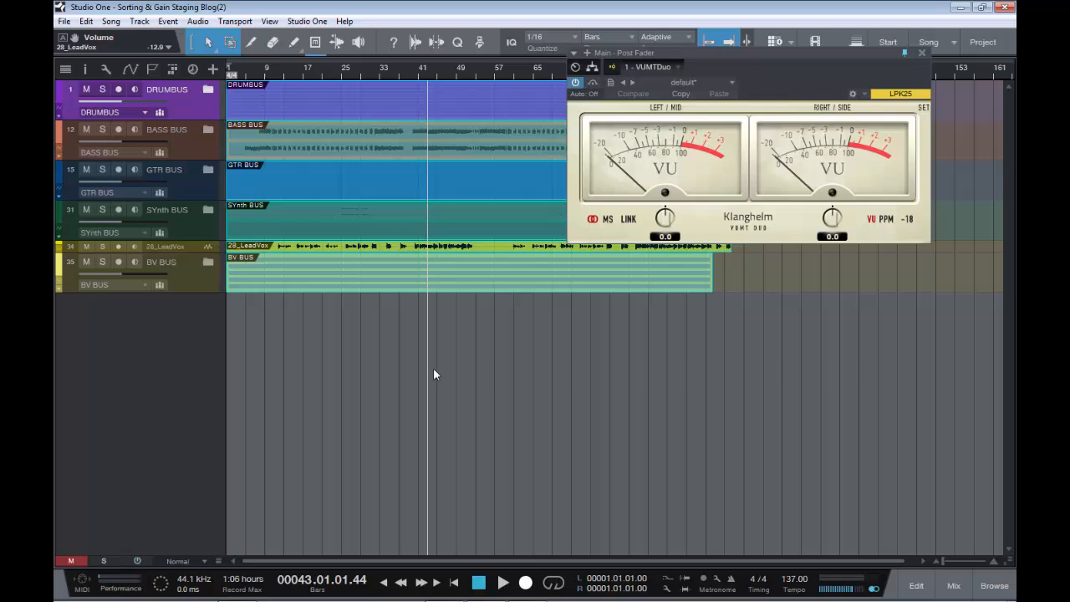
mouse_move(338, 234)
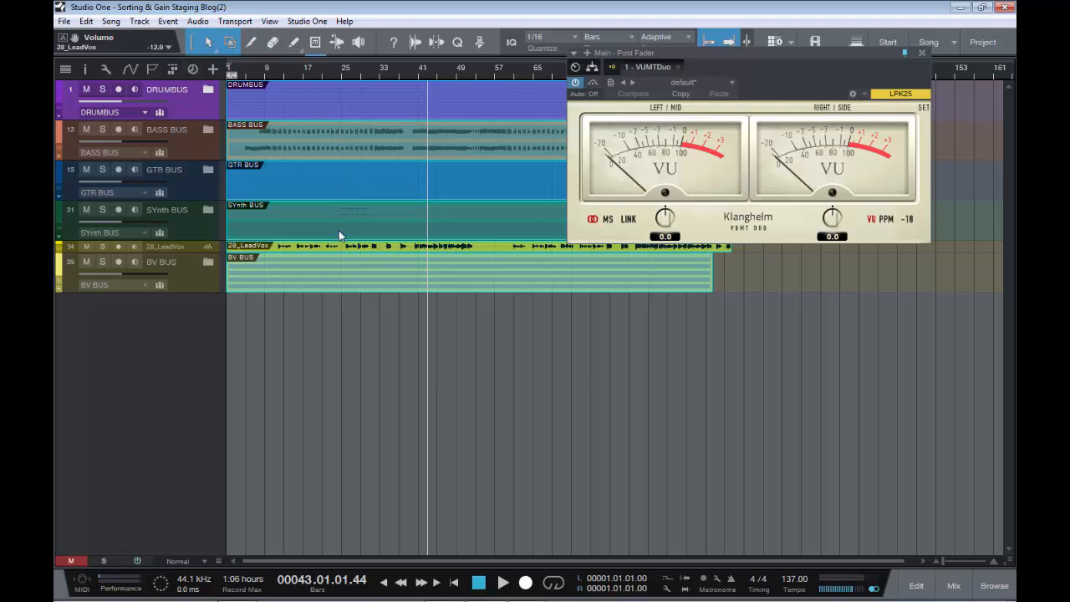
mouse_move(339, 299)
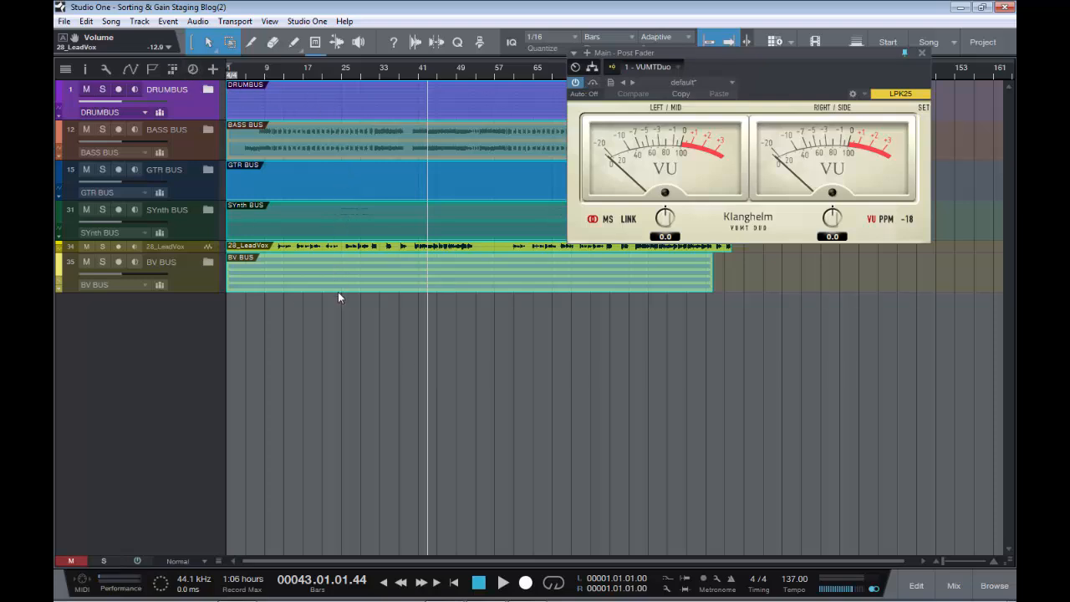
Set the 01_KickIn event's gain to -12.9 in the Inspector
click(84, 69)
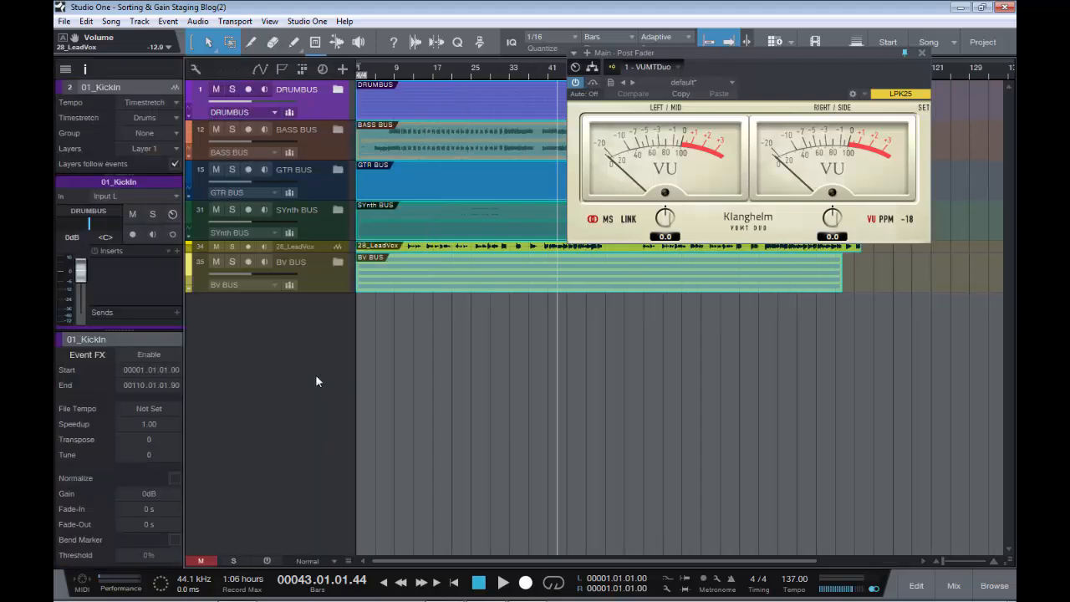
mouse_move(114, 342)
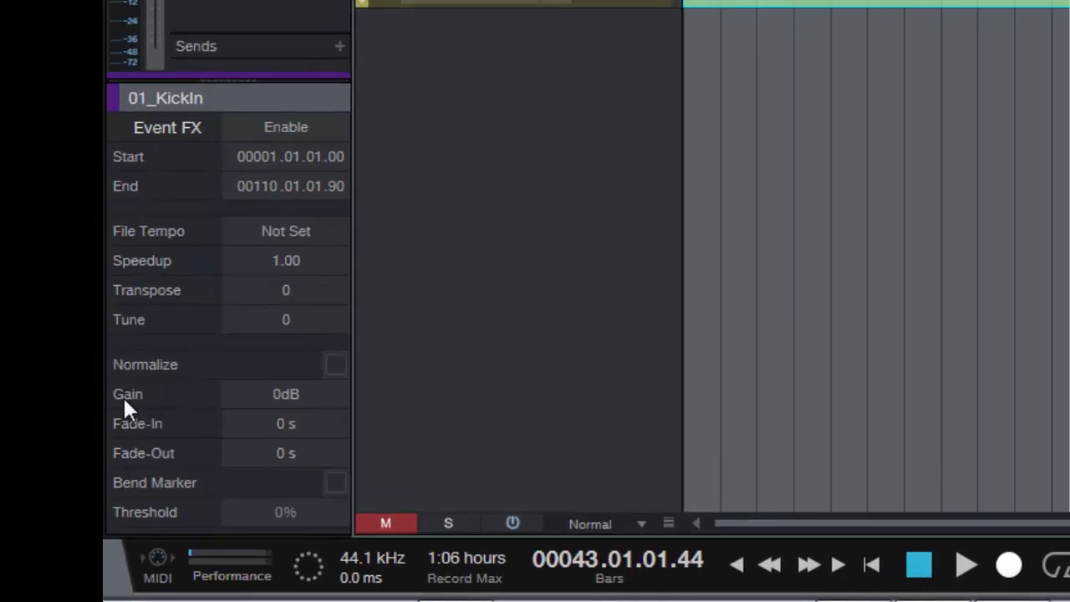
mouse_move(280, 410)
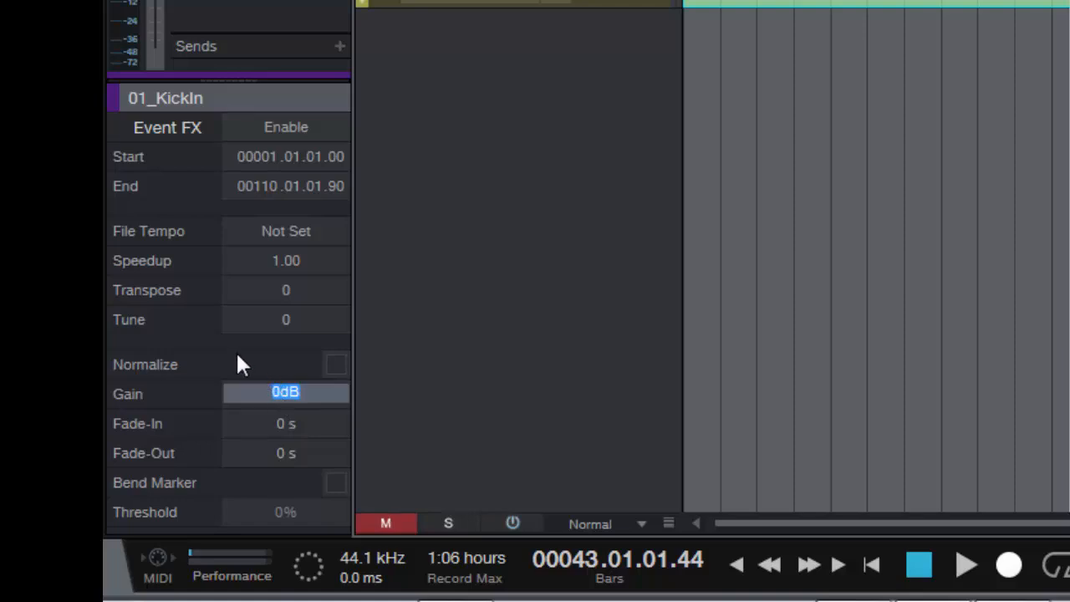
click(285, 393)
text(-12.9)
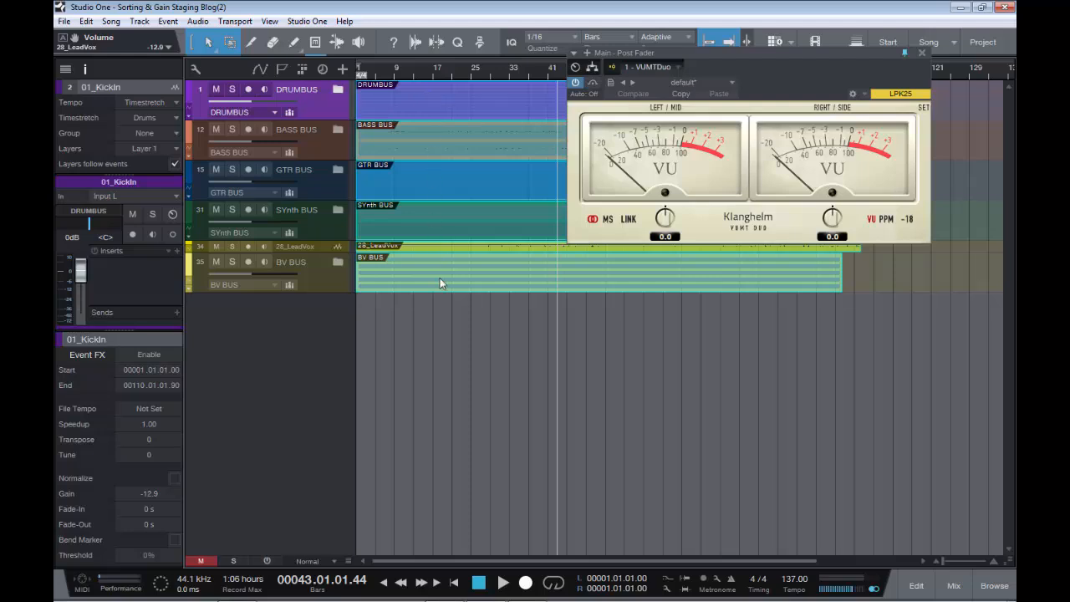
mouse_move(151, 502)
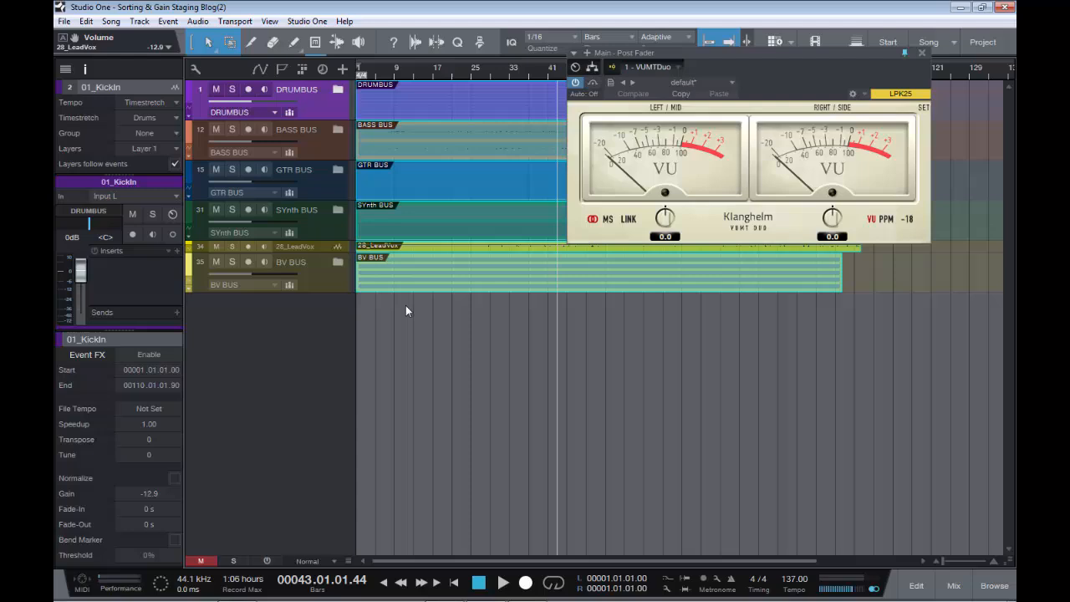
mouse_move(441, 298)
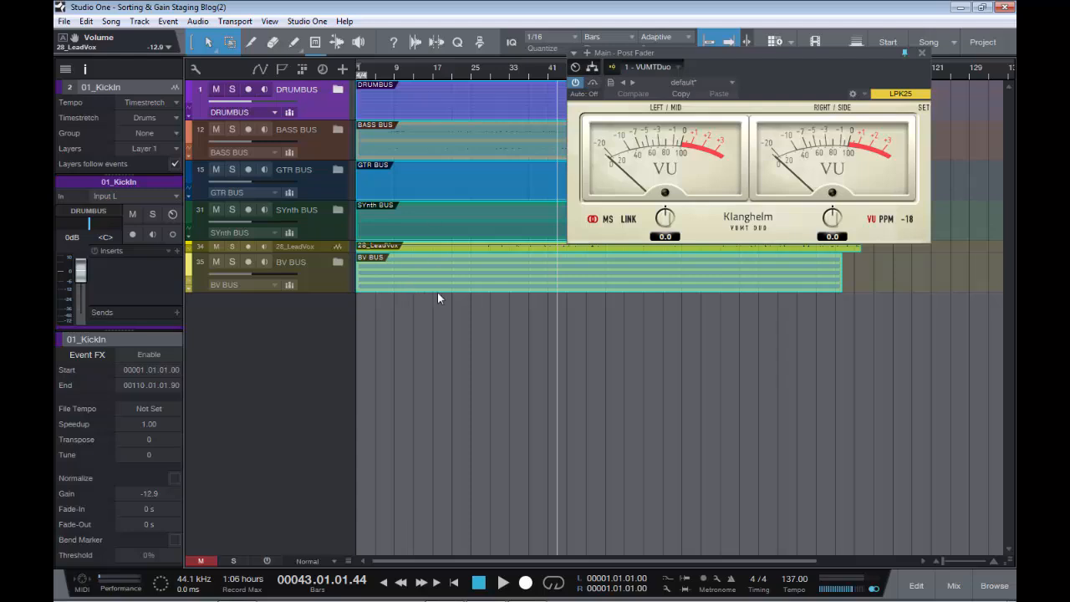
mouse_move(402, 260)
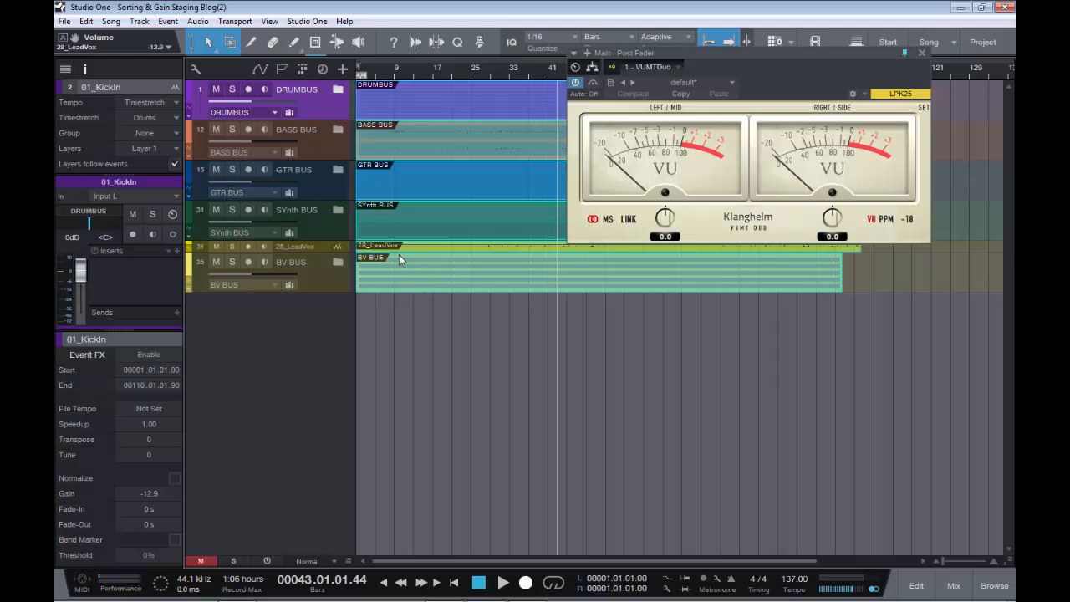
mouse_move(410, 119)
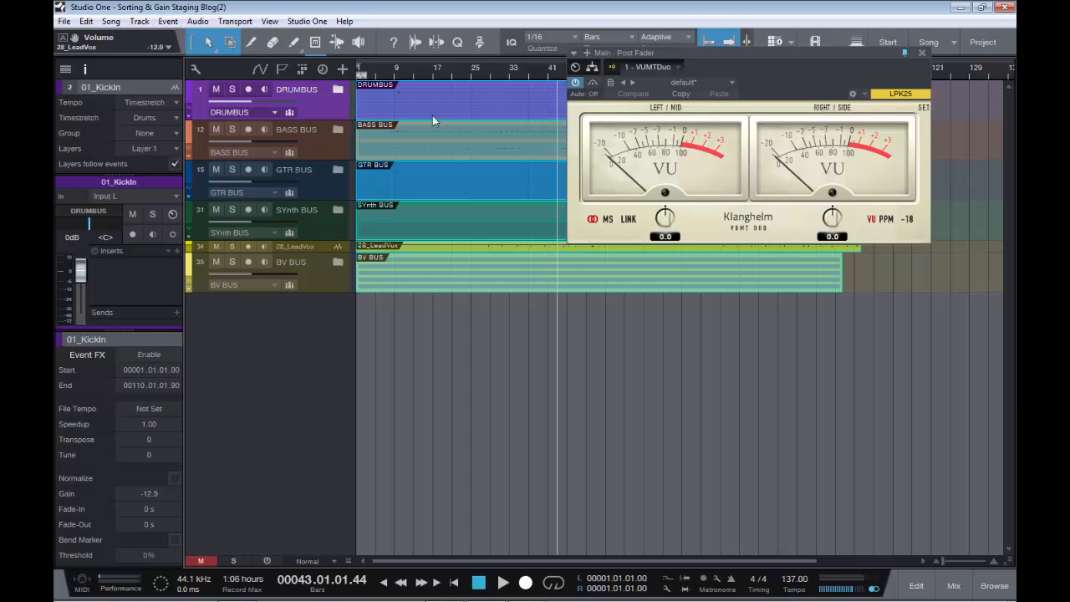
mouse_move(403, 100)
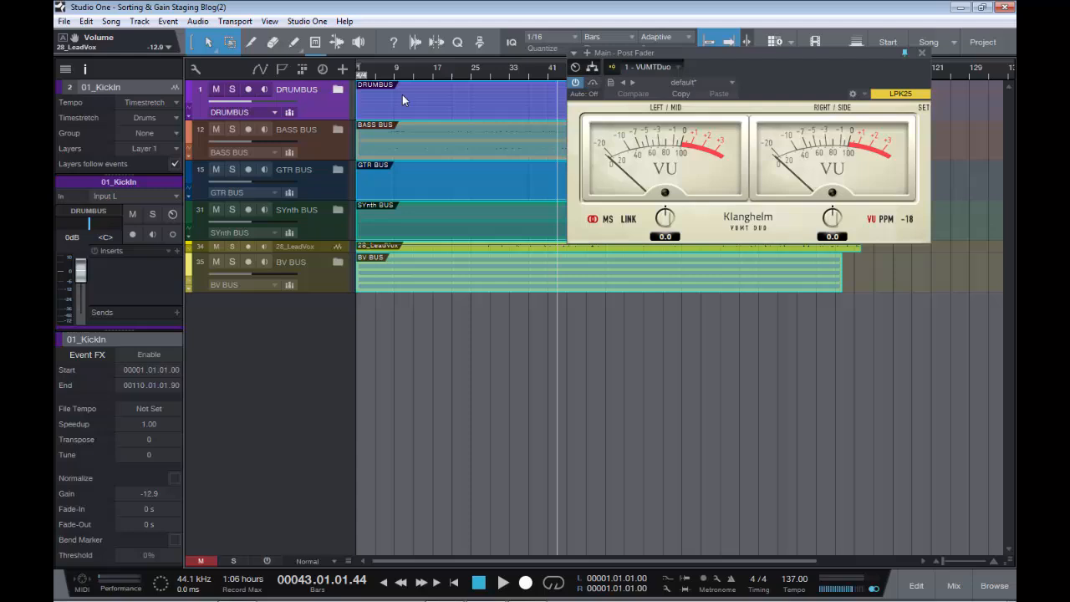
mouse_move(397, 279)
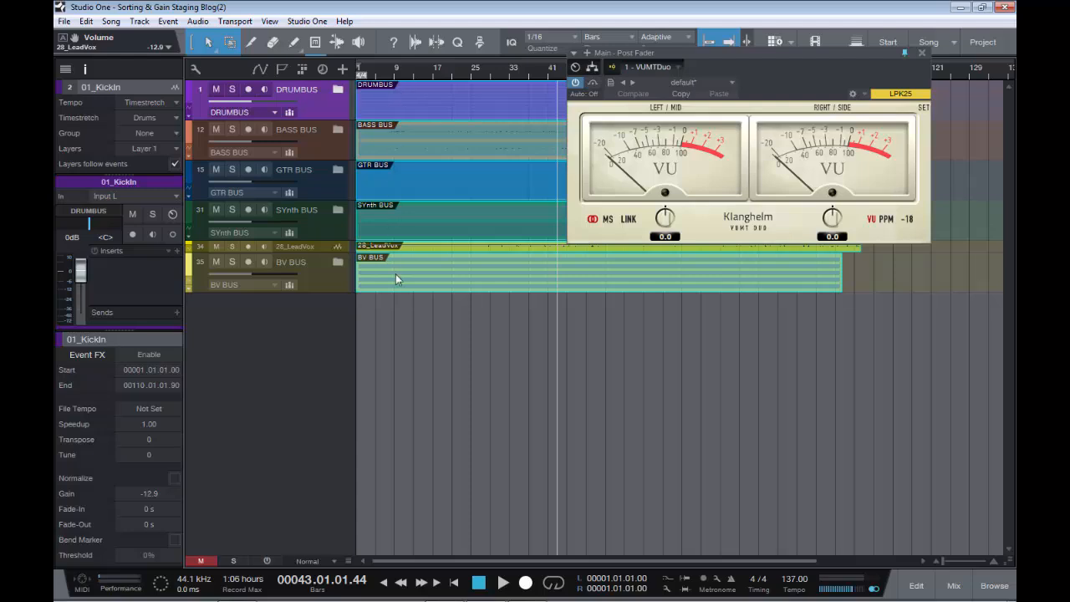
mouse_move(130, 414)
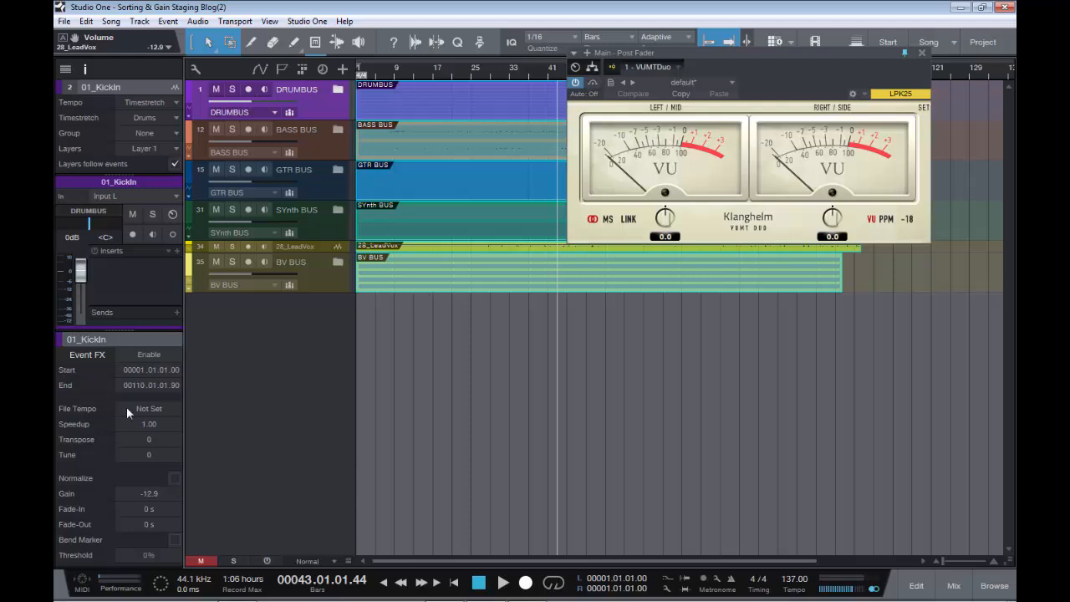
mouse_move(159, 502)
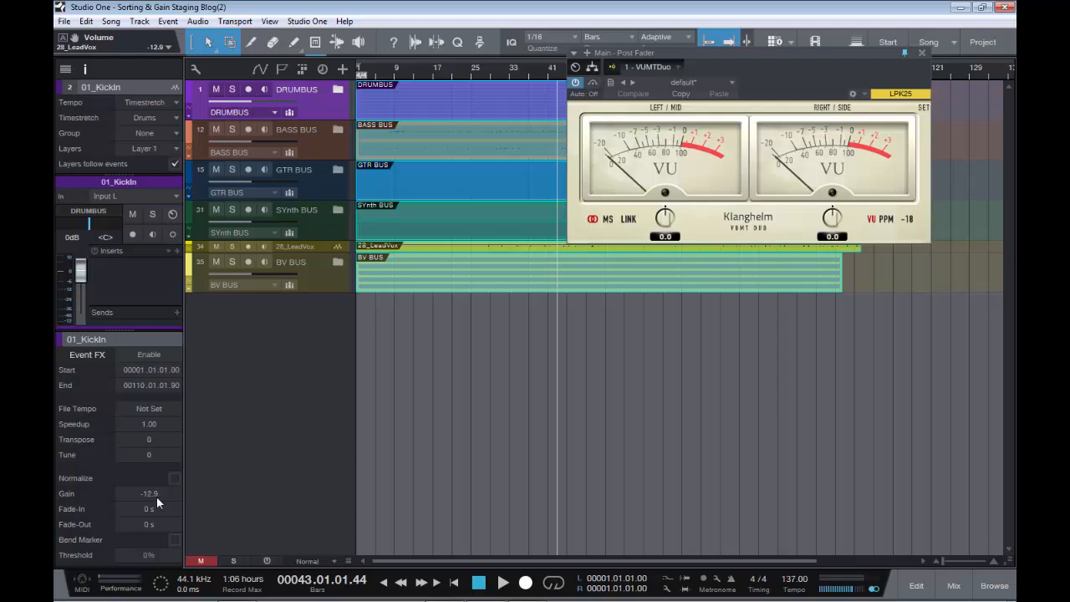
mouse_move(287, 400)
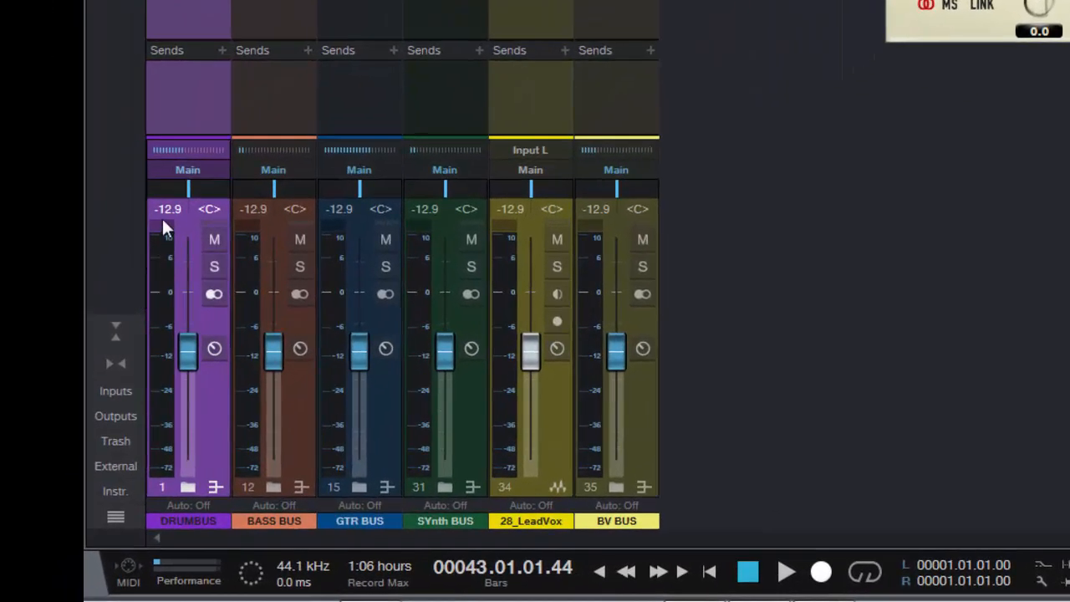
mouse_move(652, 230)
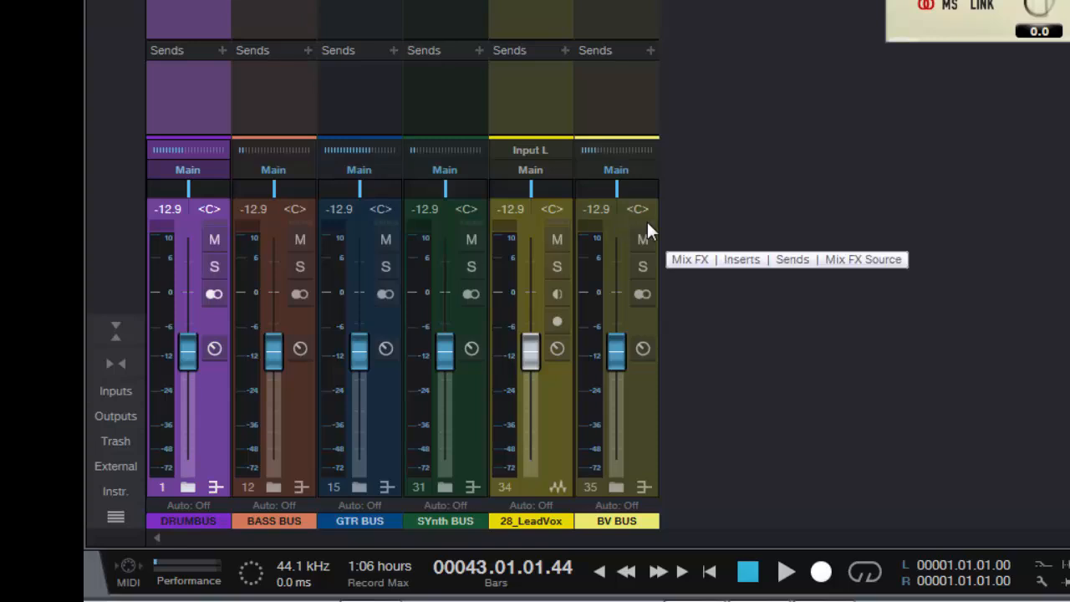
mouse_move(209, 420)
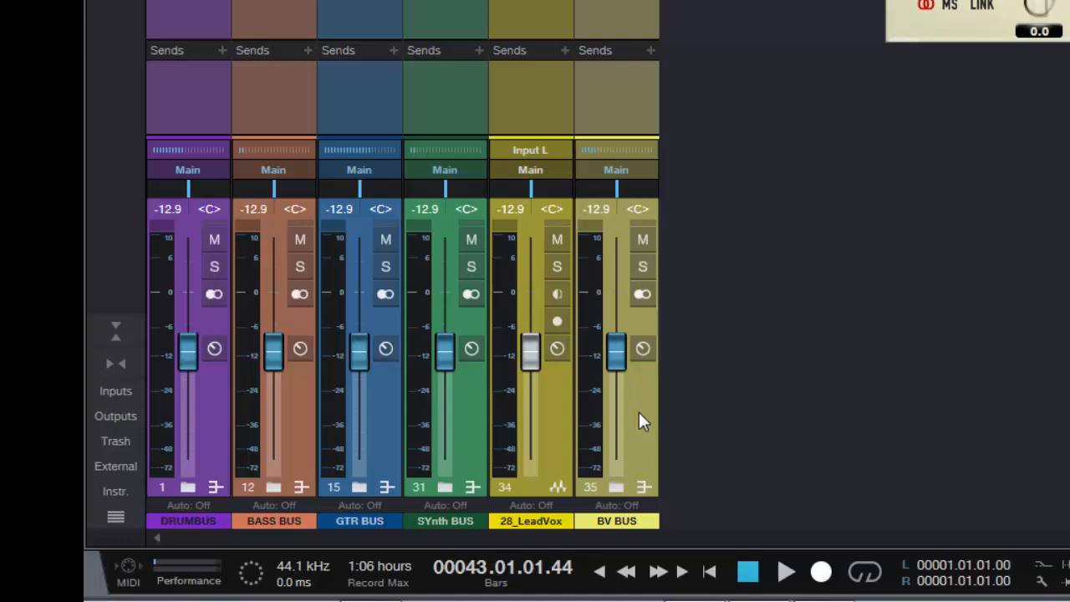
mouse_move(460, 364)
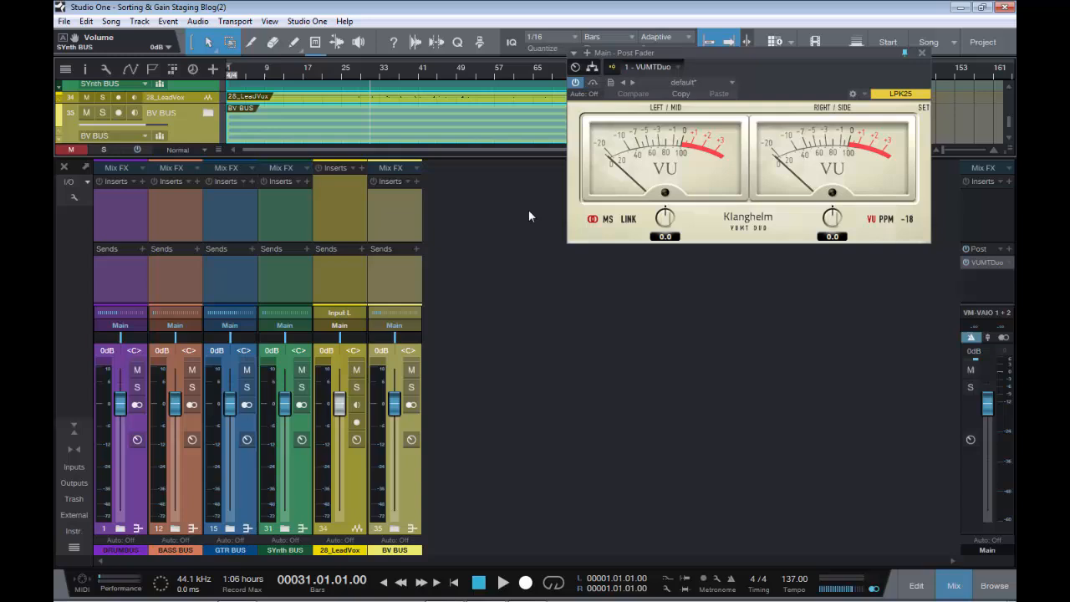
mouse_move(409, 137)
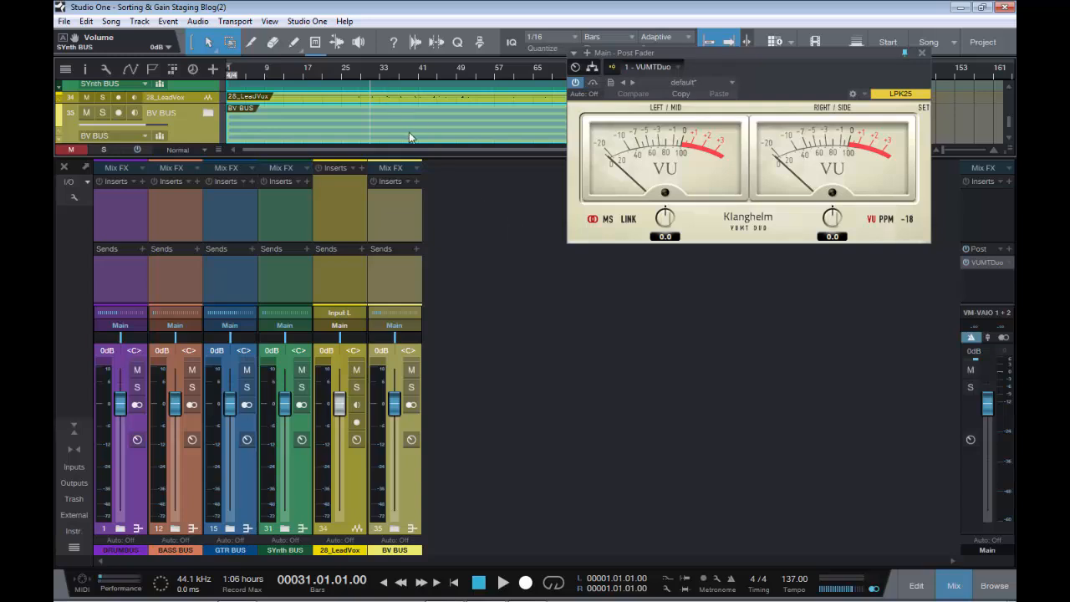
mouse_move(411, 174)
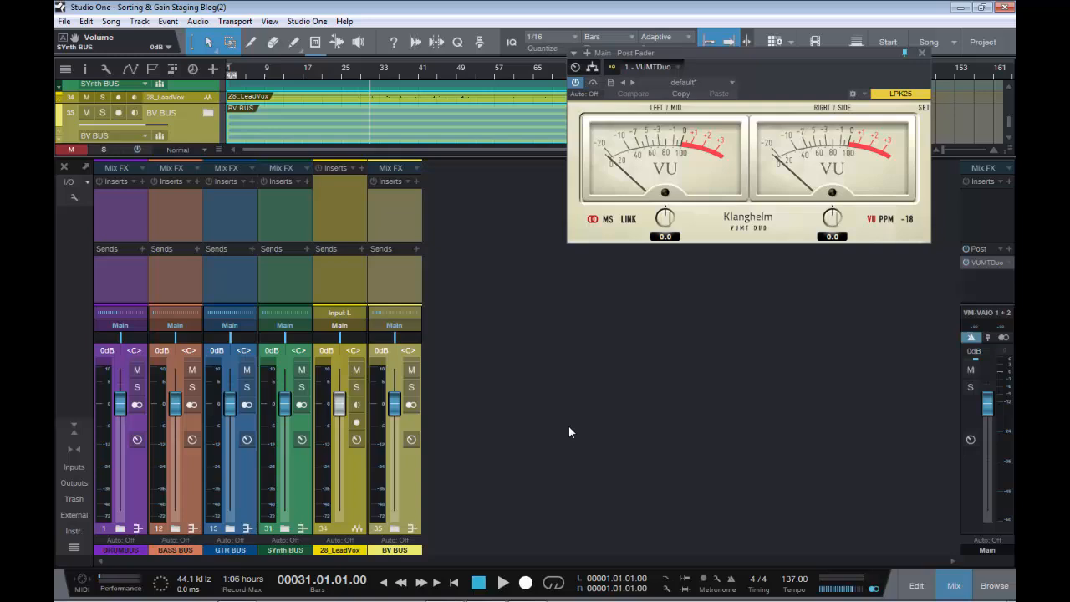
Switch to the arrangement to show the bus tracks beside the Inspector
click(502, 582)
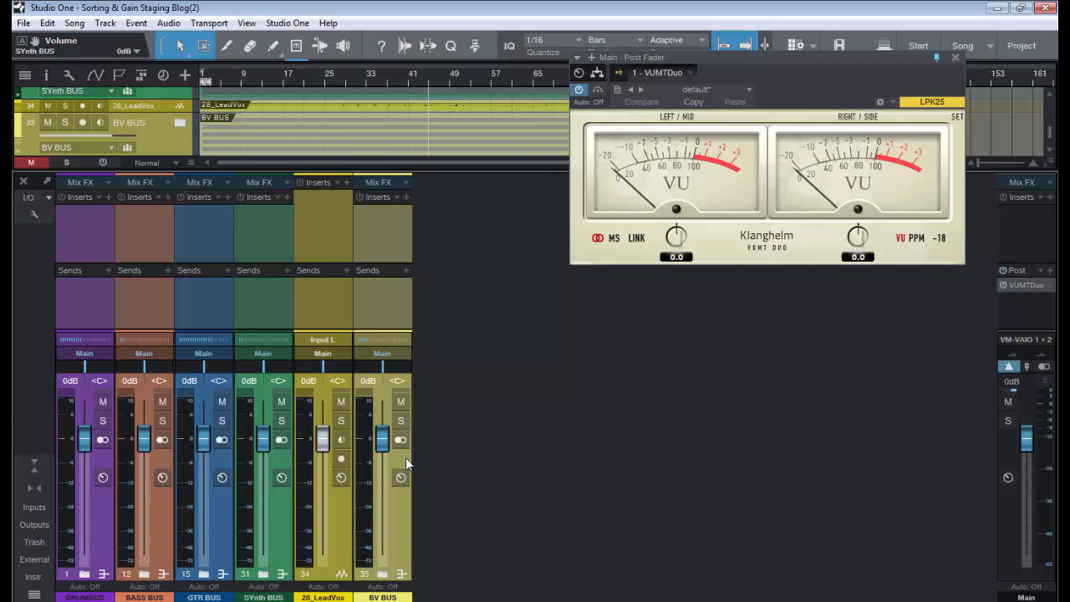
mouse_move(387, 531)
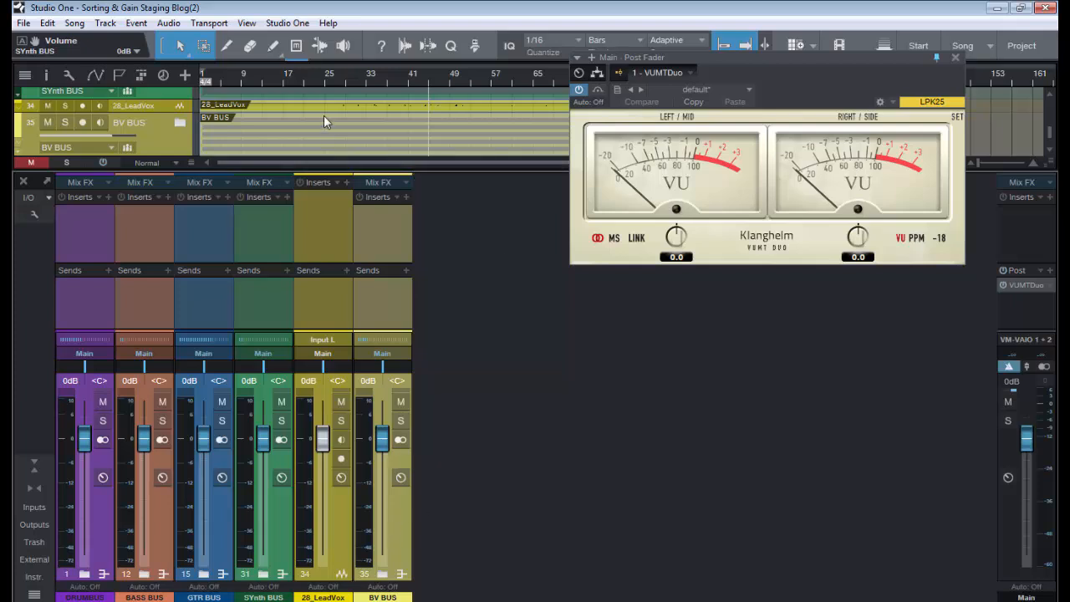
mouse_move(561, 284)
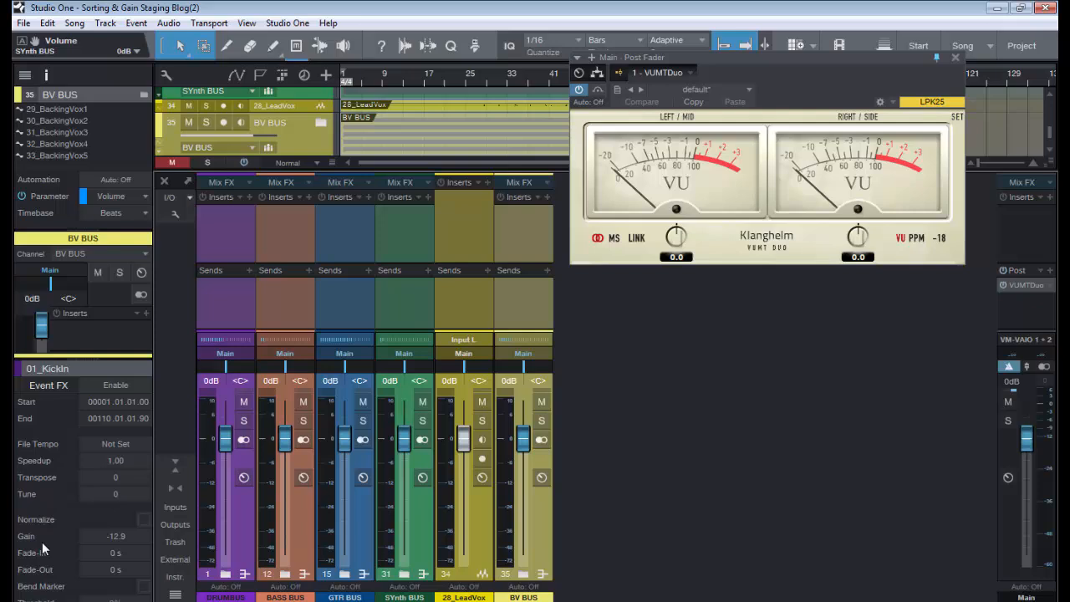
mouse_move(551, 297)
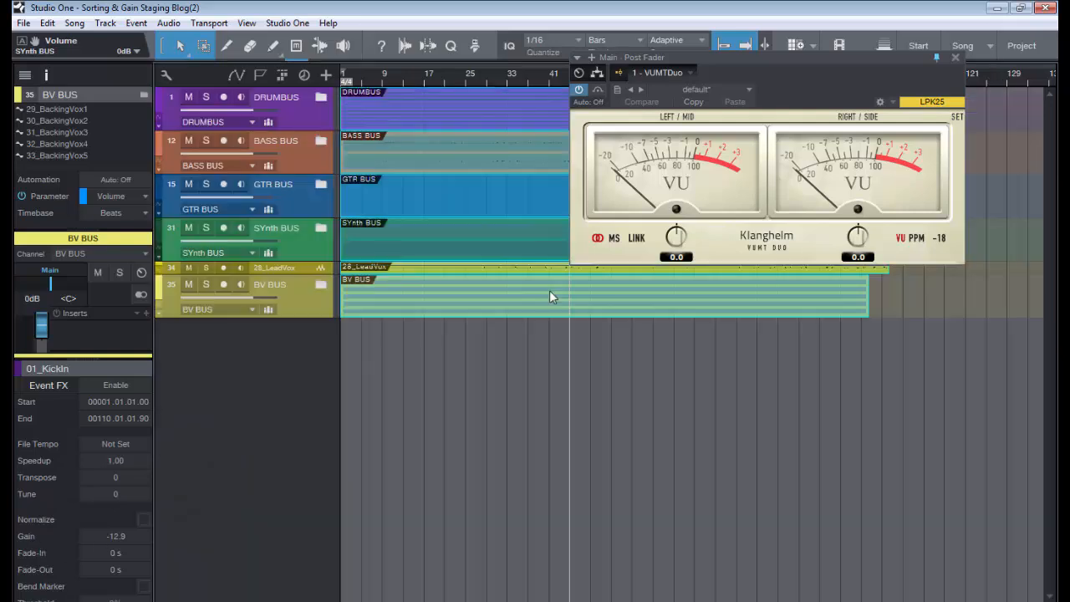
mouse_move(475, 226)
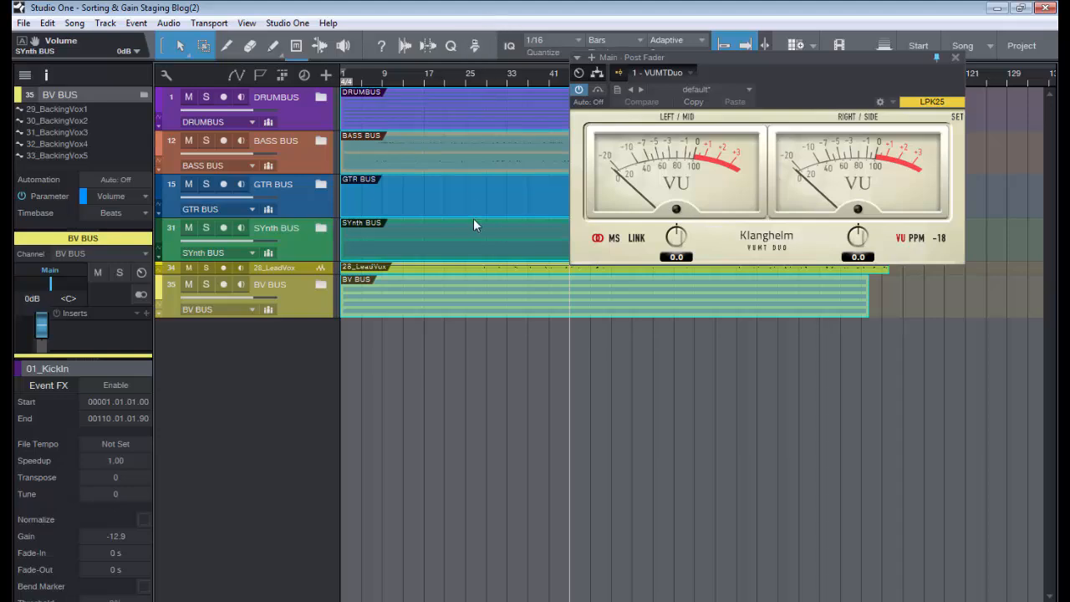
mouse_move(494, 108)
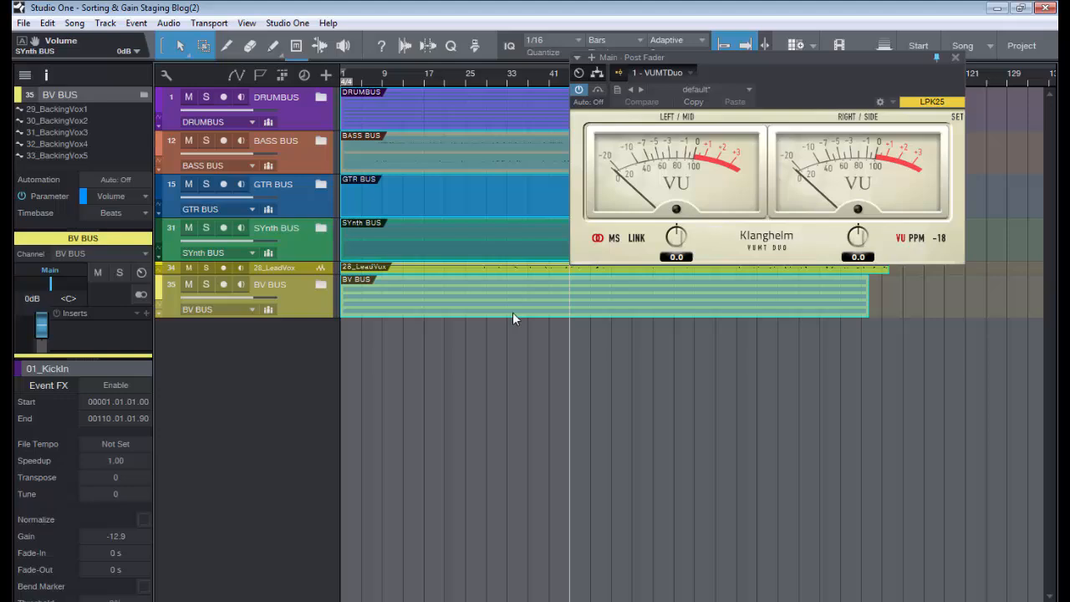
mouse_move(46, 504)
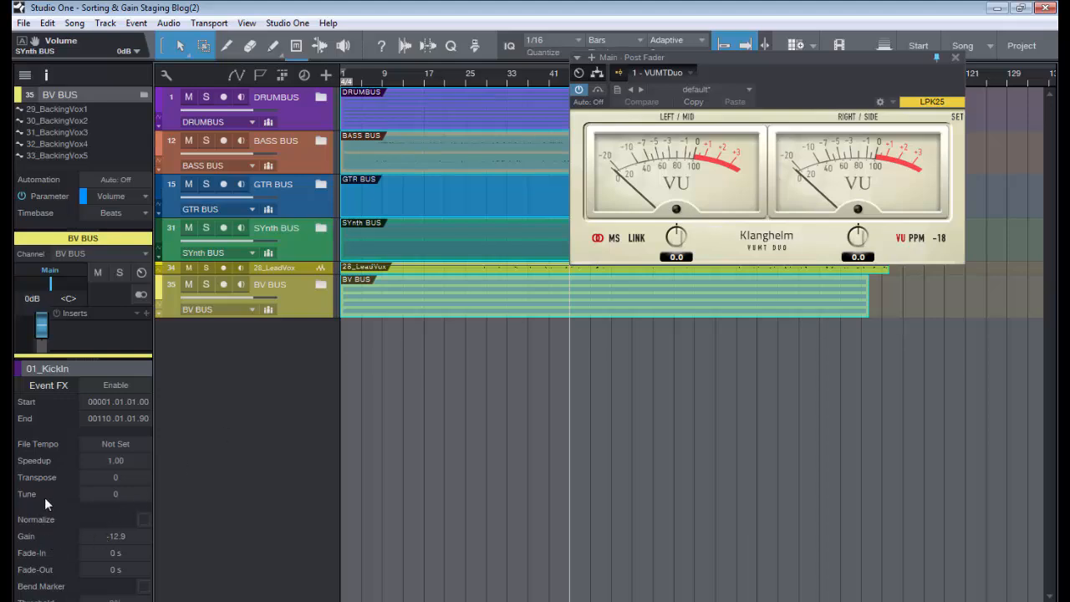
mouse_move(40, 547)
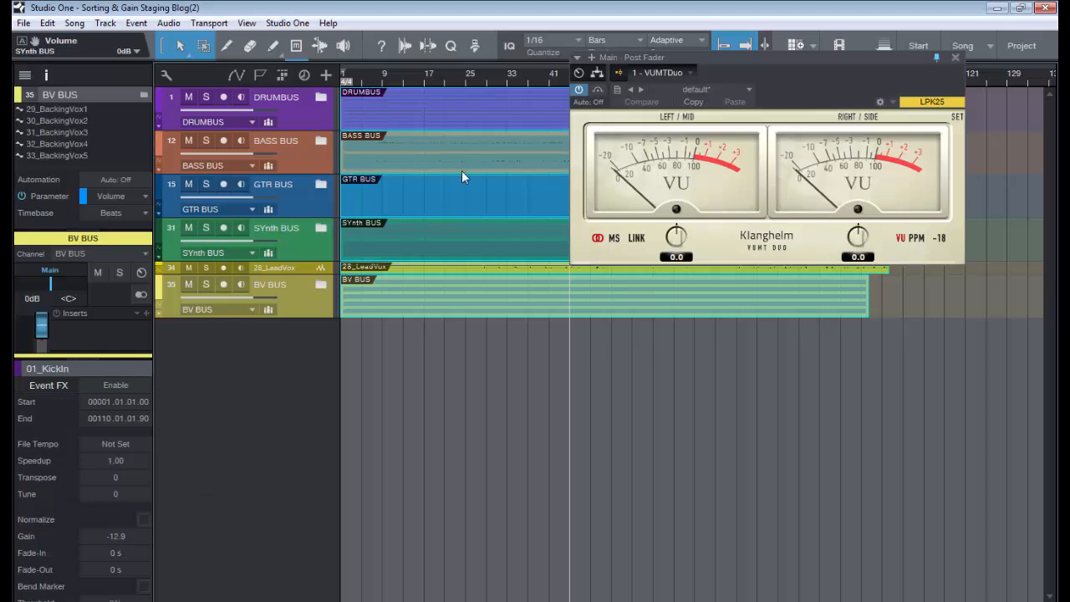
mouse_move(445, 249)
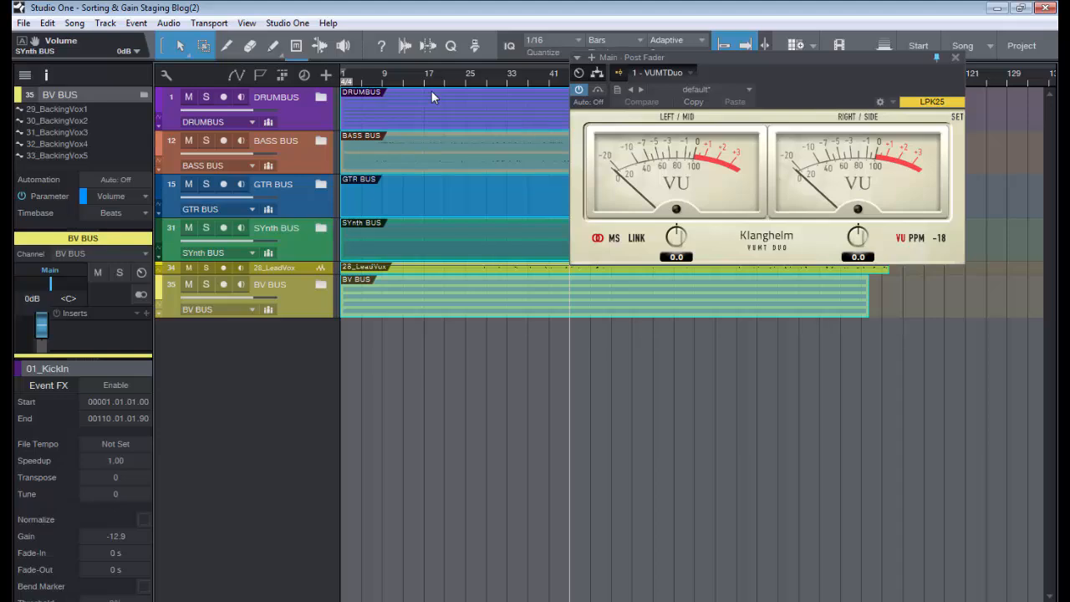
mouse_move(32, 570)
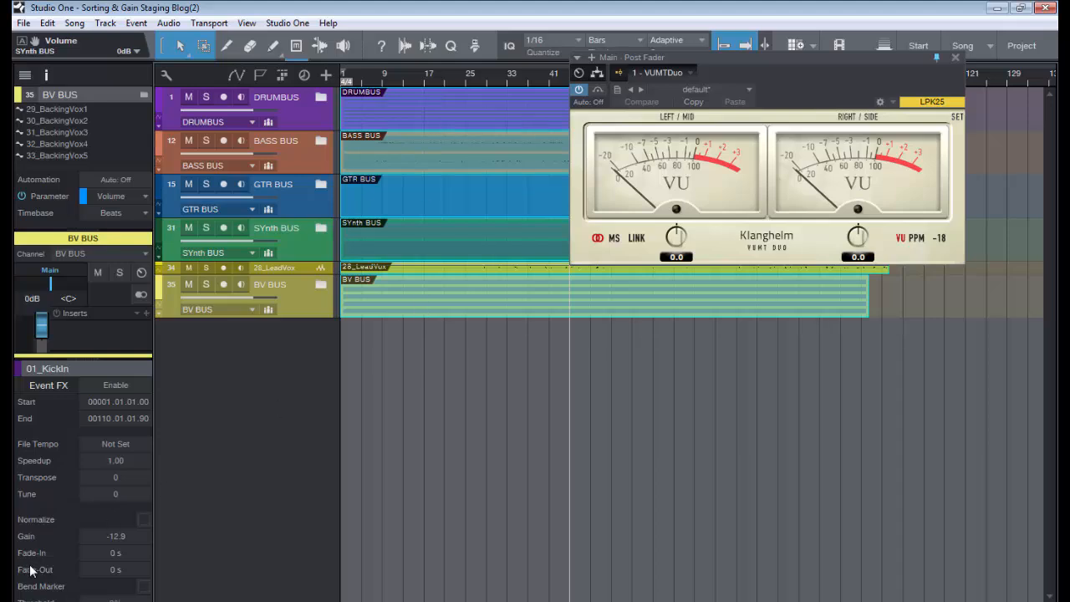
mouse_move(257, 489)
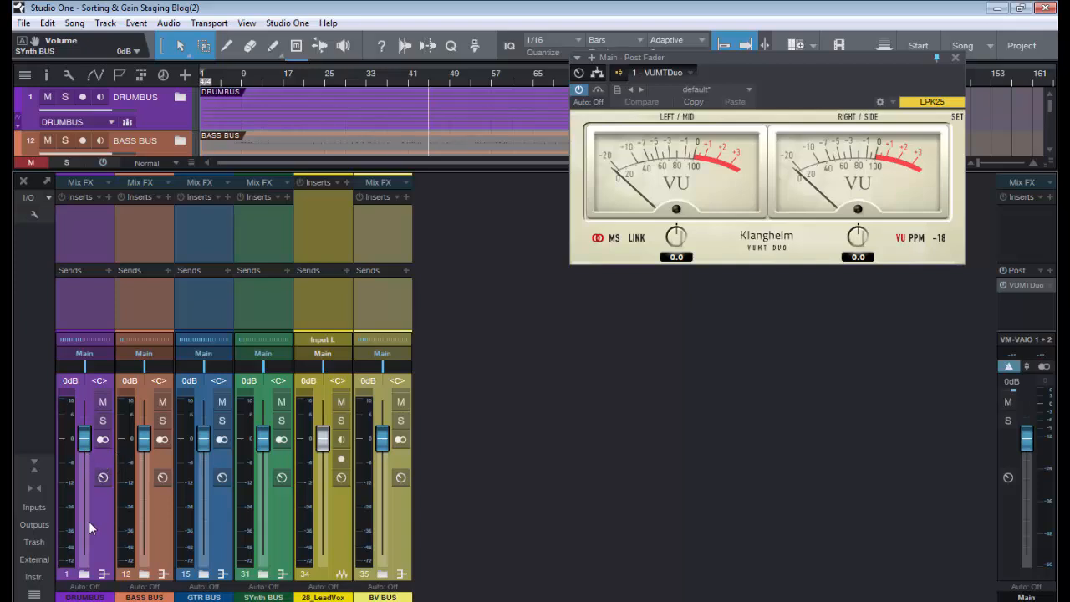
mouse_move(318, 480)
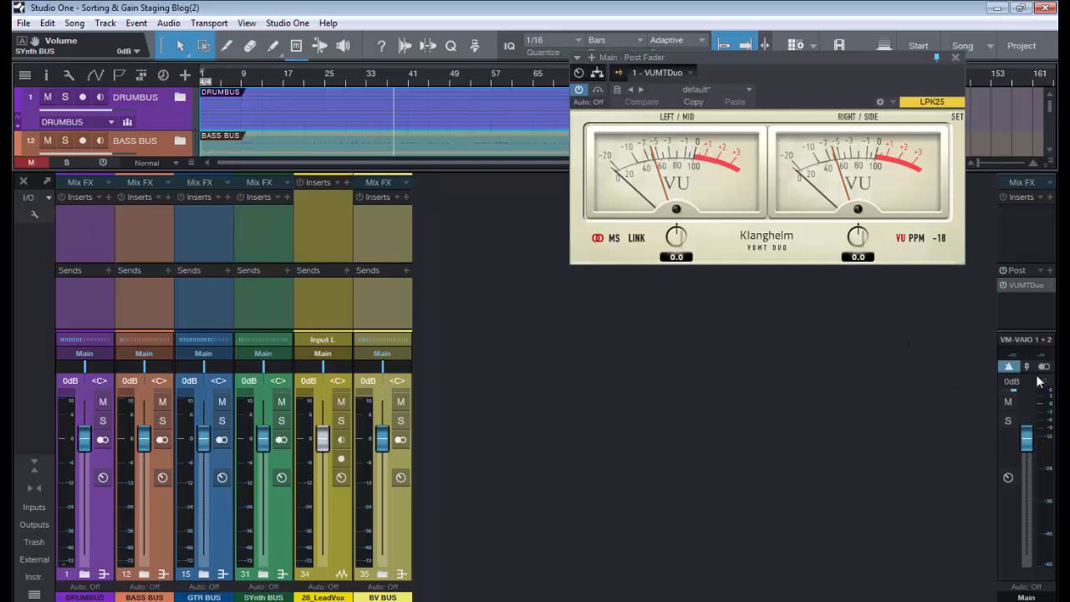
mouse_move(574, 410)
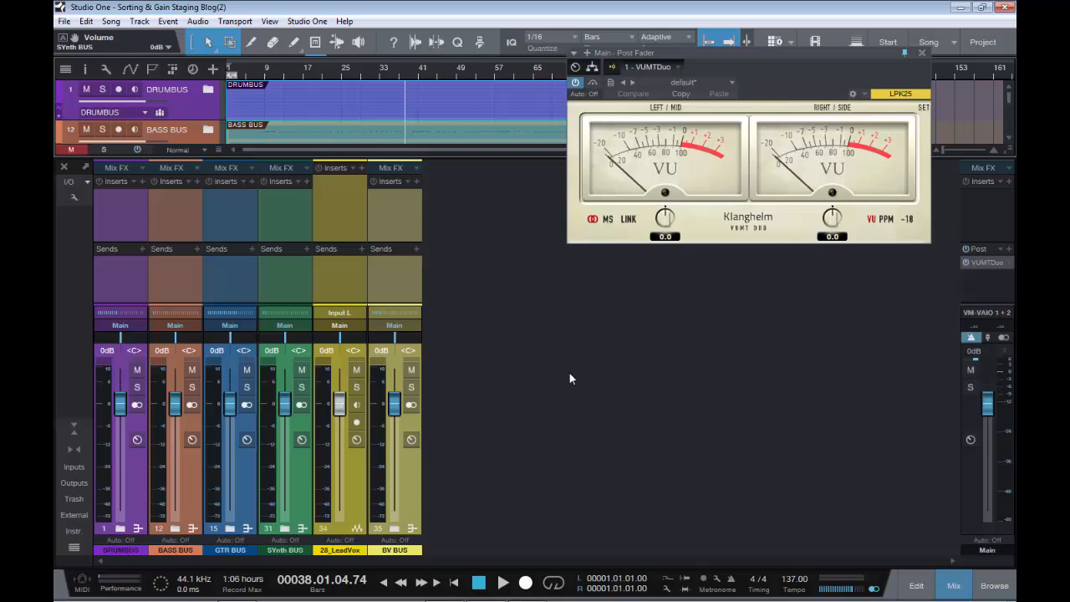
mouse_move(145, 576)
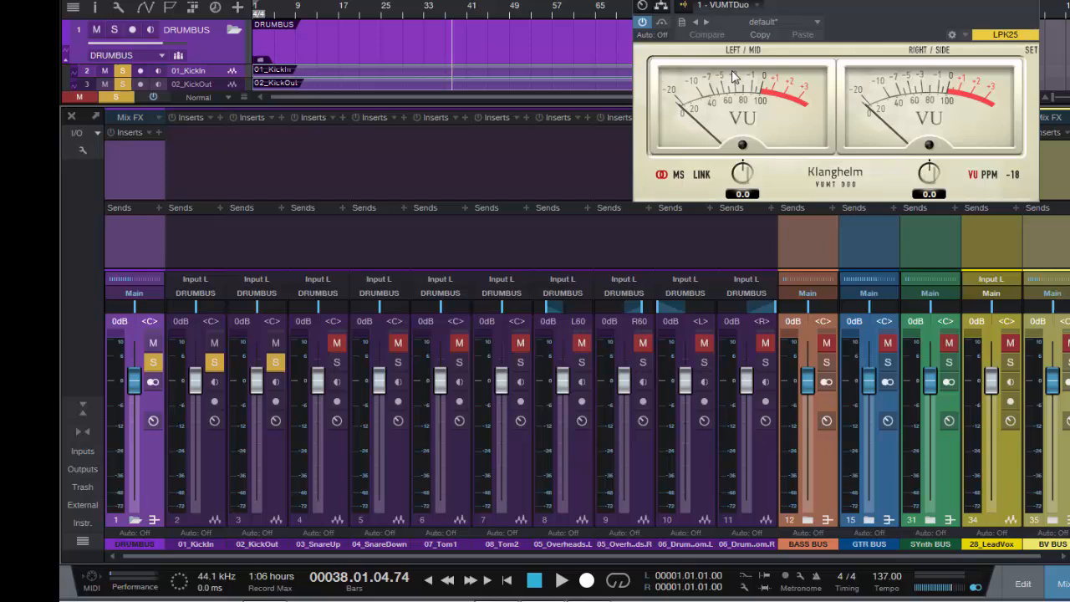
mouse_move(735, 88)
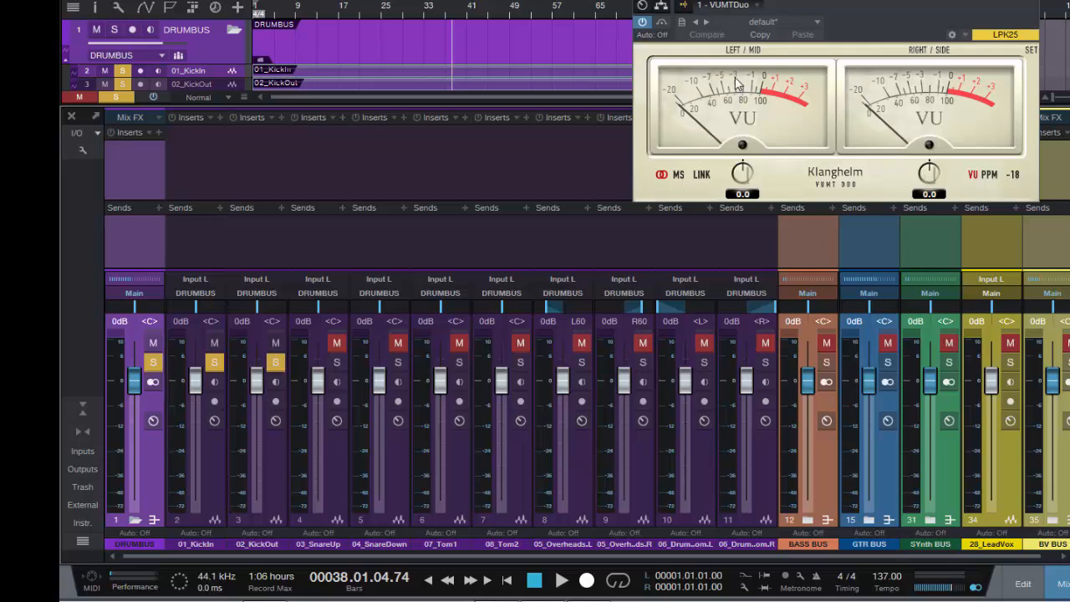
mouse_move(518, 198)
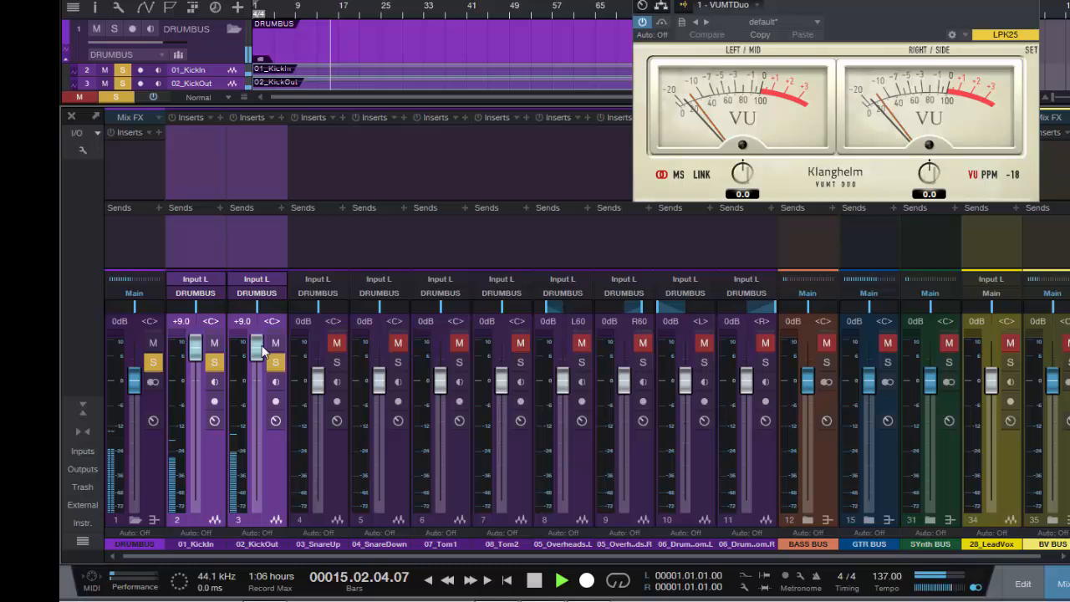
Push the 01_KickIn and 02_KickOut faders up to +10 dB
drag(256, 347, 257, 334)
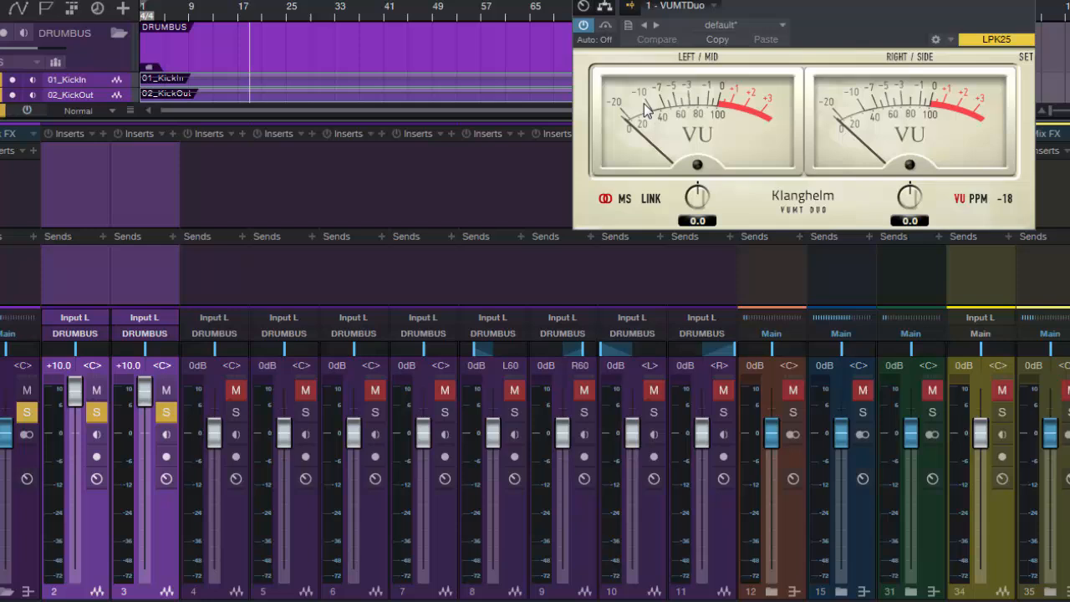
mouse_move(149, 393)
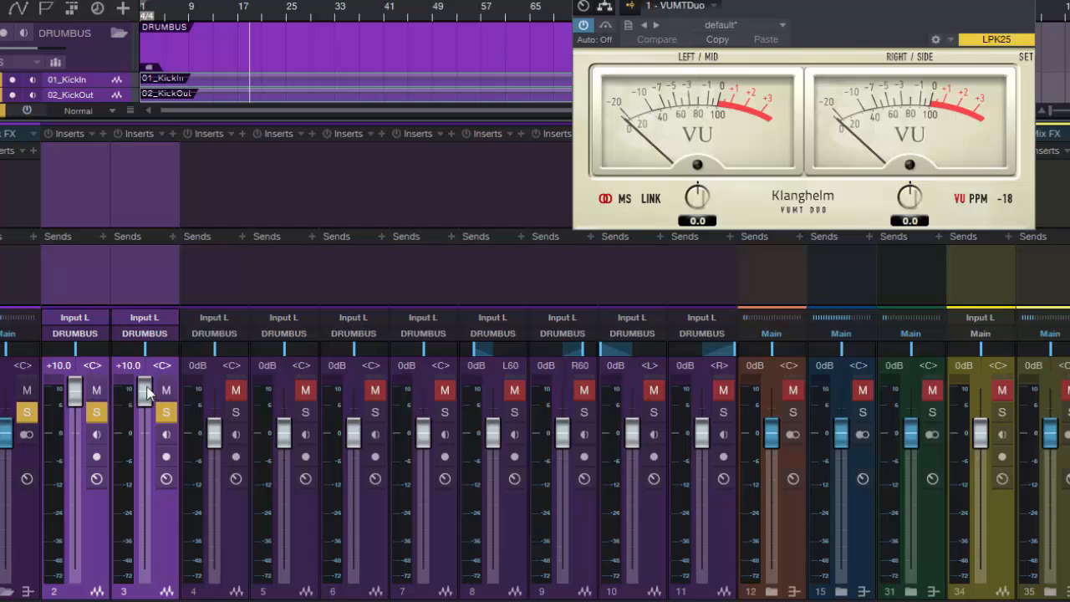
mouse_move(149, 393)
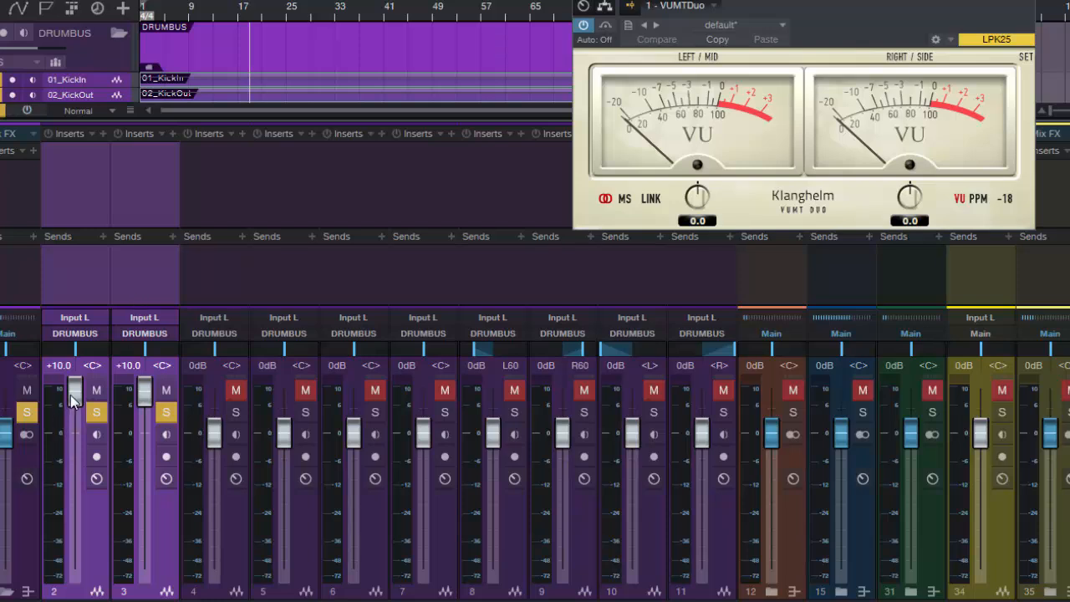
mouse_move(153, 379)
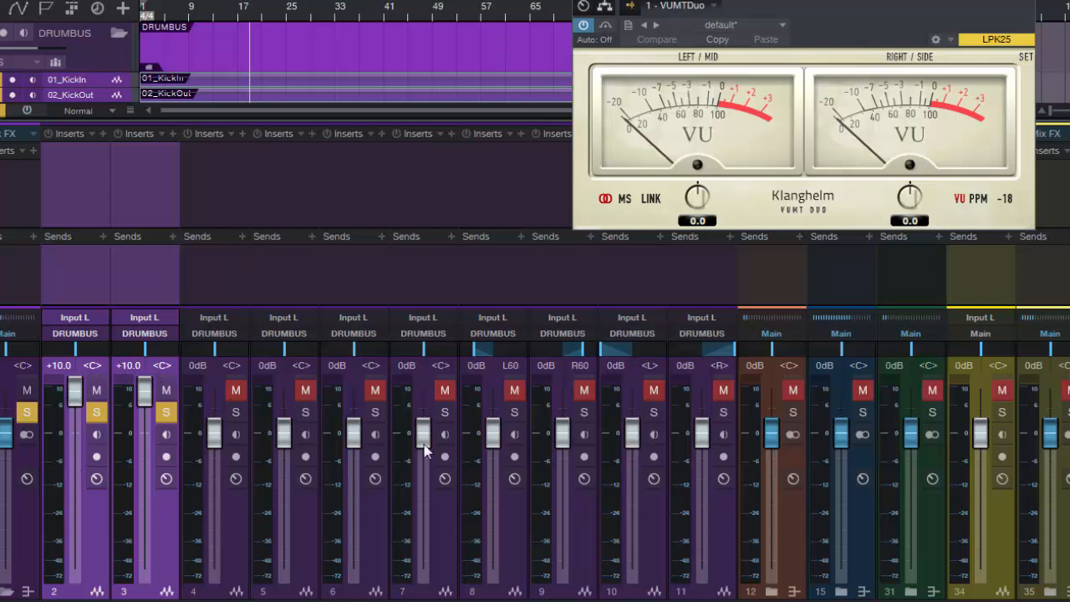
mouse_move(130, 293)
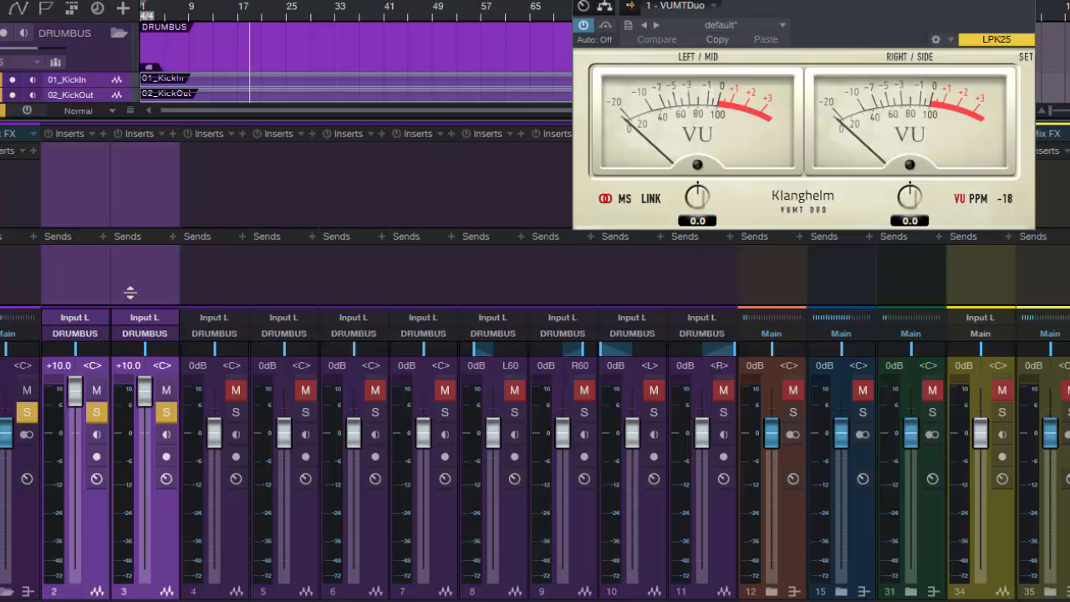
mouse_move(98, 269)
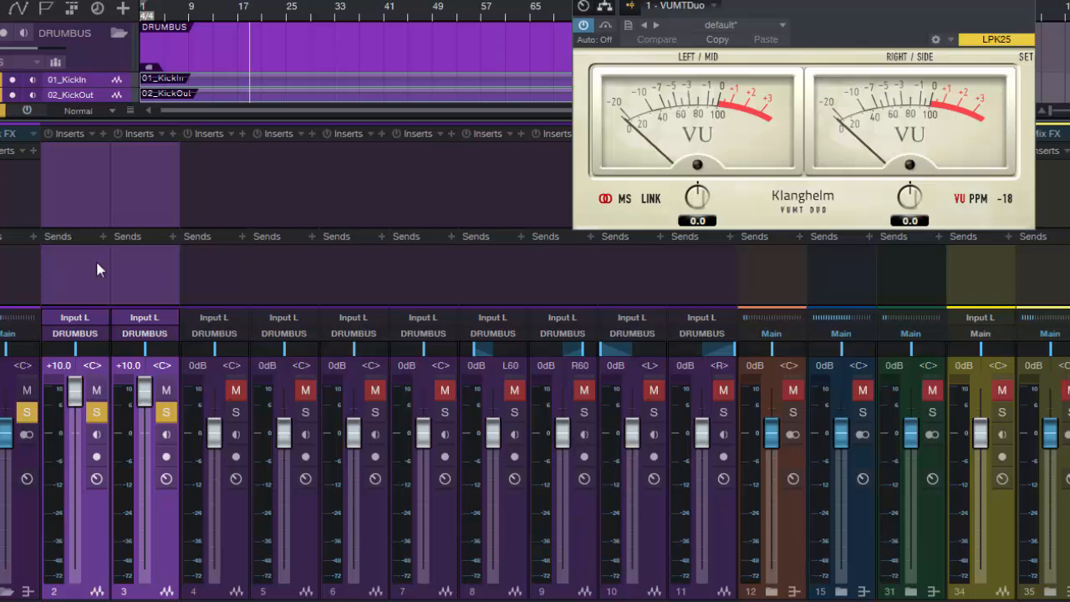
mouse_move(59, 375)
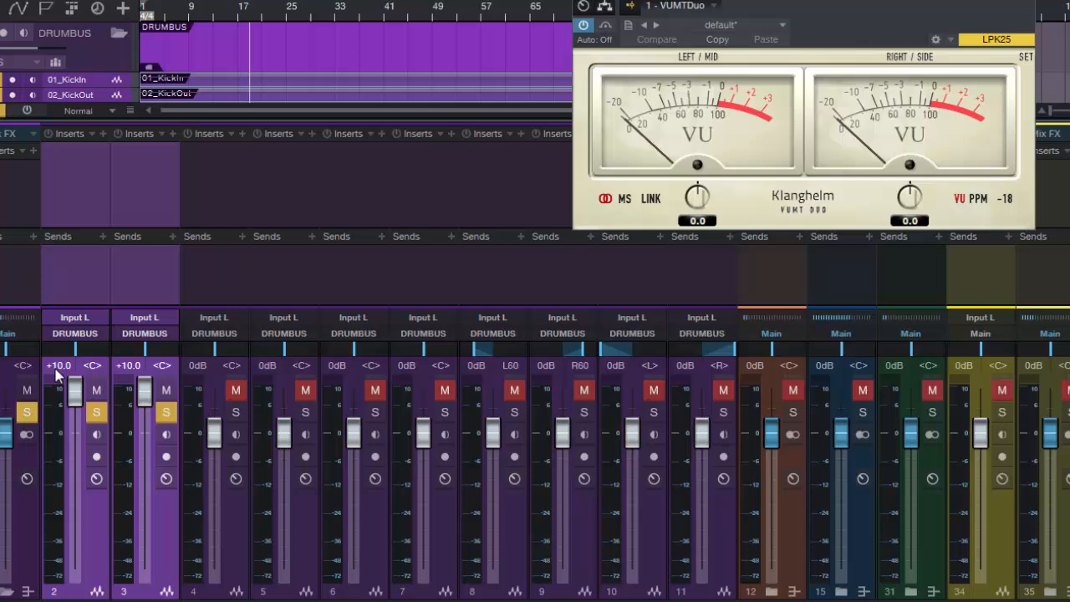
mouse_move(190, 23)
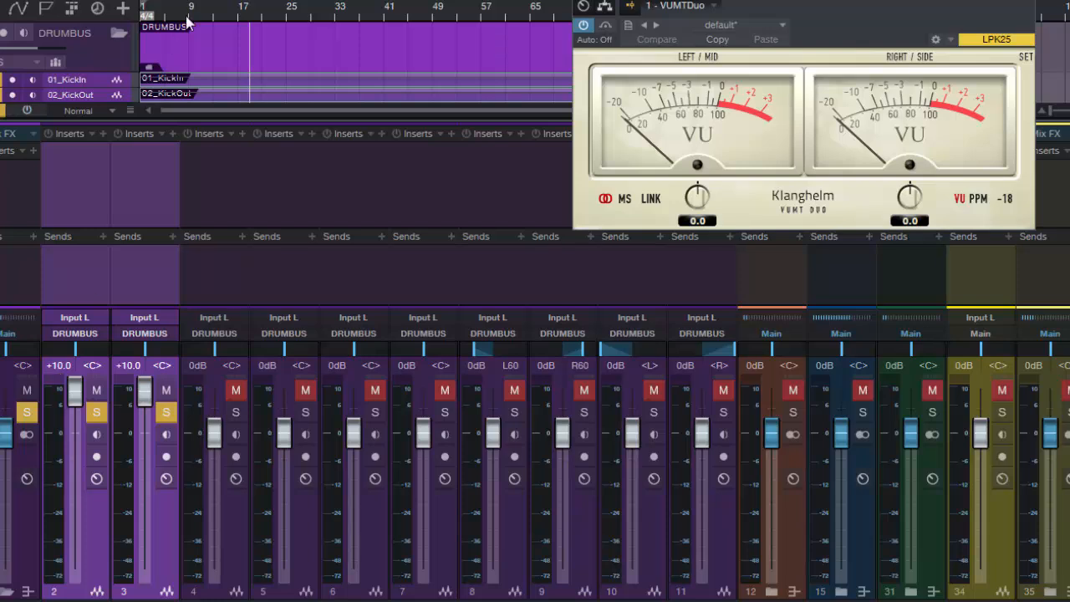
mouse_move(234, 105)
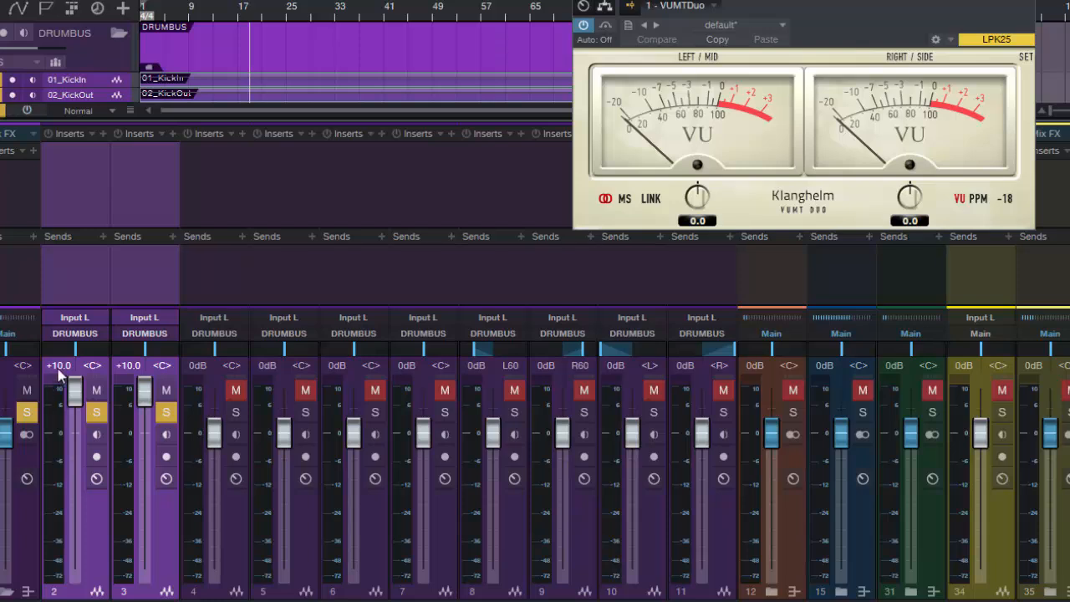
mouse_move(98, 372)
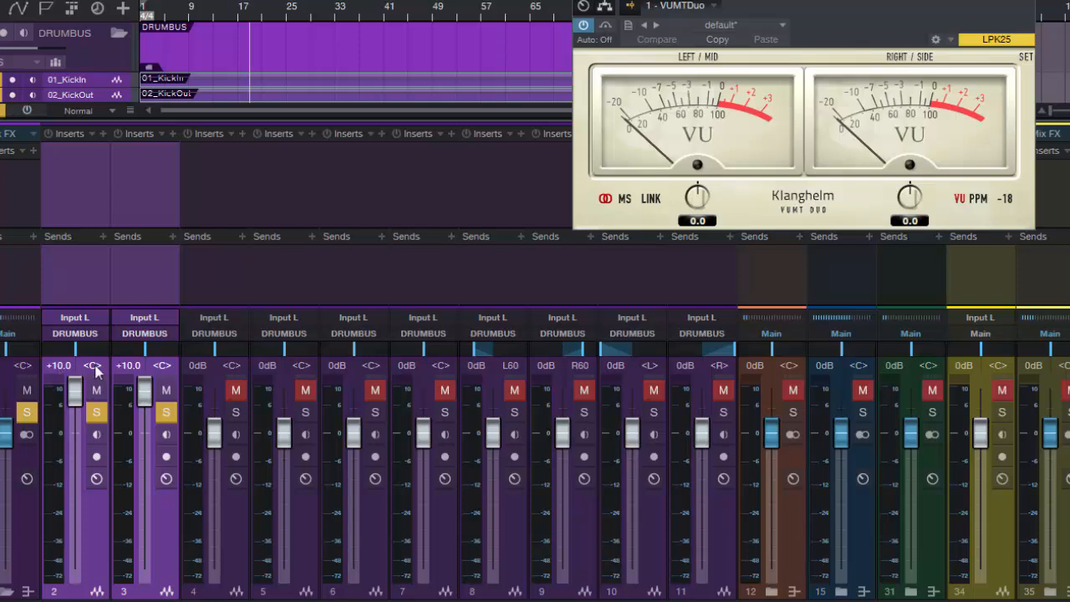
mouse_move(74, 445)
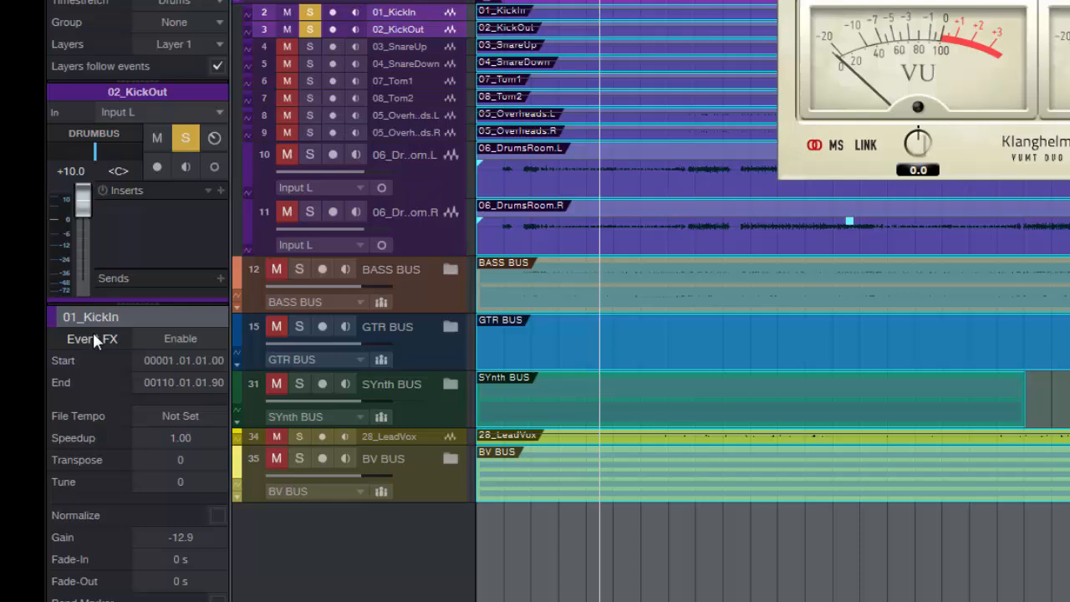
mouse_move(472, 190)
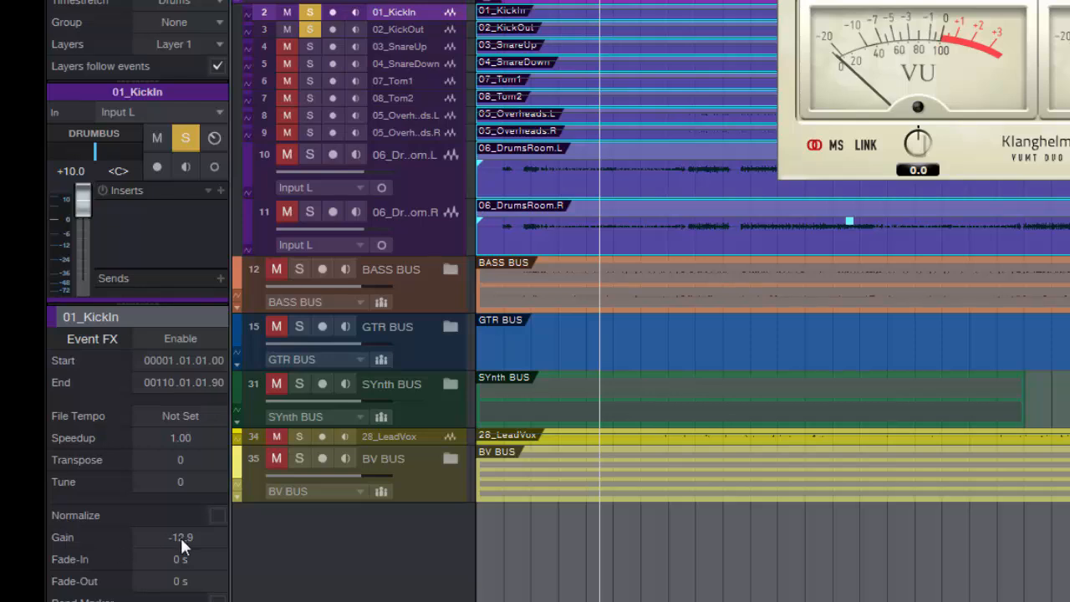
Change the 01_KickIn event gain from -12.9 to -2.9
double_click(180, 537)
text(-2.9)
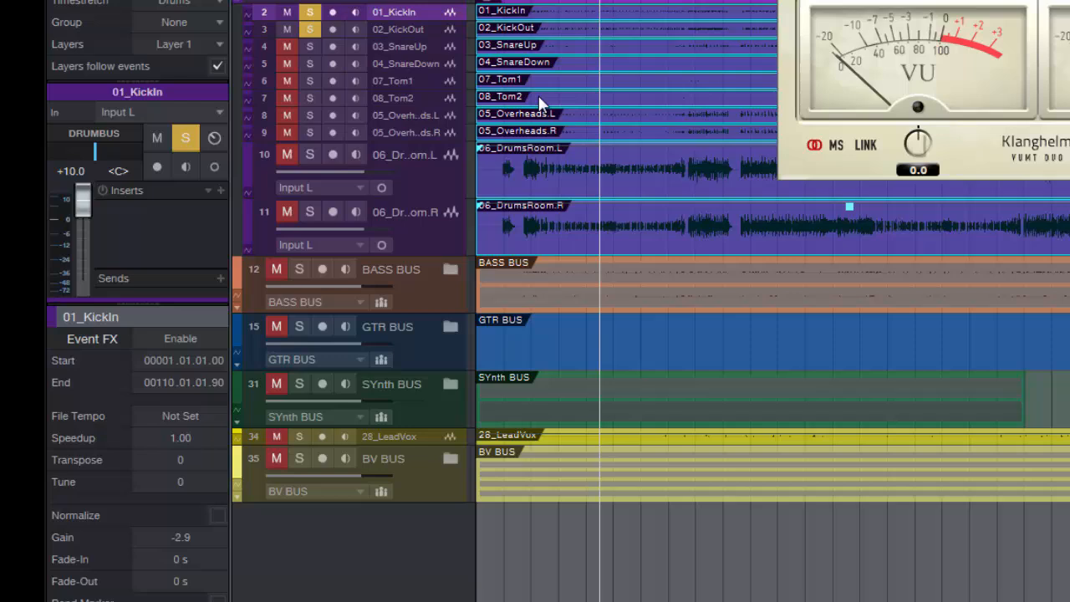
mouse_move(539, 178)
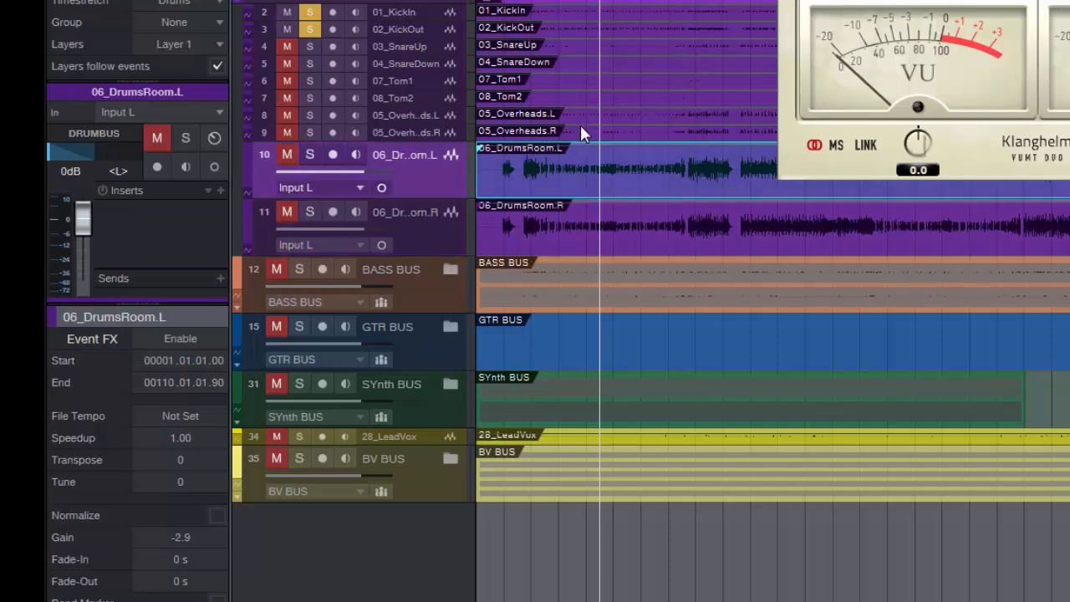
click(585, 115)
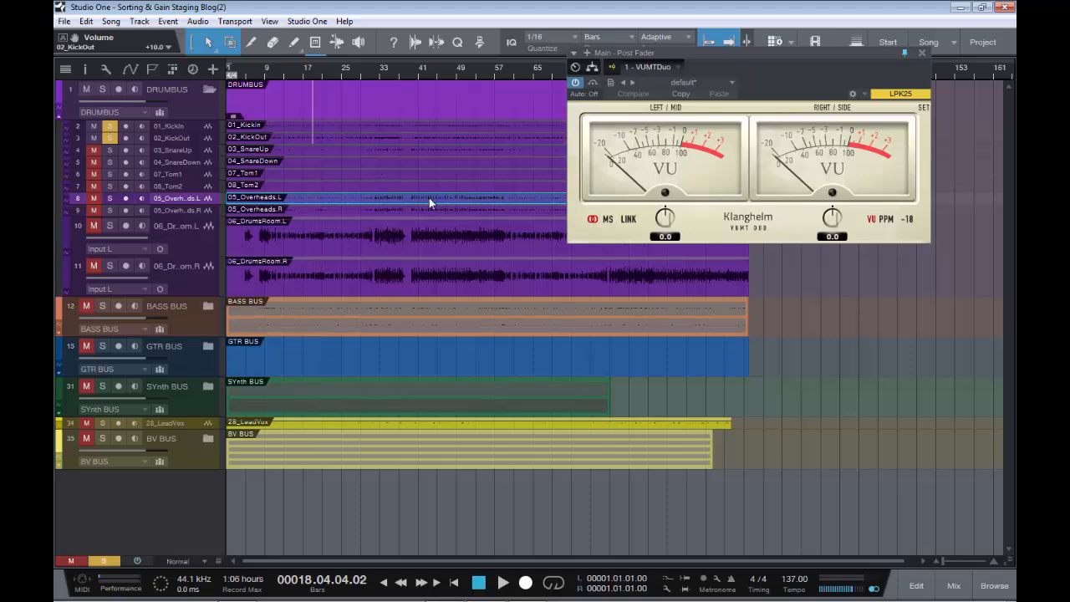
Set the 01_KickIn and 02_KickOut faders to +6.8 dB in the Console
click(953, 585)
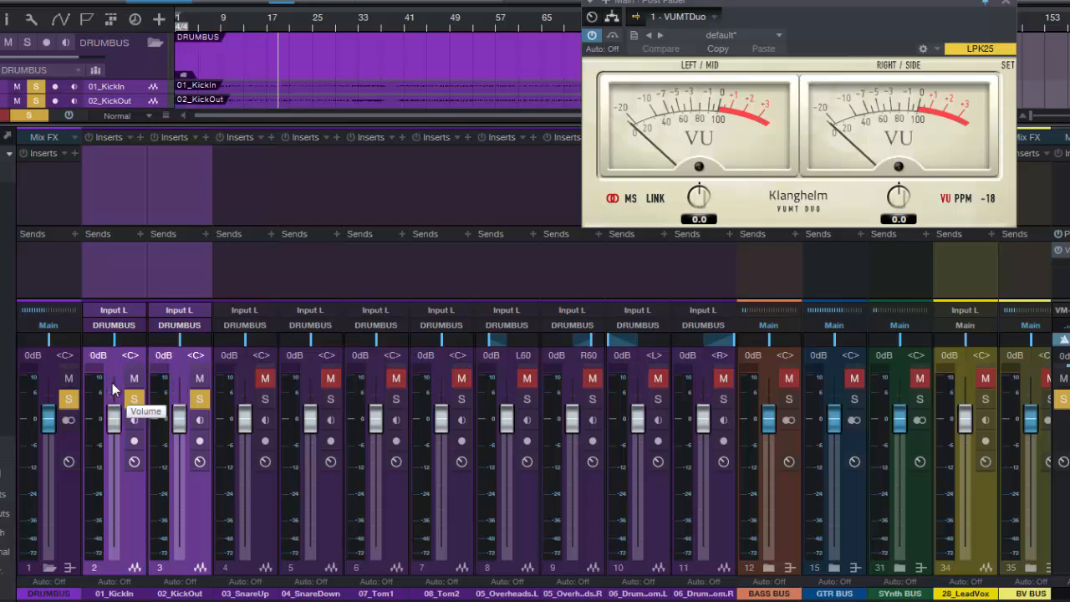
mouse_move(639, 155)
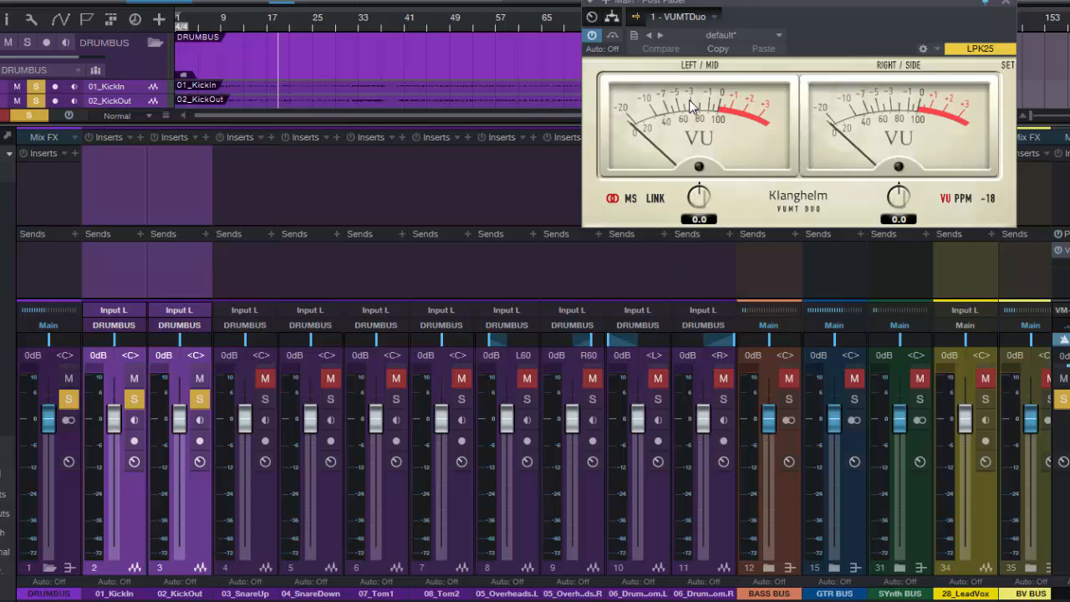
mouse_move(542, 162)
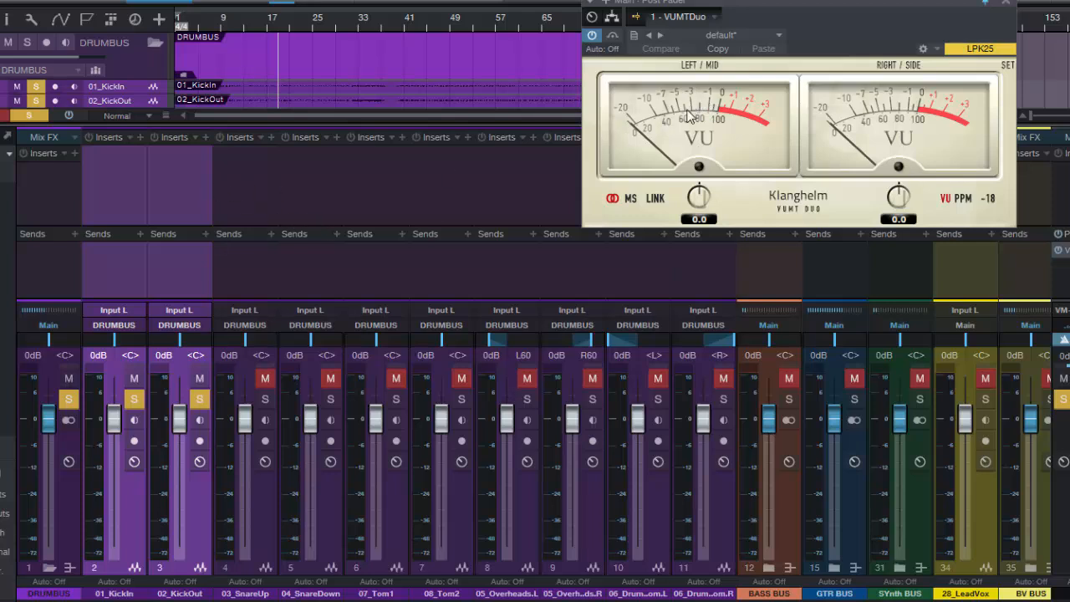
mouse_move(805, 420)
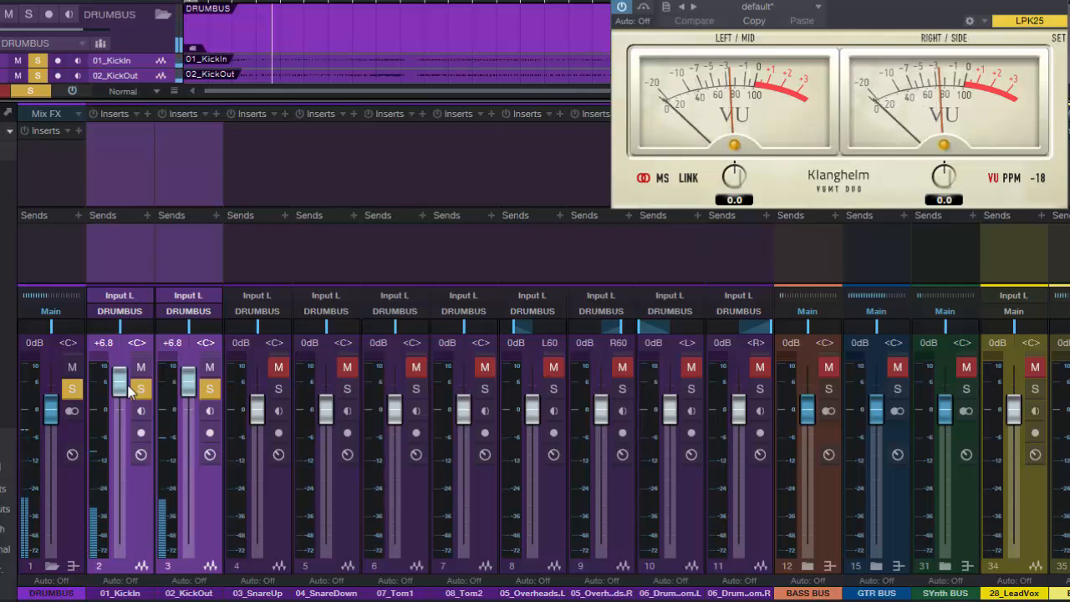
drag(121, 380, 121, 377)
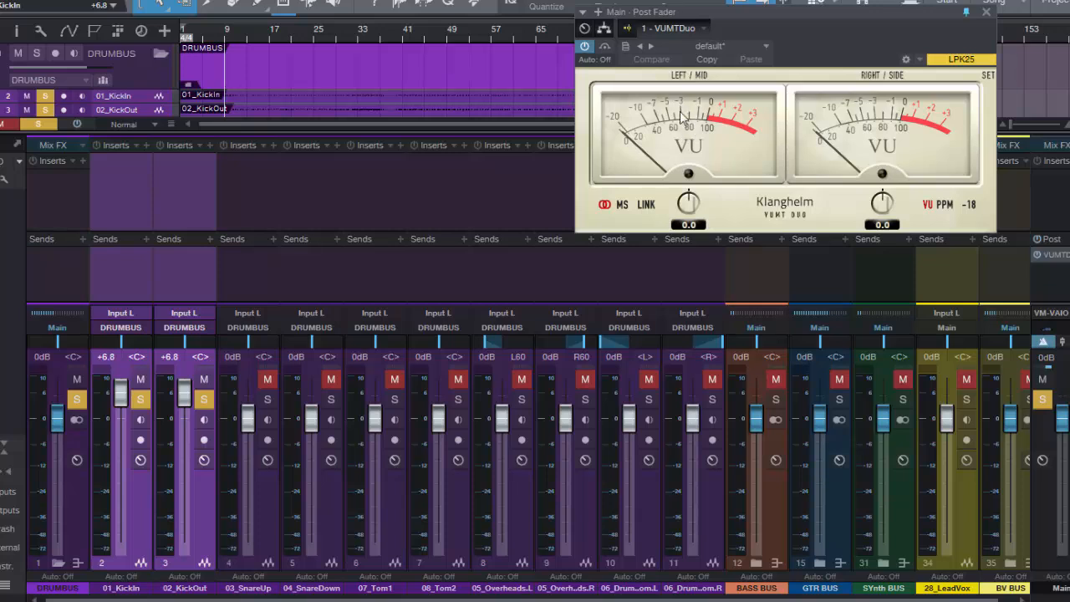
mouse_move(186, 285)
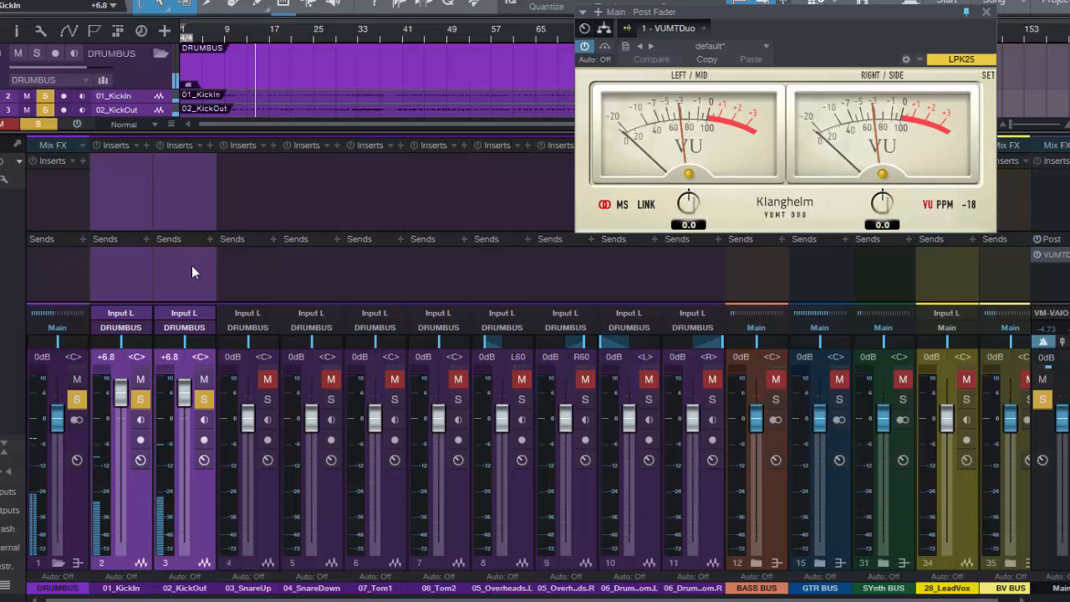
mouse_move(683, 113)
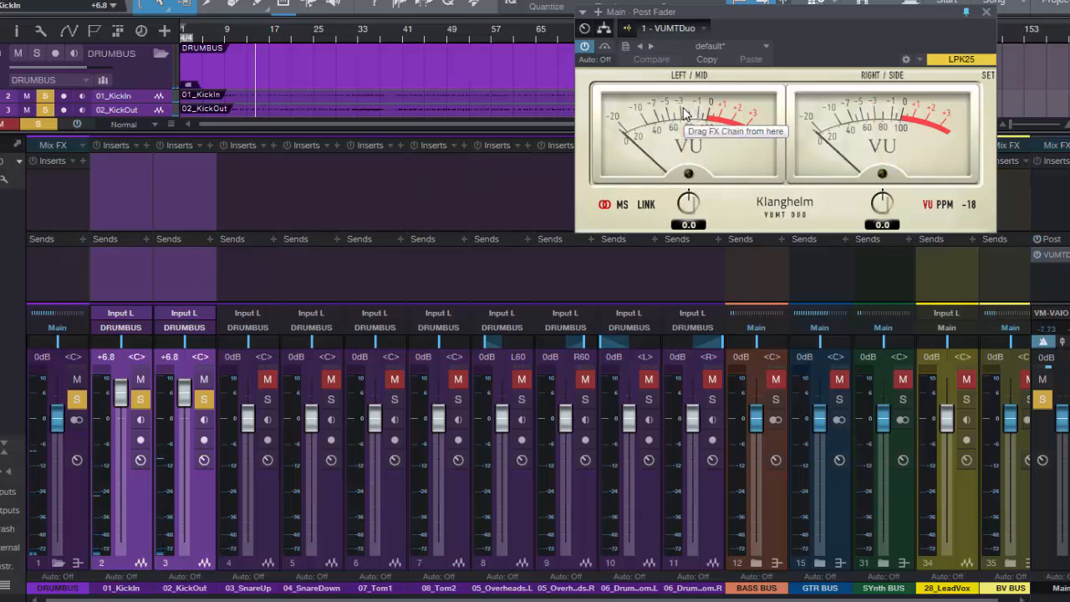
mouse_move(213, 288)
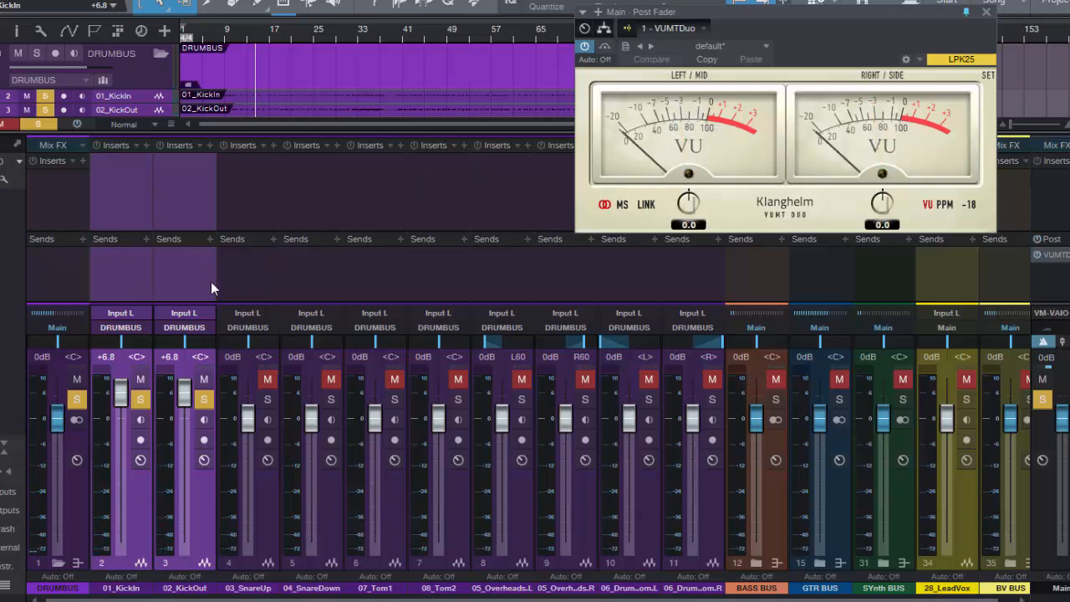
mouse_move(689, 489)
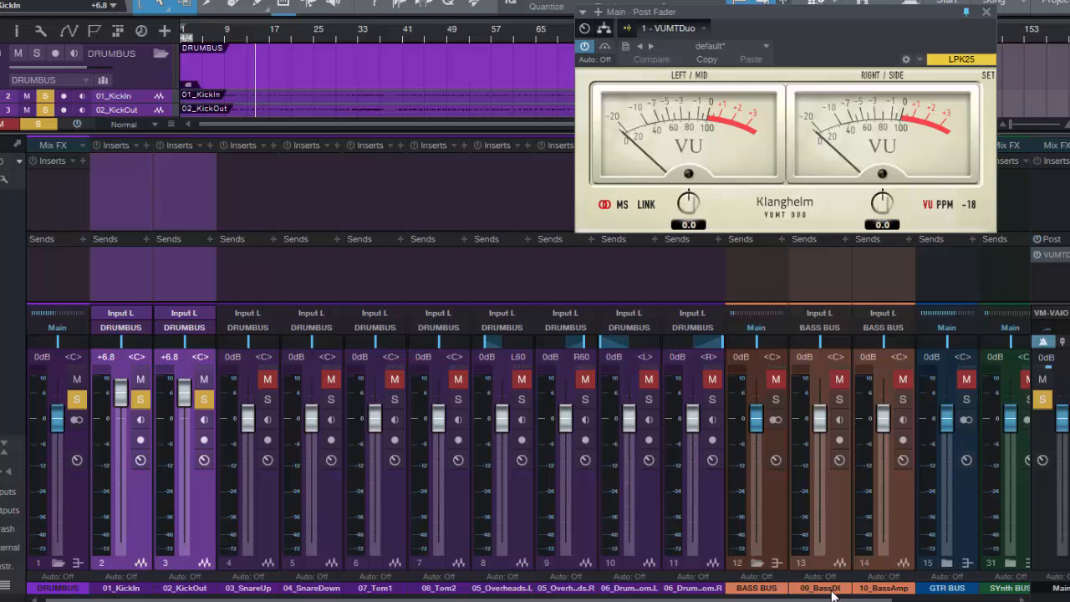
mouse_move(907, 531)
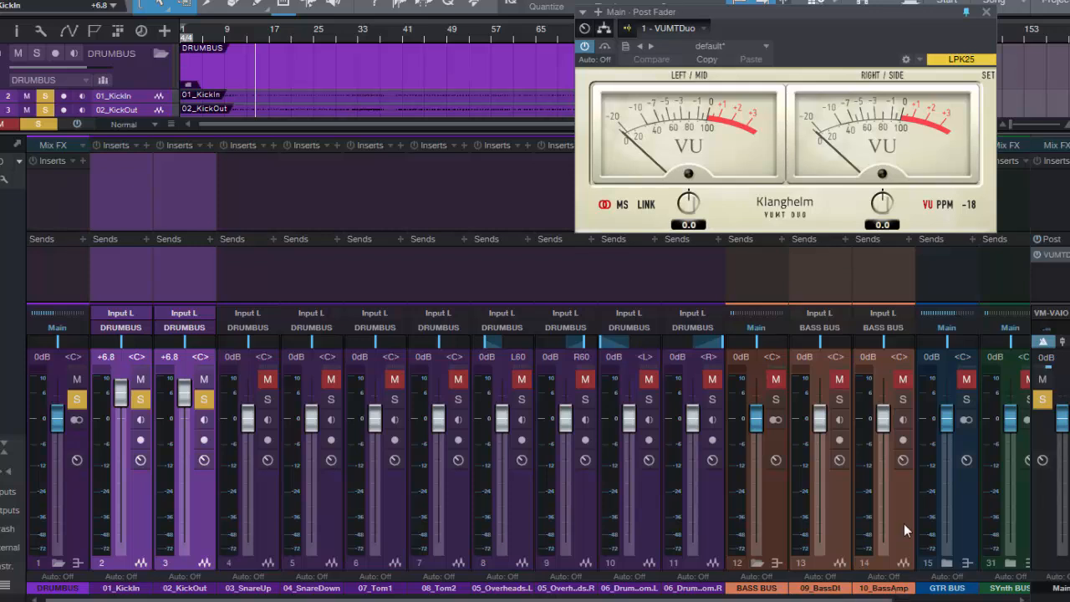
mouse_move(902, 575)
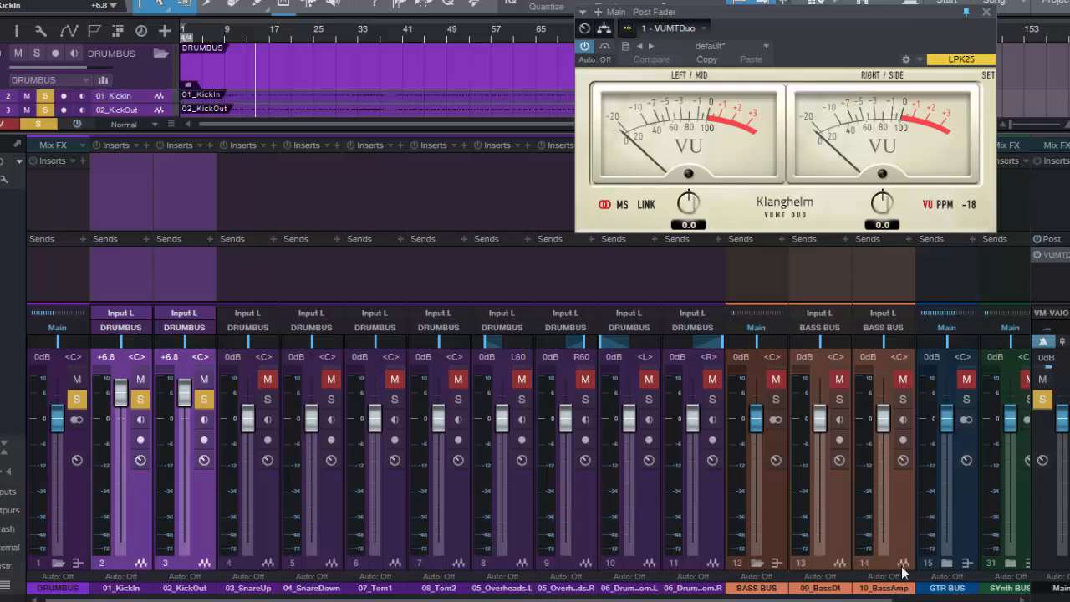
mouse_move(834, 536)
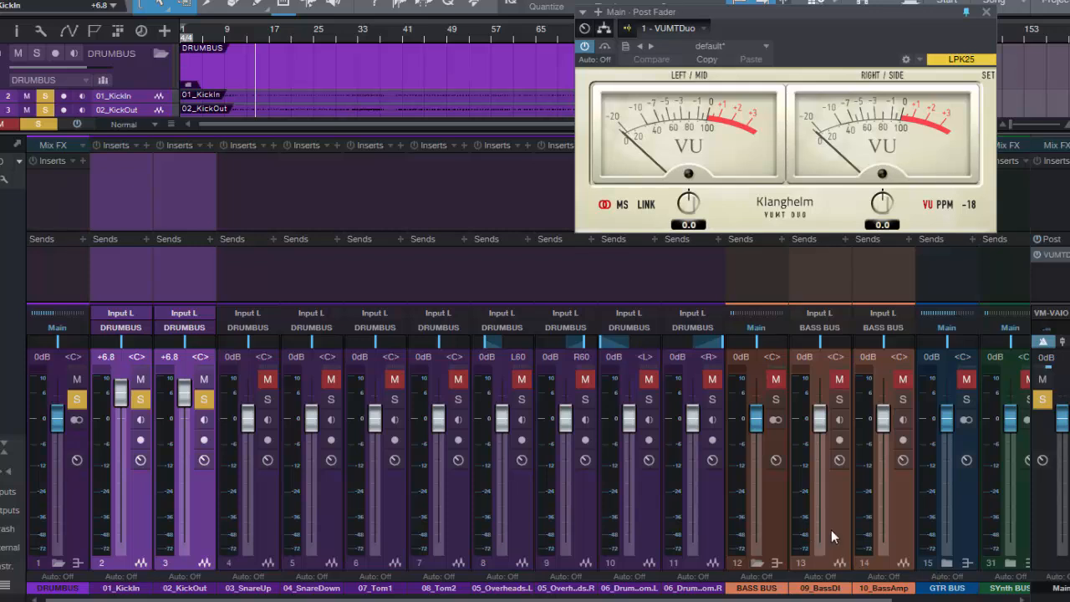
mouse_move(892, 278)
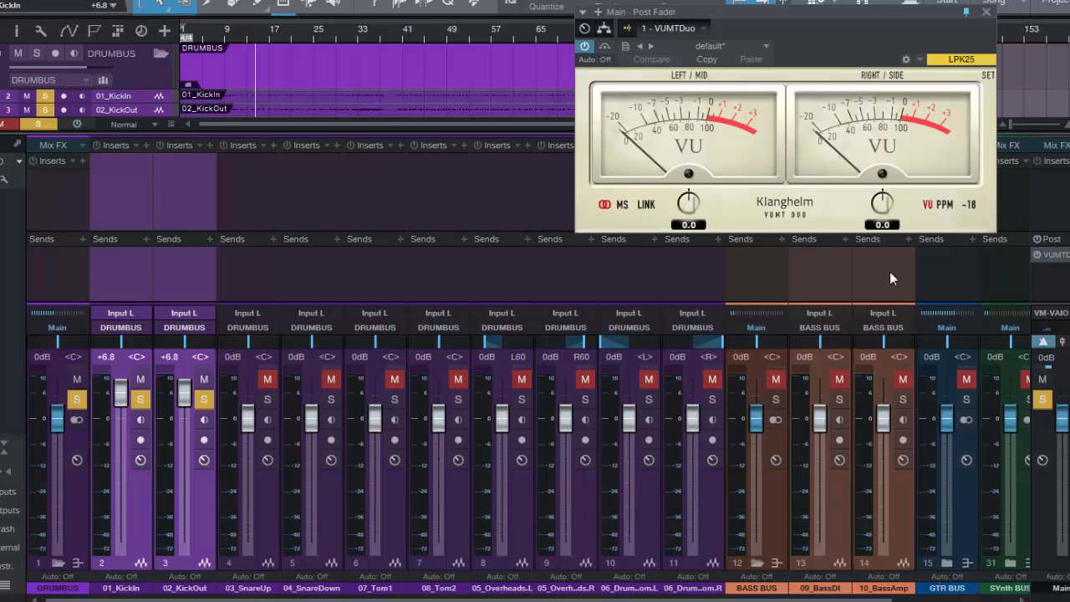
mouse_move(828, 562)
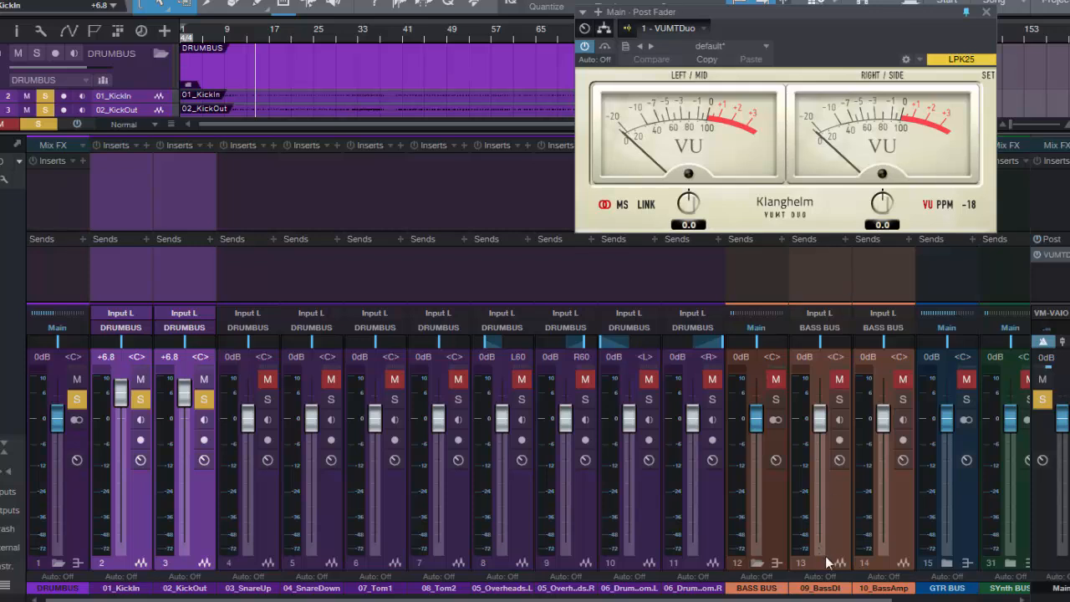
mouse_move(840, 563)
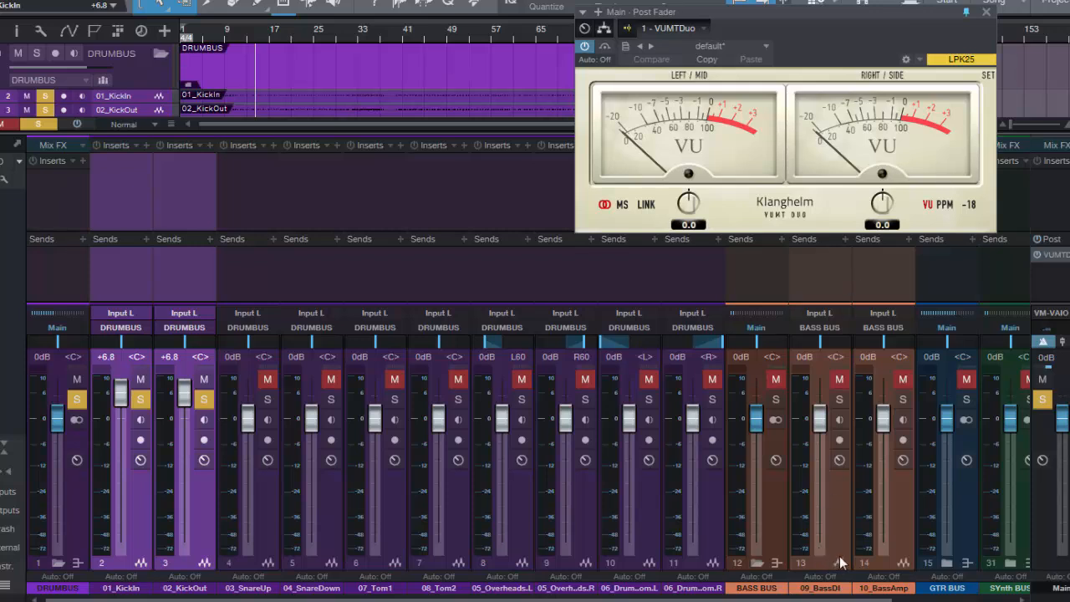
mouse_move(803, 276)
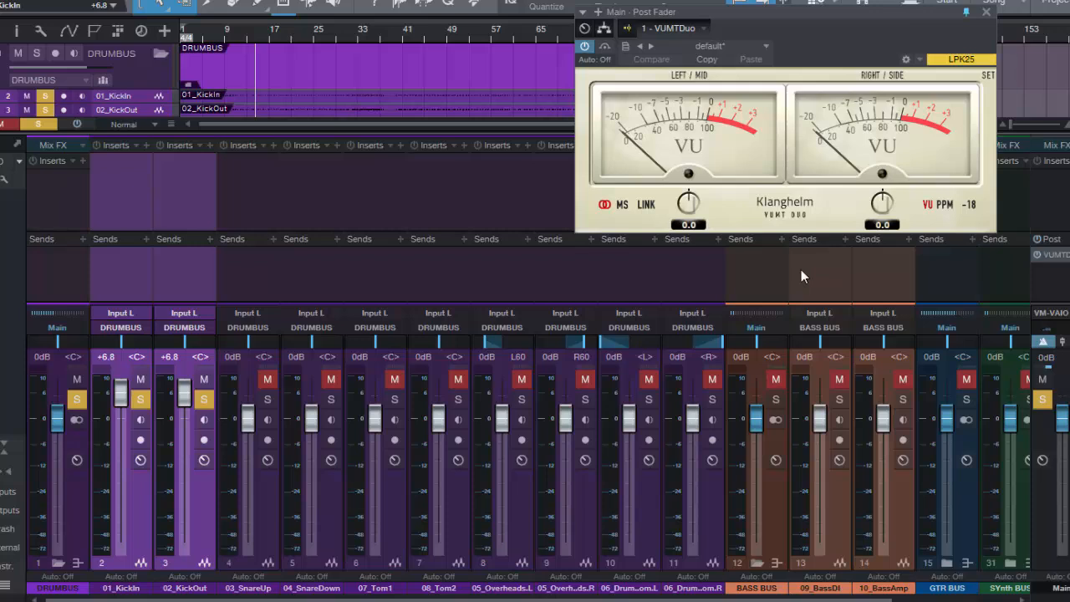
mouse_move(125, 181)
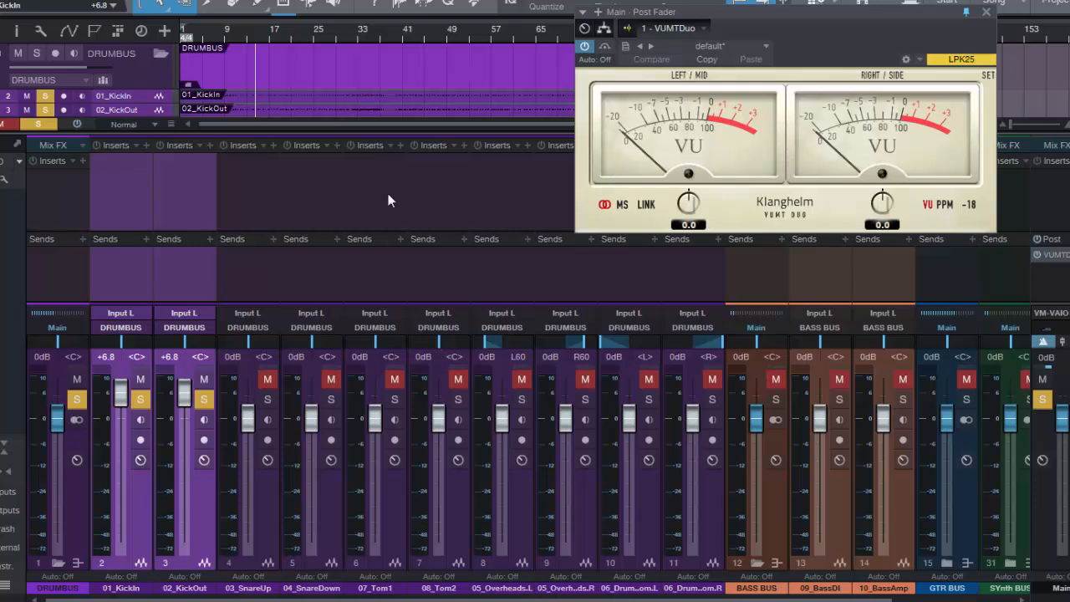
mouse_move(682, 115)
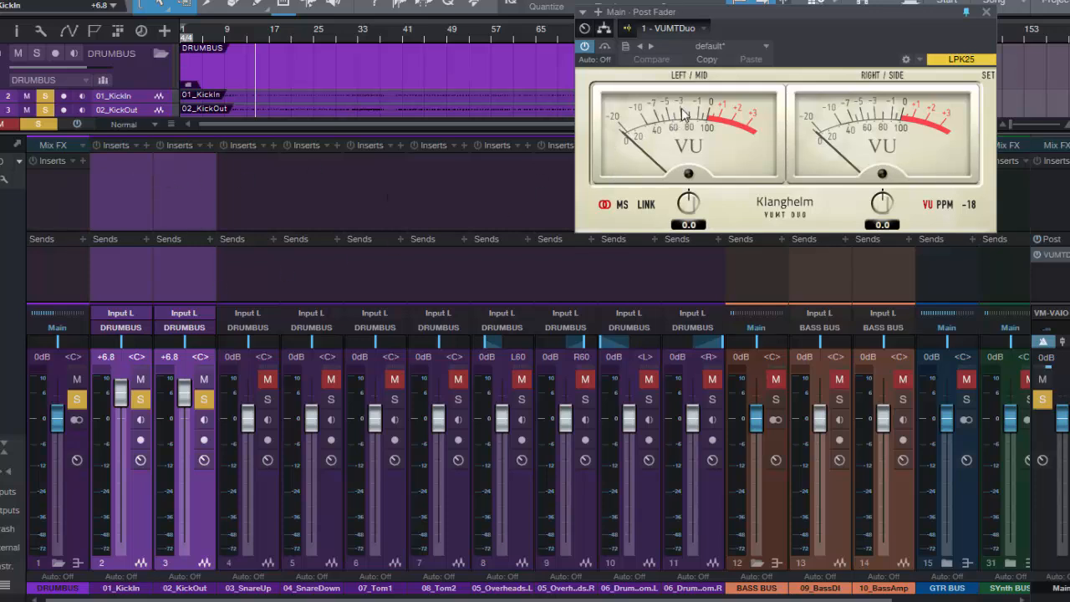
mouse_move(684, 123)
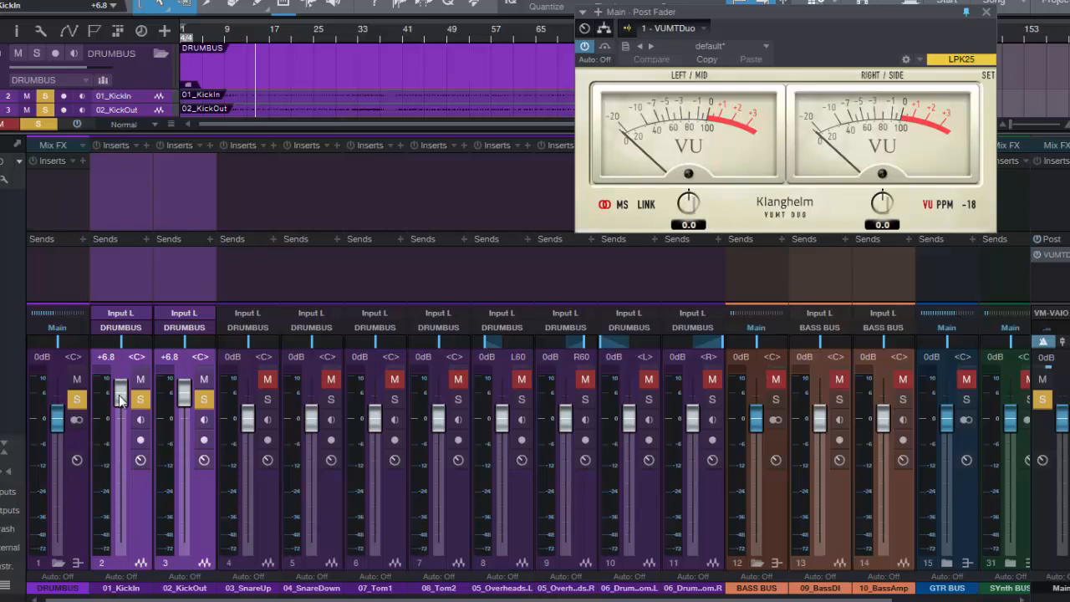
mouse_move(145, 166)
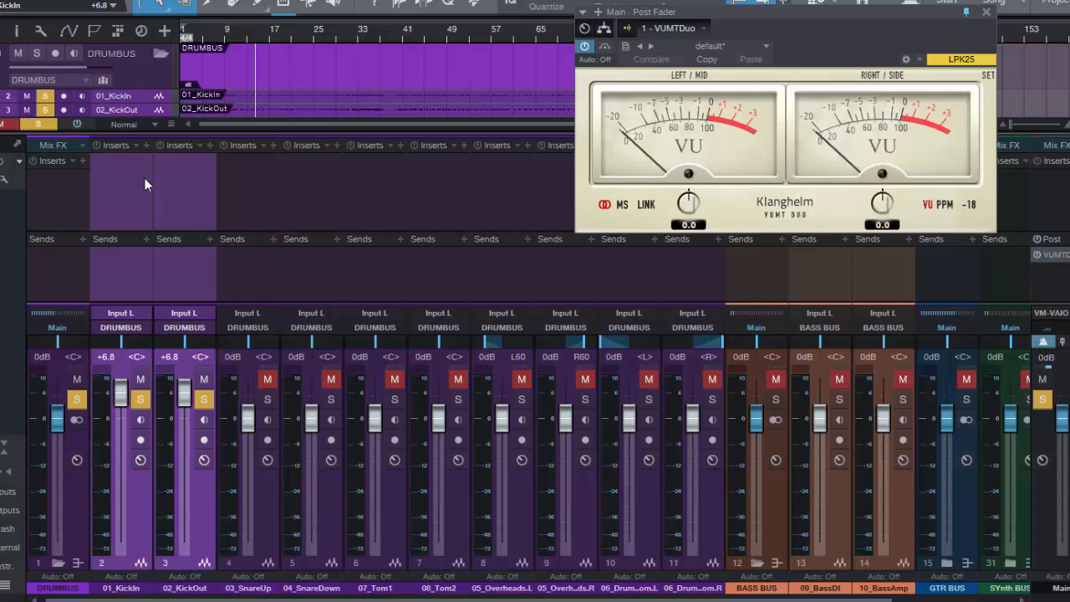
mouse_move(493, 162)
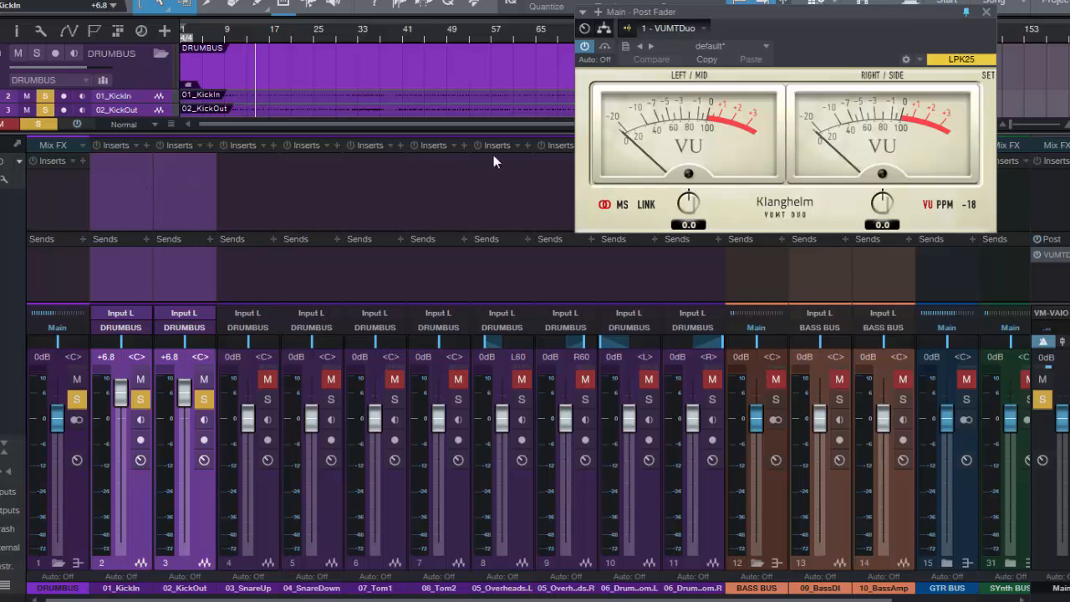
mouse_move(682, 114)
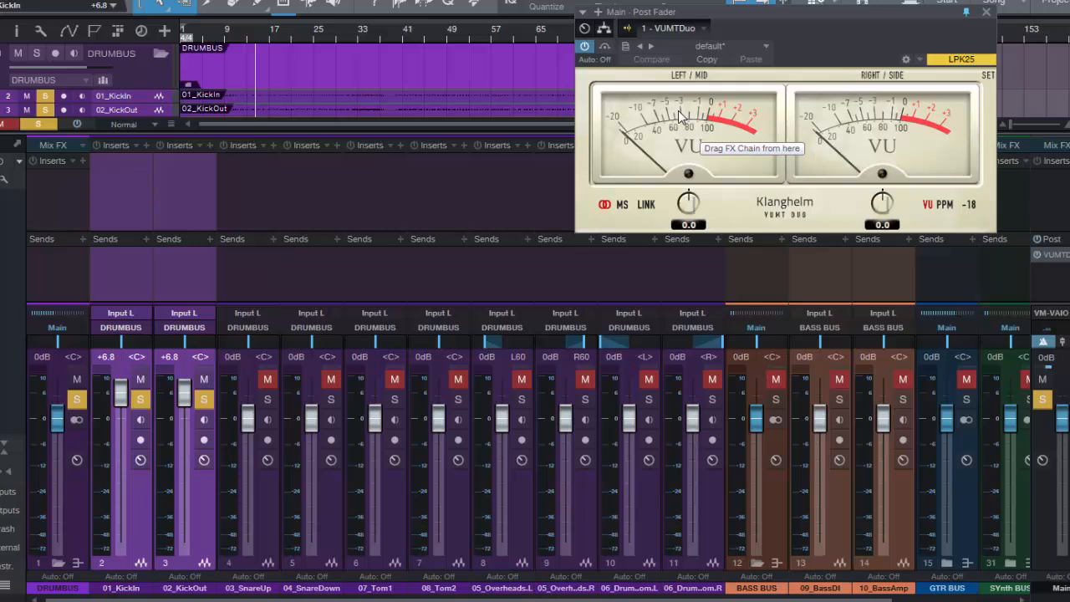
mouse_move(609, 156)
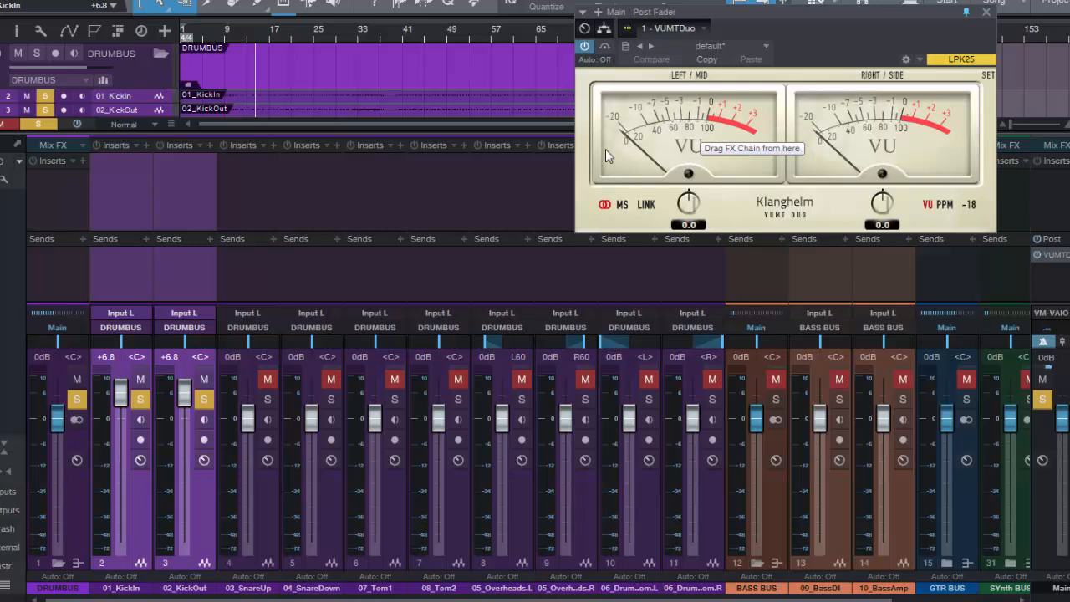
mouse_move(165, 196)
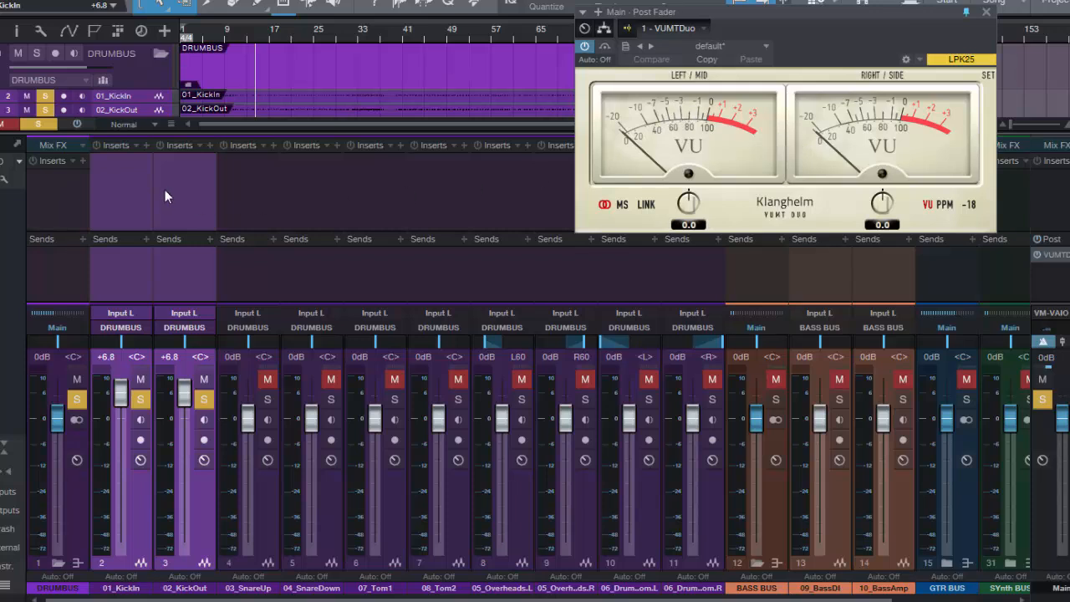
mouse_move(130, 196)
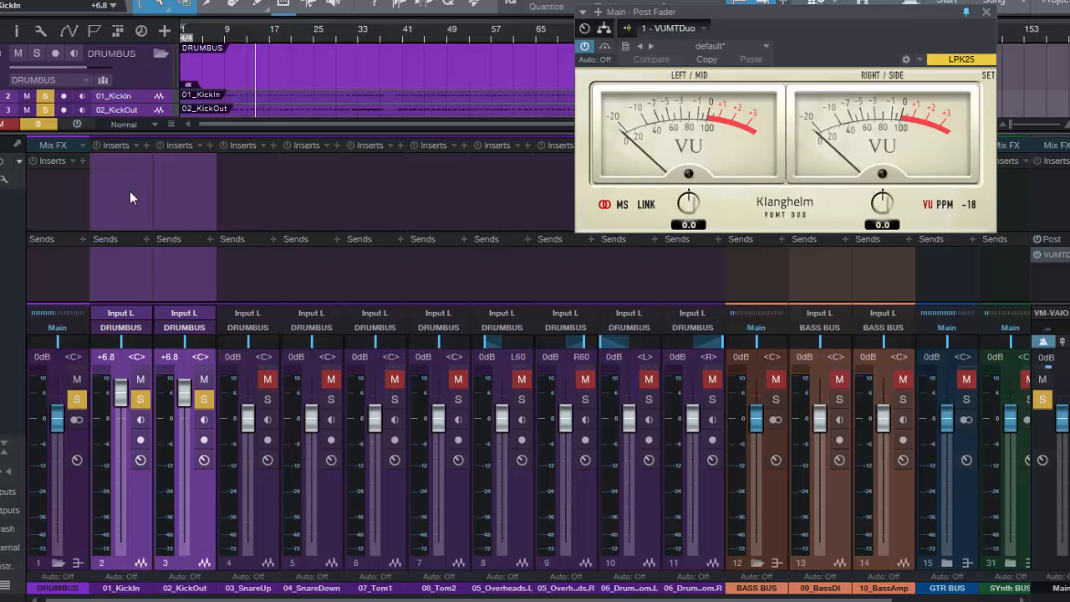
mouse_move(142, 195)
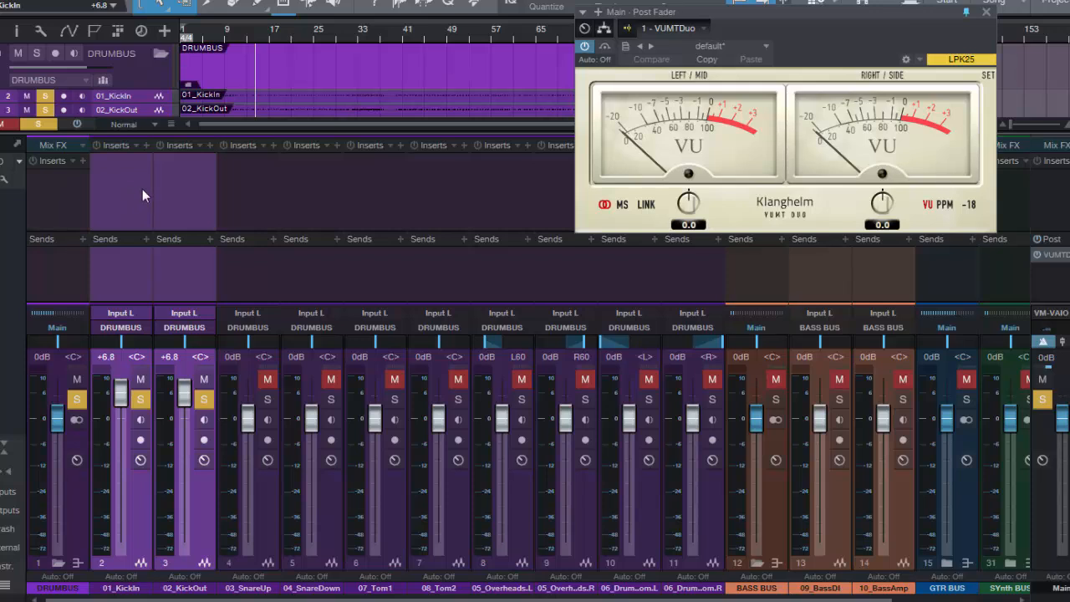
mouse_move(159, 218)
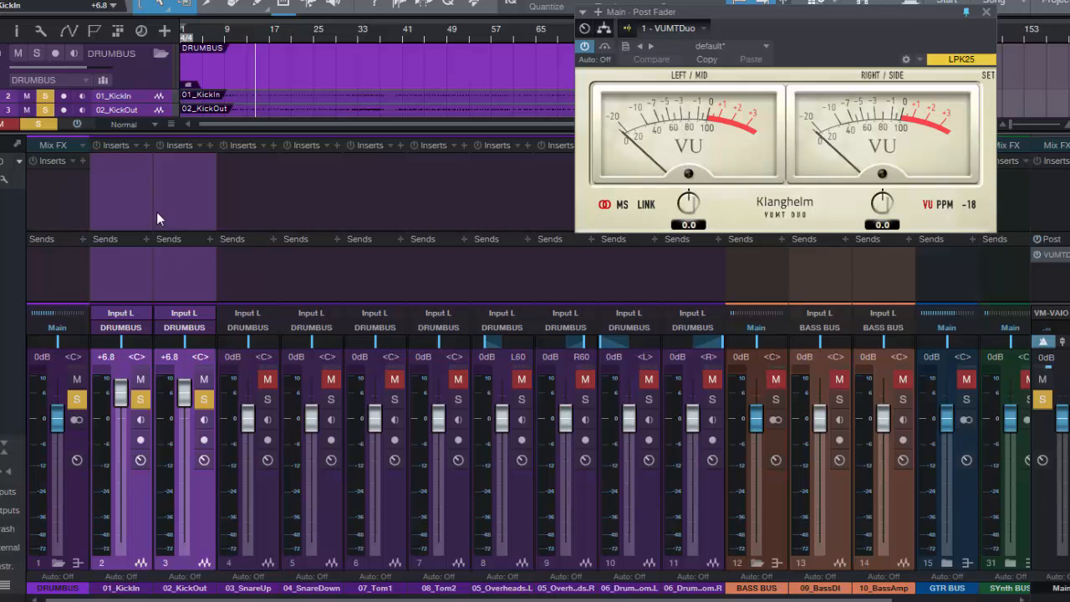
mouse_move(175, 208)
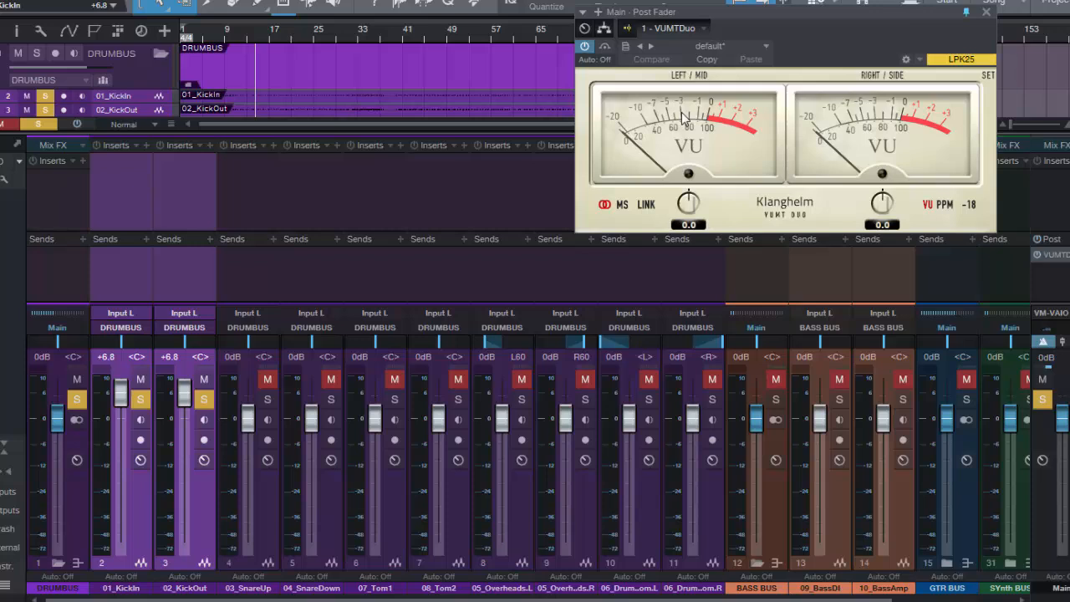
mouse_move(203, 279)
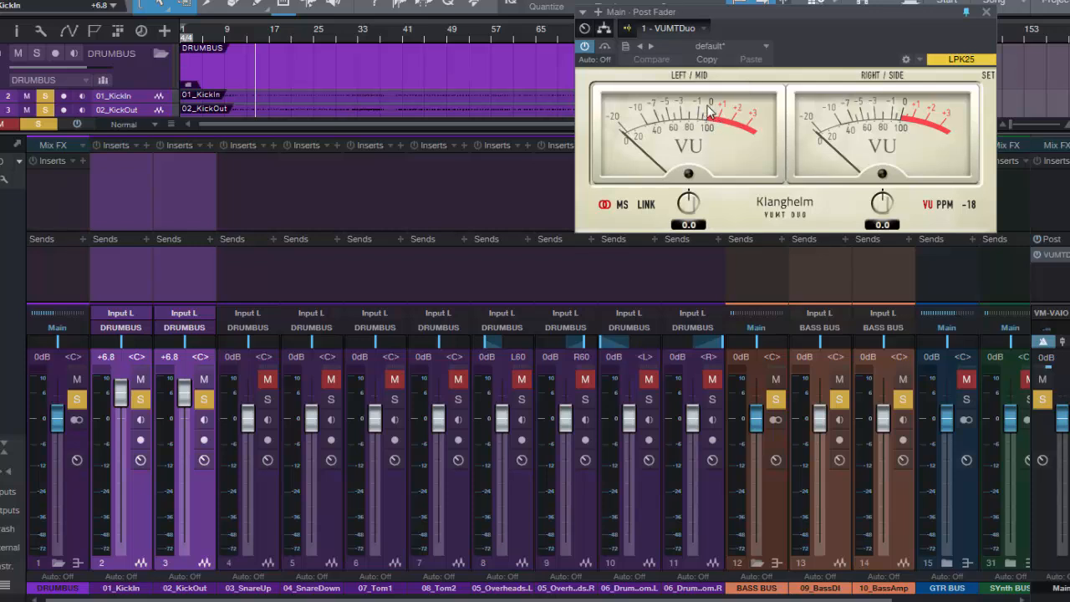
mouse_move(681, 115)
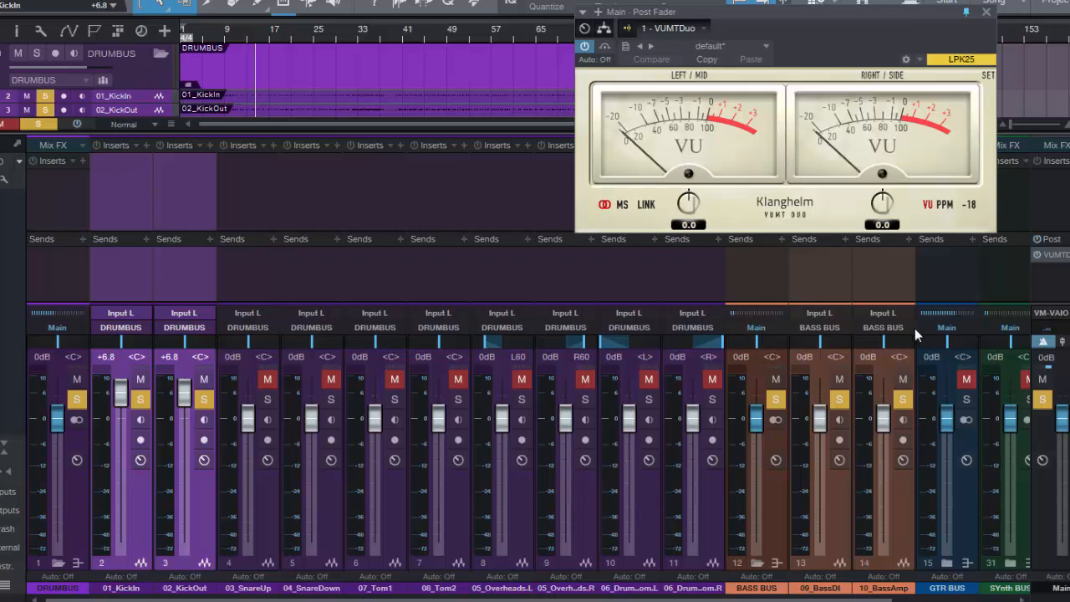
mouse_move(710, 109)
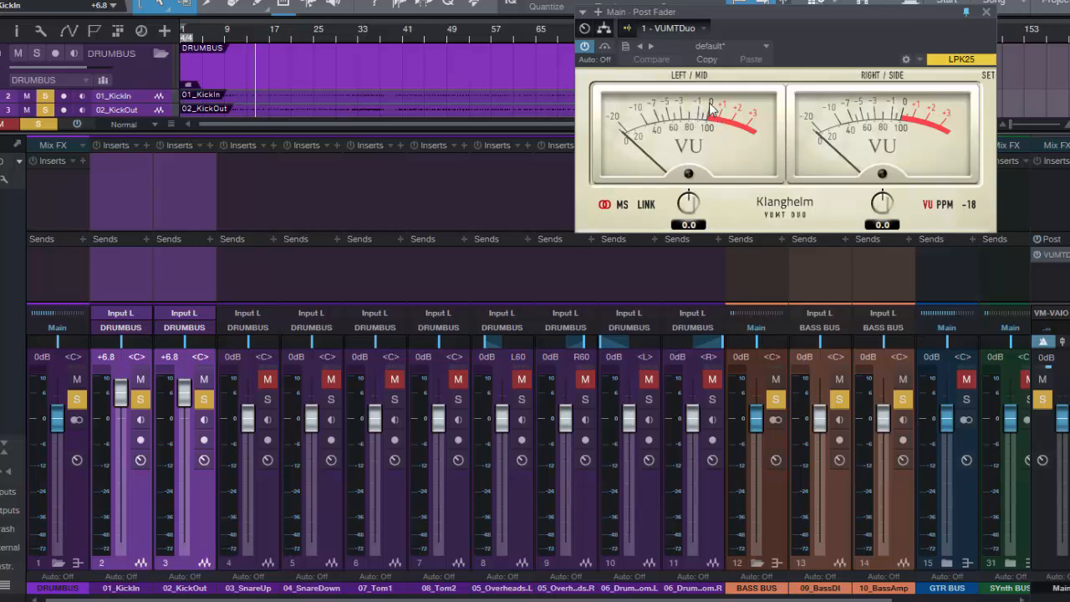
mouse_move(762, 278)
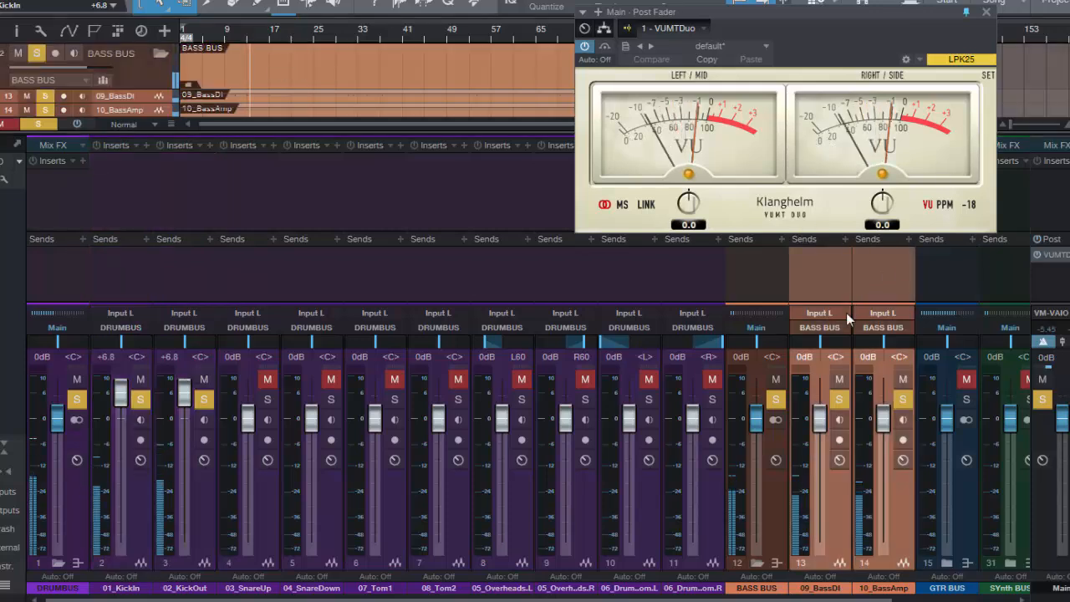
mouse_move(774, 420)
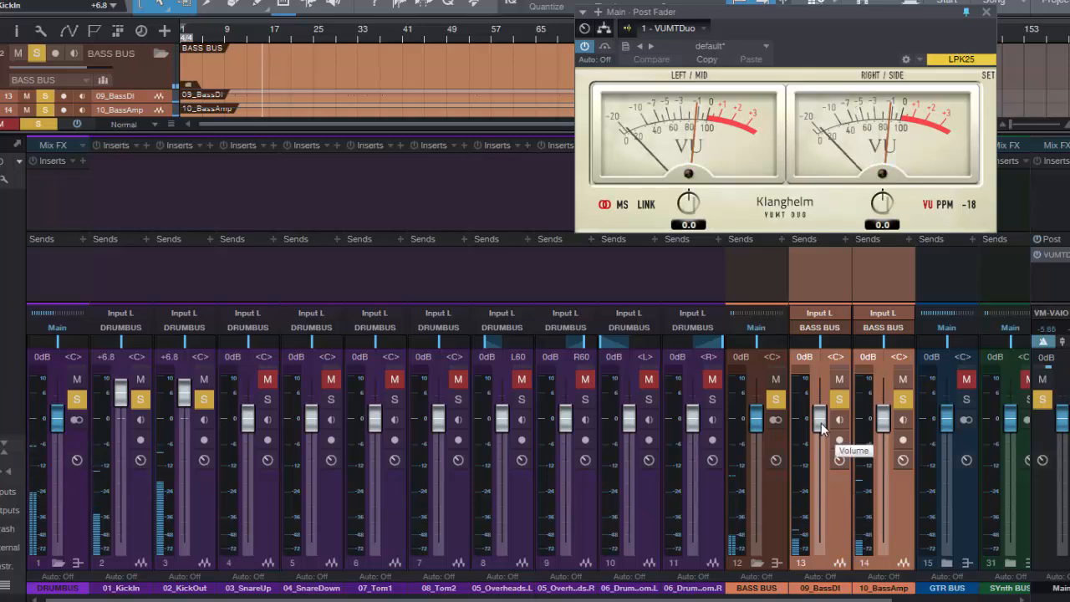
Raise the linked 09_BassDI and 10_BassAmp faders to +1.3 dB
drag(820, 418, 819, 414)
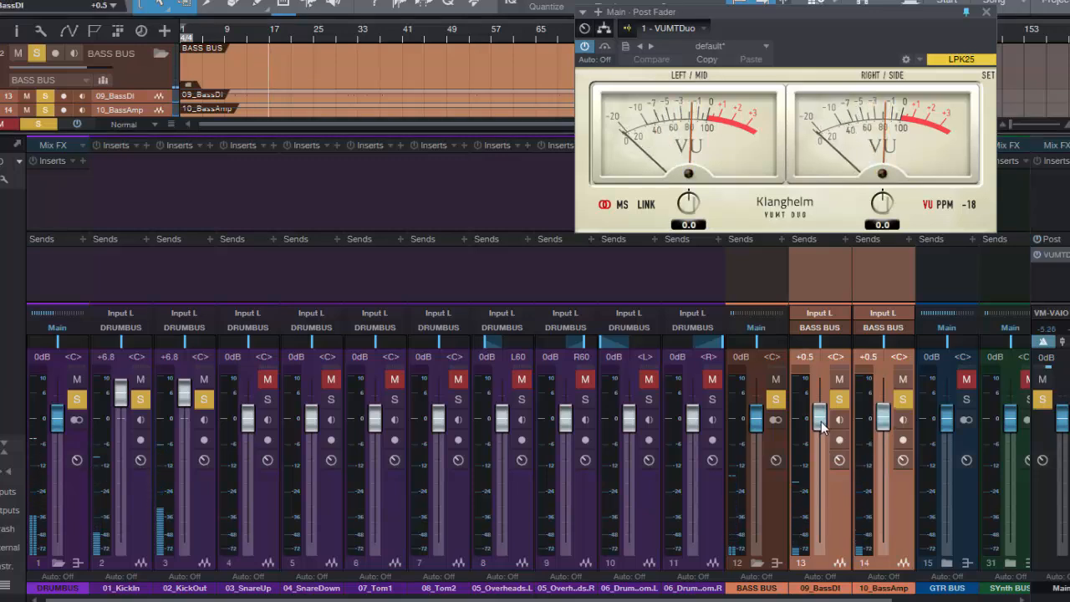
drag(820, 426, 819, 416)
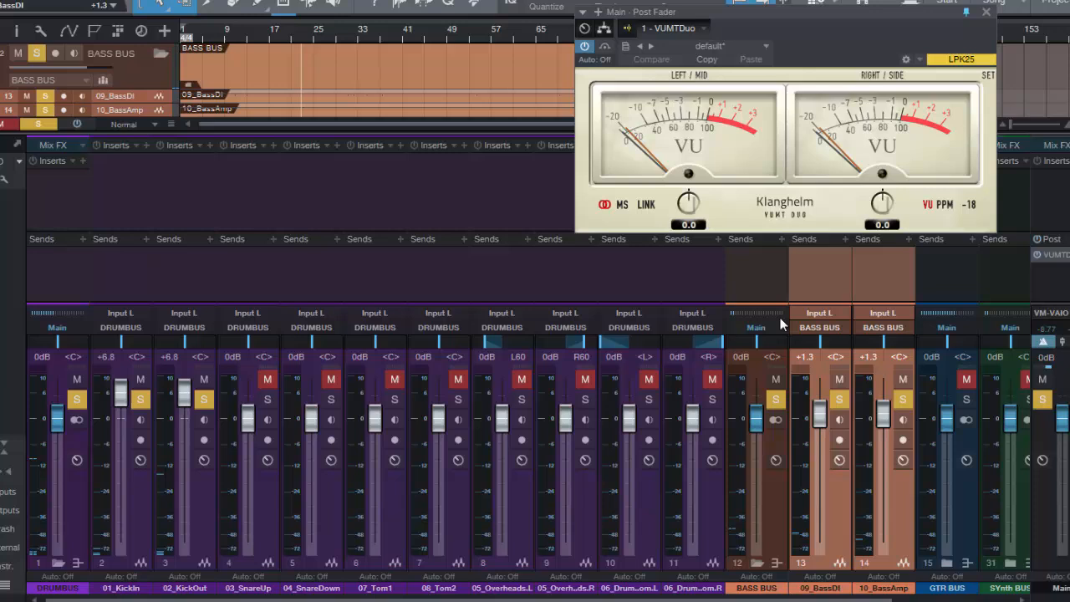
mouse_move(816, 368)
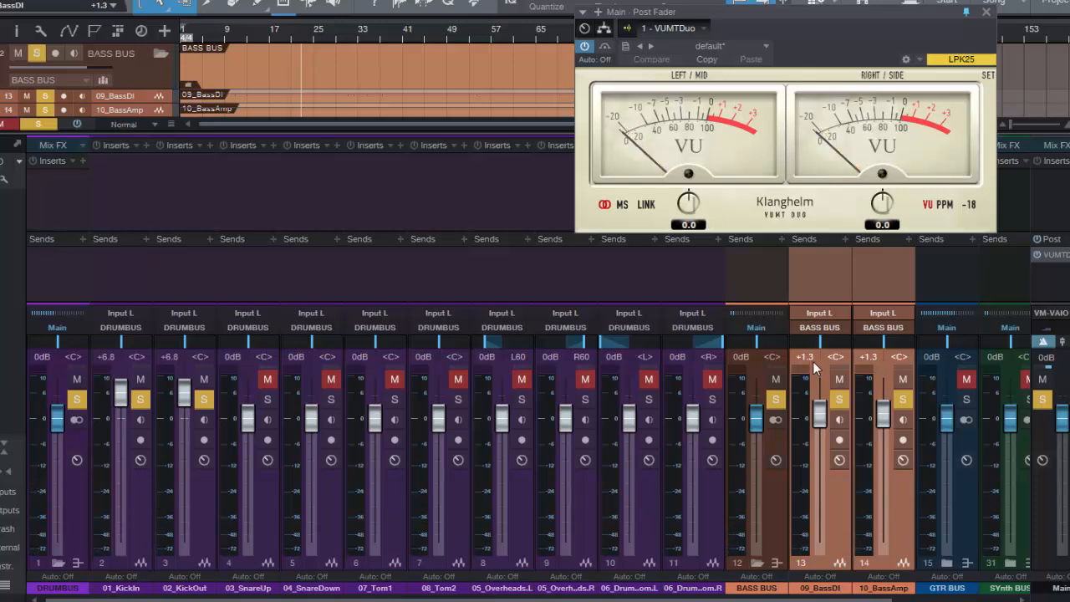
mouse_move(204, 290)
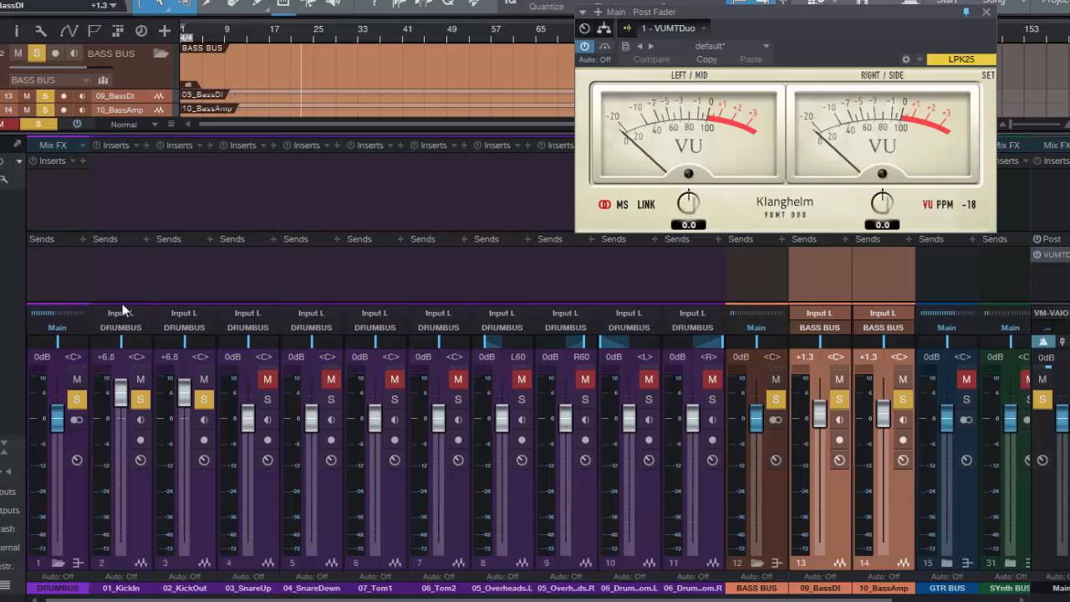
mouse_move(681, 115)
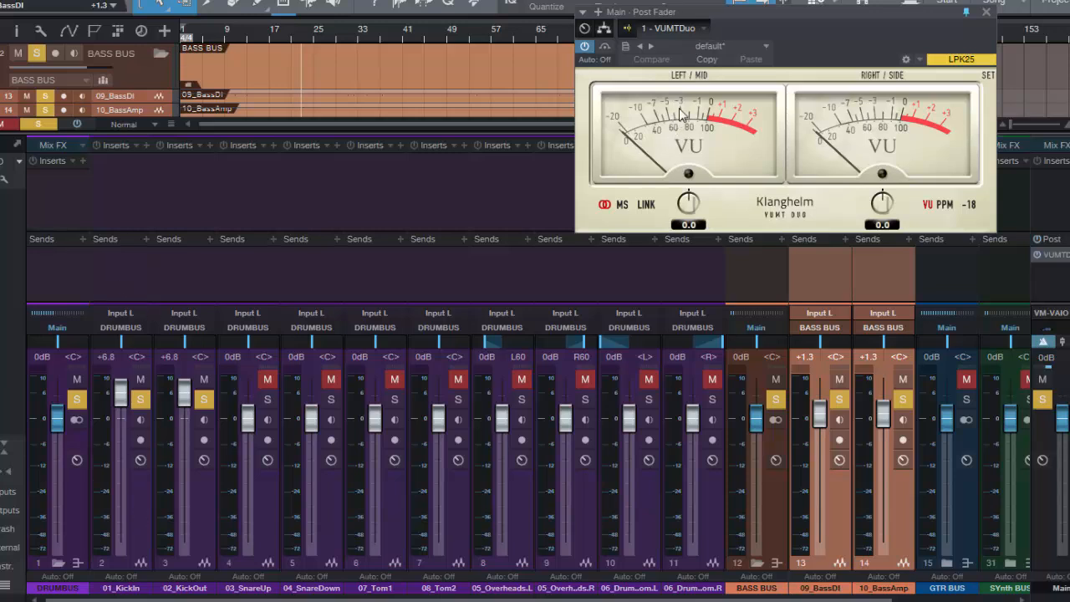
mouse_move(115, 286)
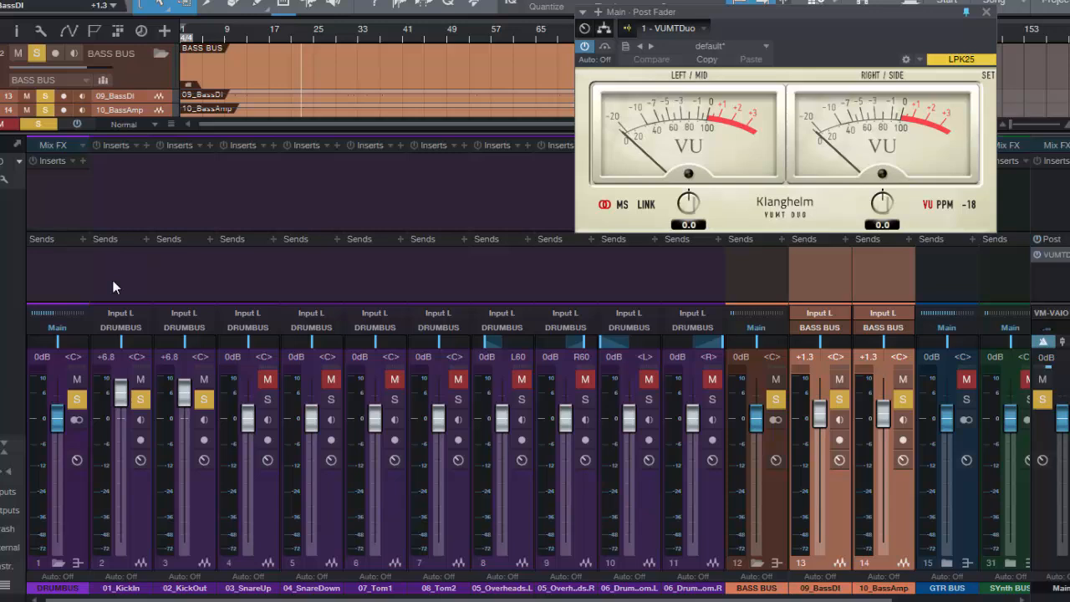
mouse_move(136, 470)
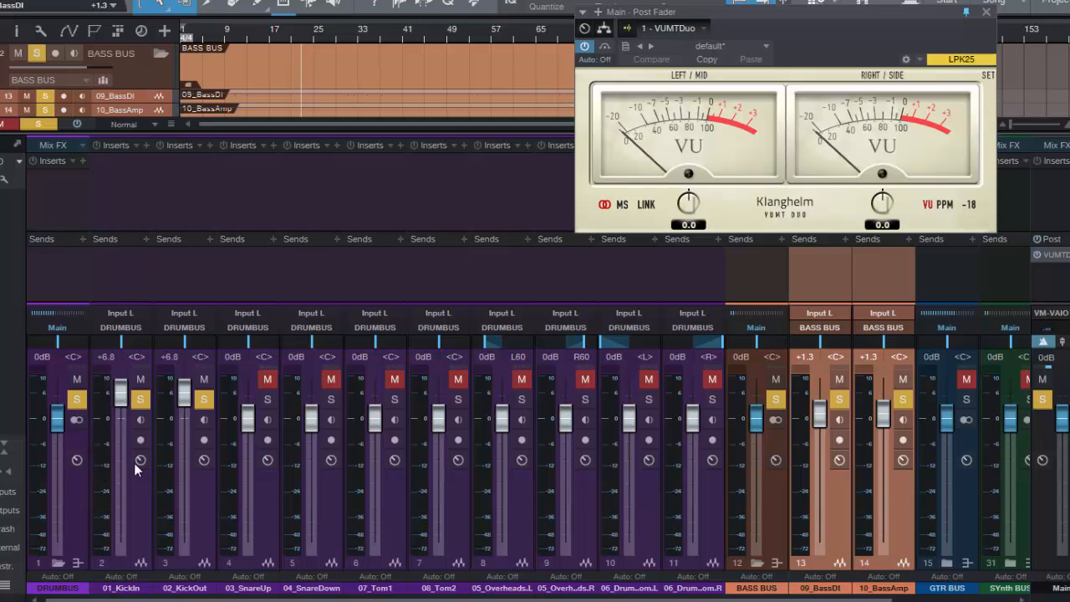
mouse_move(123, 277)
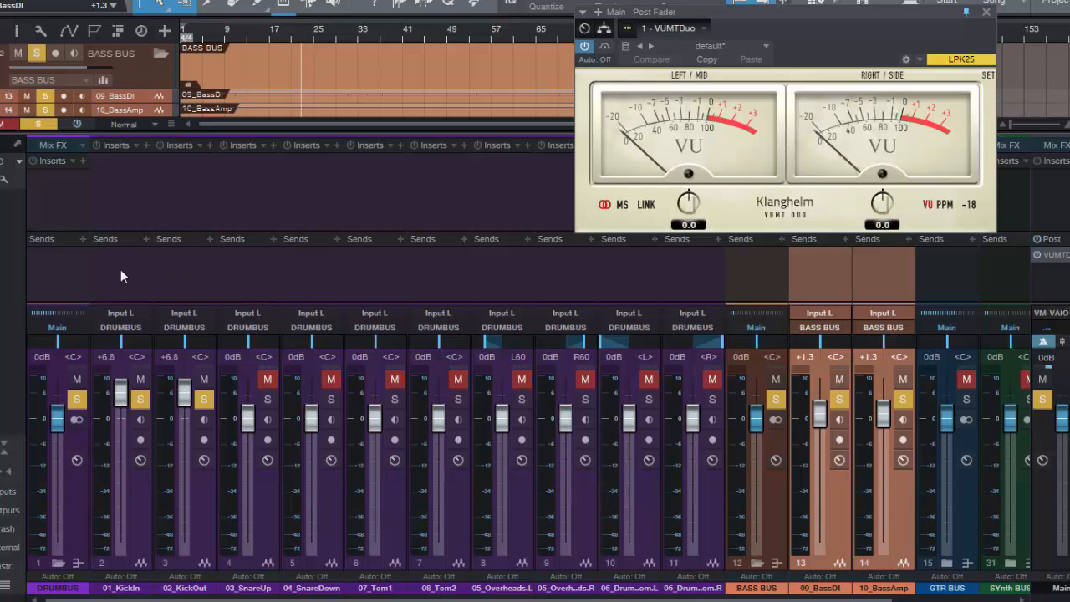
mouse_move(806, 140)
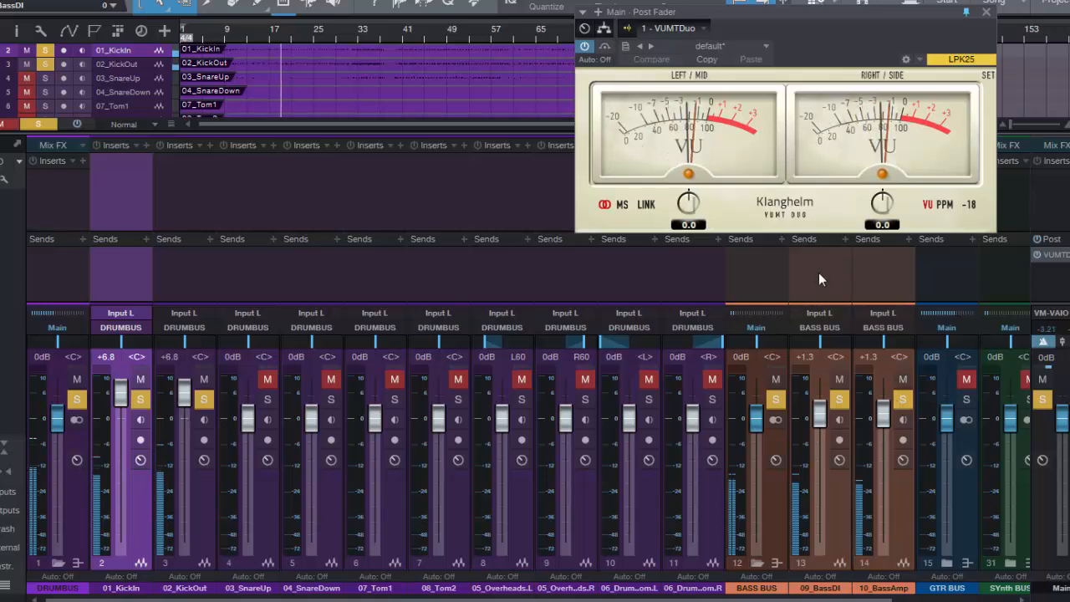
mouse_move(796, 151)
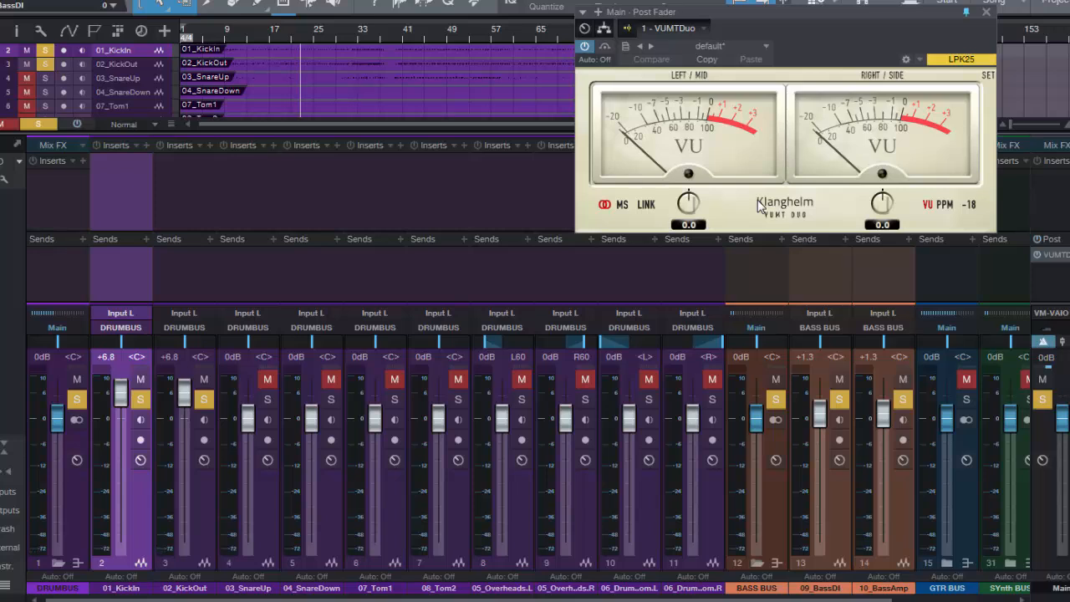
mouse_move(684, 115)
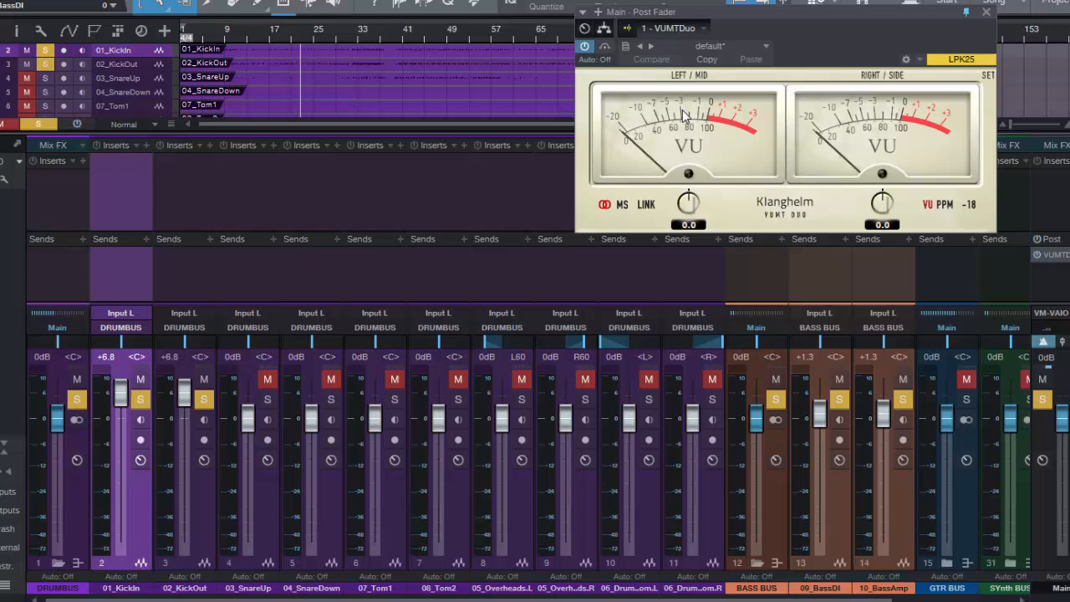
mouse_move(800, 299)
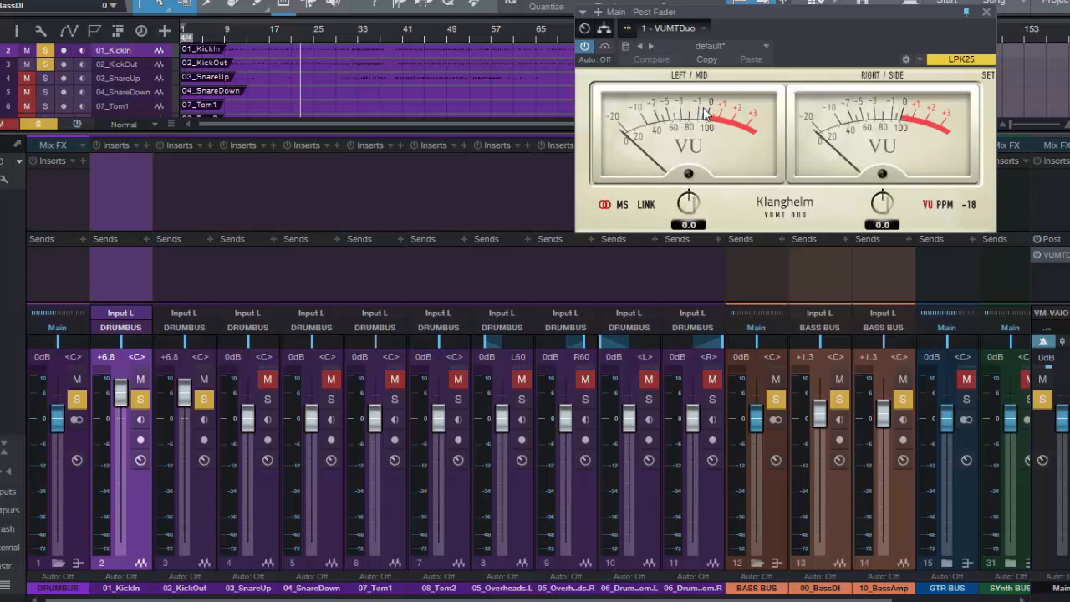
mouse_move(744, 219)
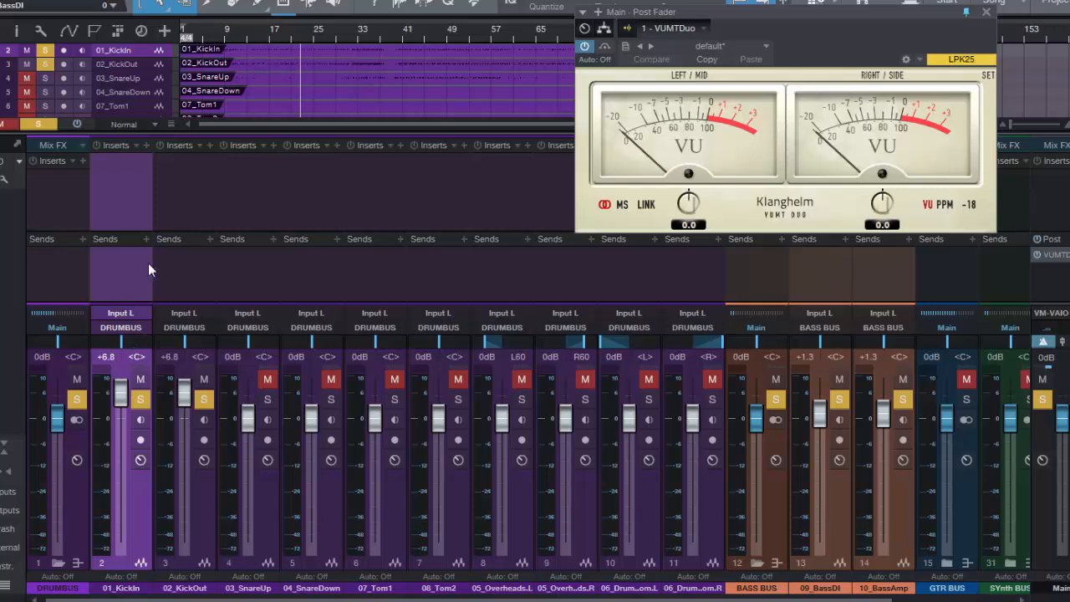
mouse_move(682, 114)
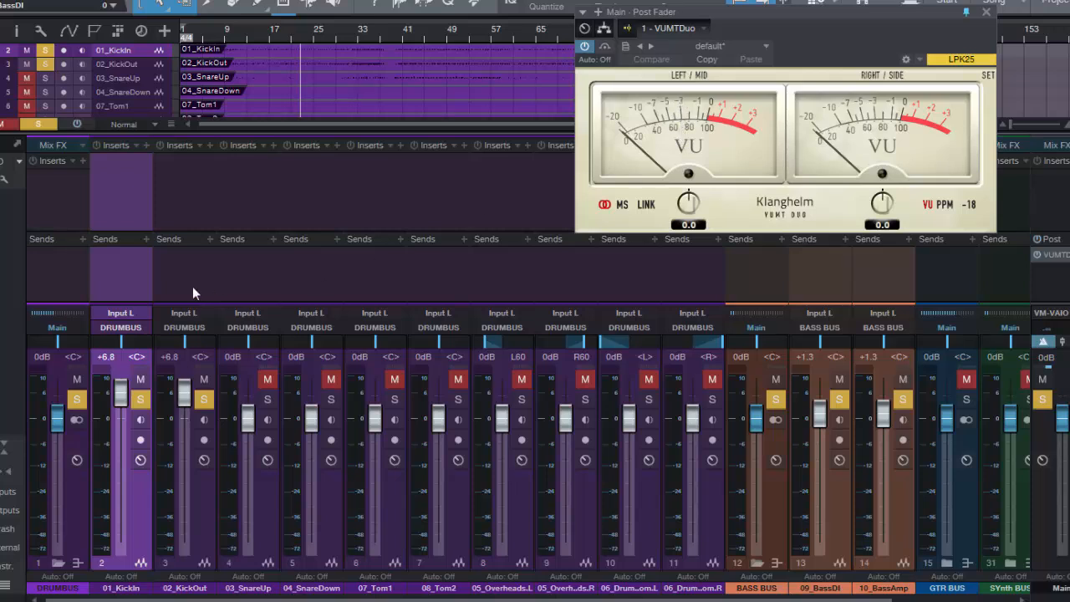
mouse_move(715, 124)
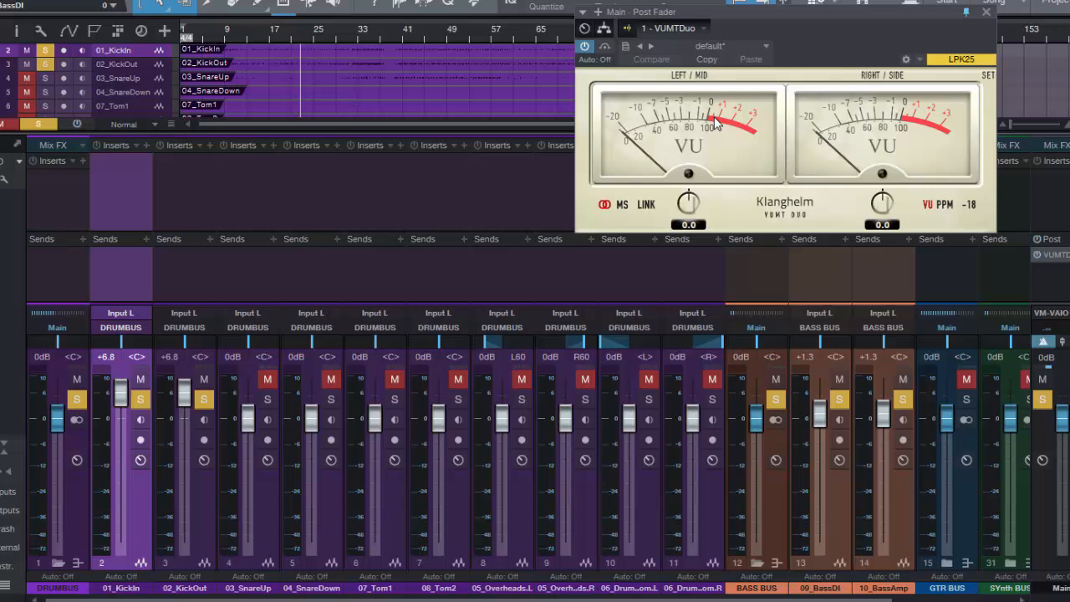
mouse_move(844, 280)
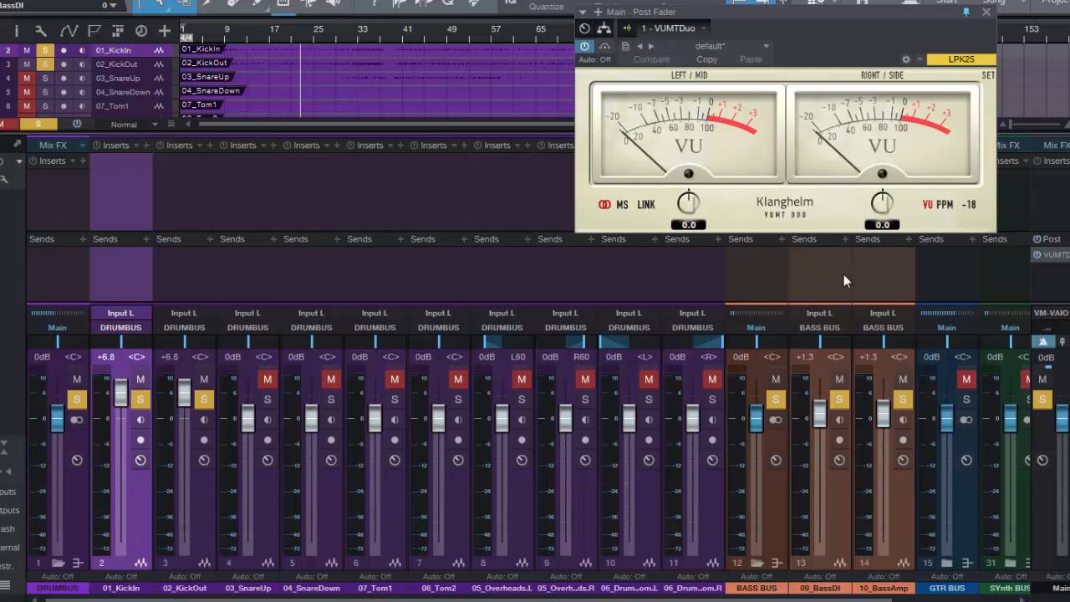
mouse_move(719, 121)
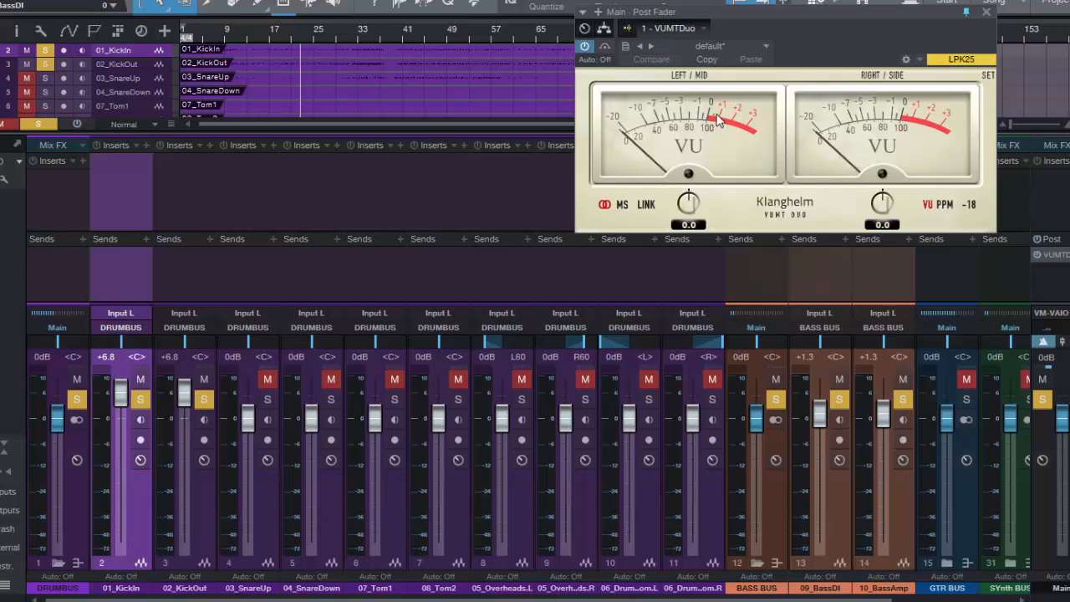